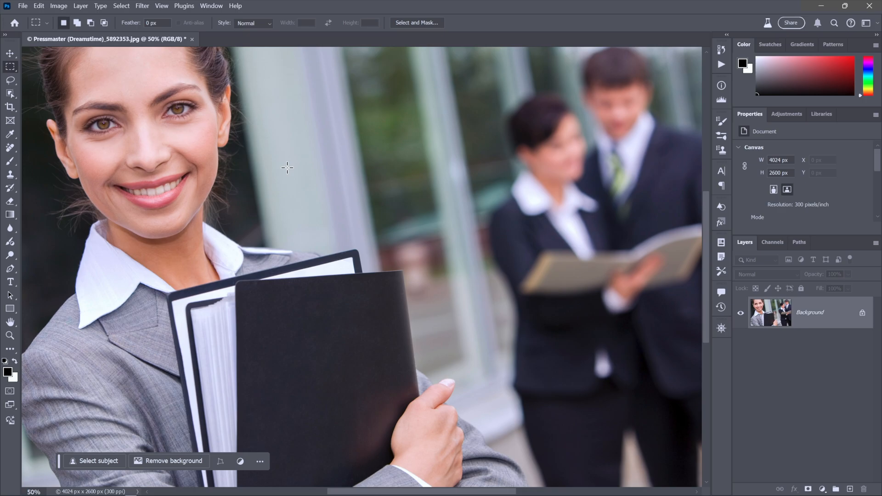
pyautogui.moveTo(401, 204)
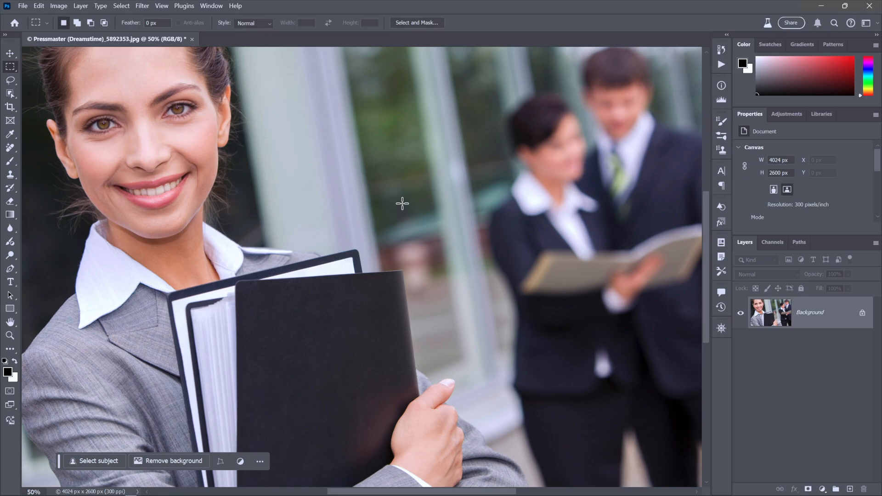
pyautogui.moveTo(22, 152)
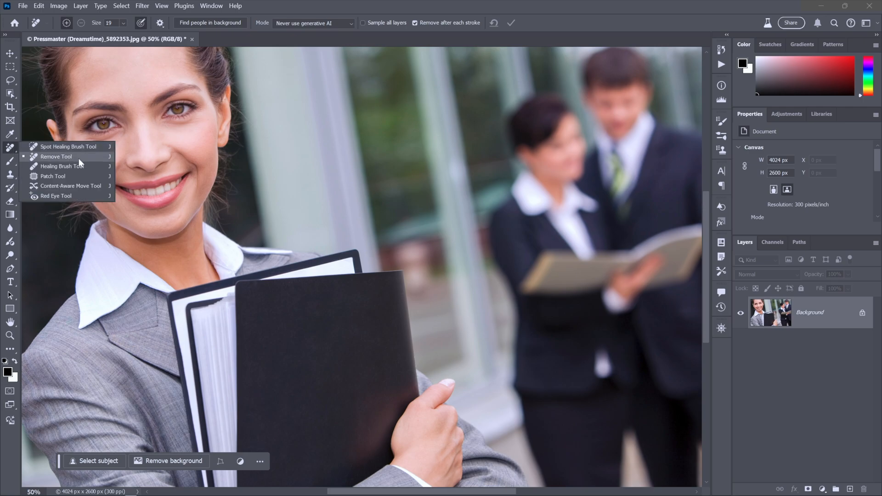
# Create a new empty layer named 'AI maybe' above the background photo.
pyautogui.click(56, 156)
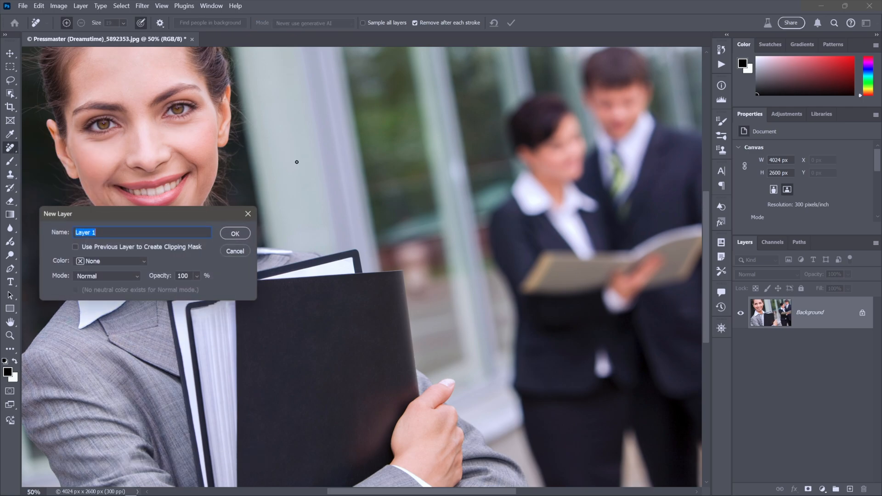
pyautogui.write('AI ma')
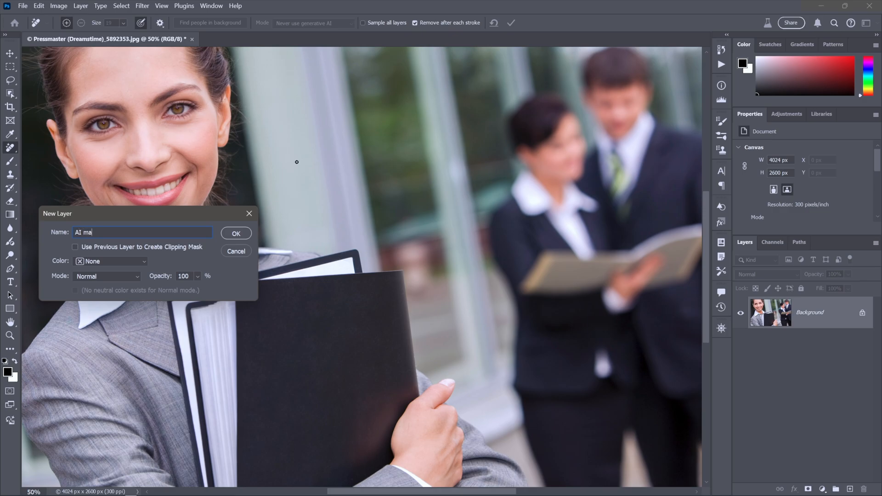
pyautogui.write('ybe')
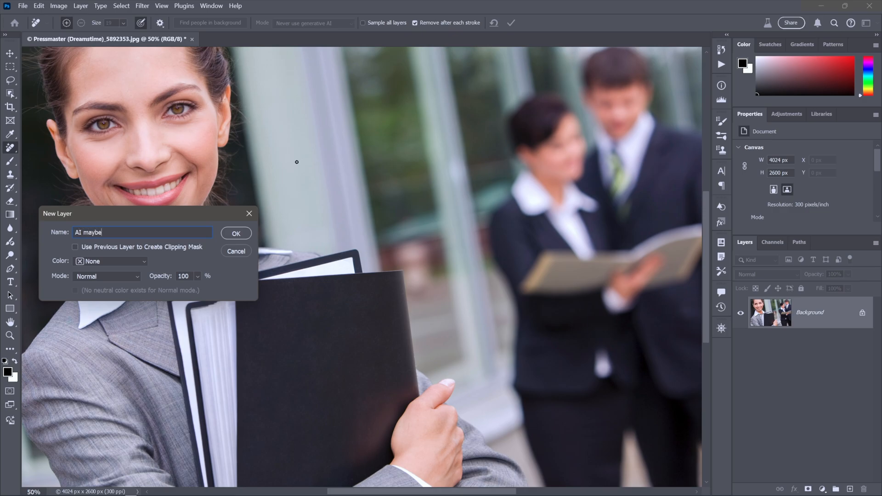
pyautogui.click(235, 233)
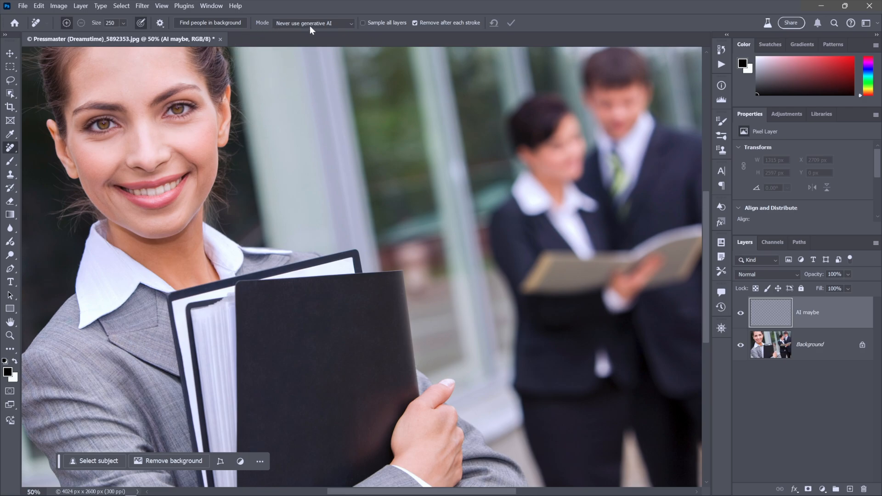
pyautogui.moveTo(315, 28)
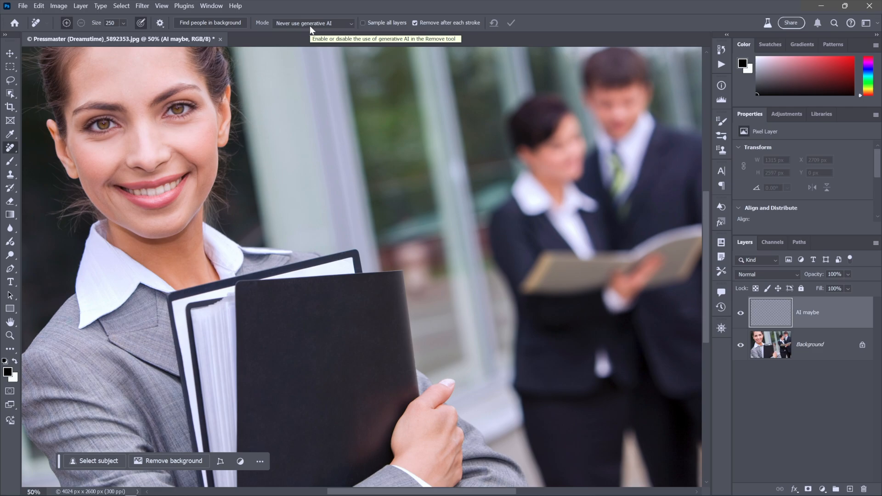
pyautogui.moveTo(362, 28)
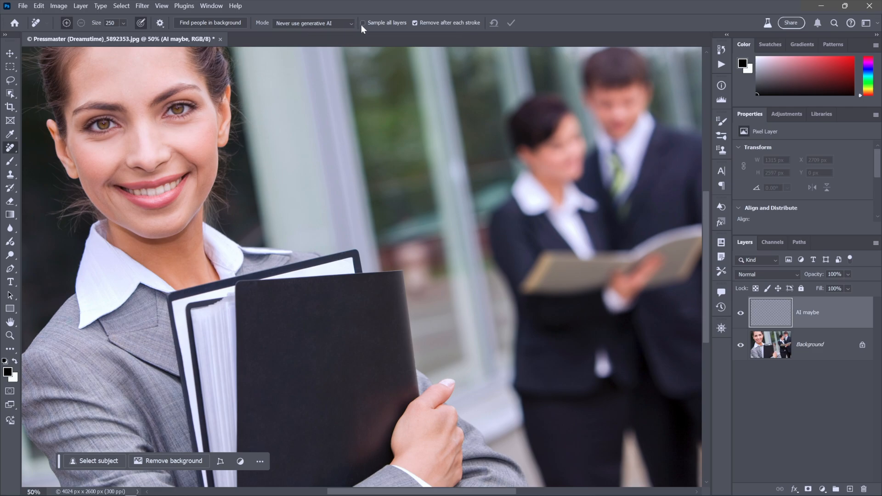
pyautogui.moveTo(435, 108)
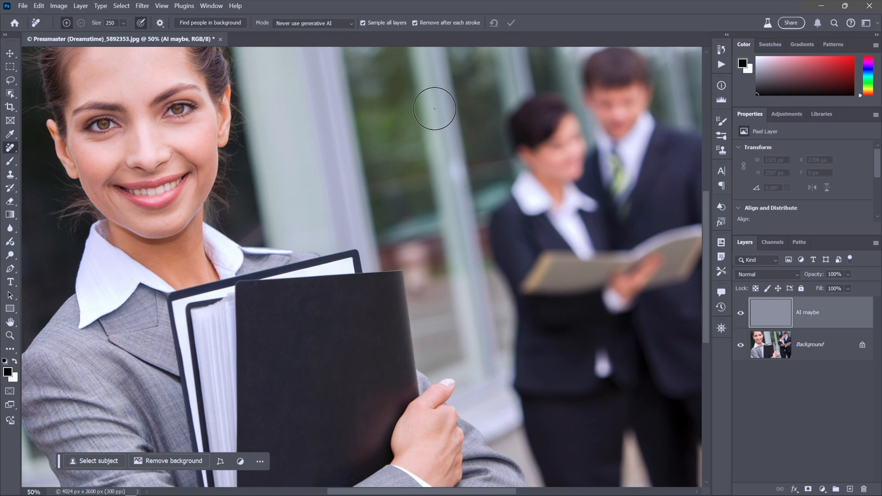
pyautogui.moveTo(212, 26)
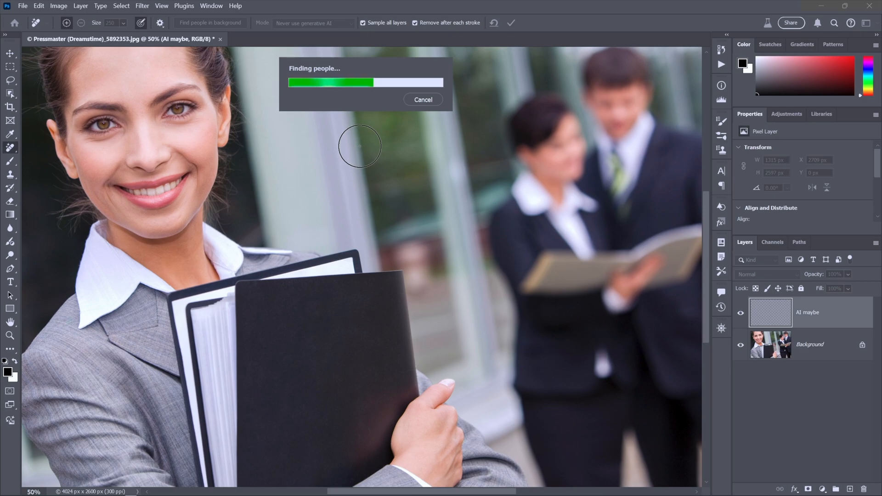
pyautogui.moveTo(496, 165)
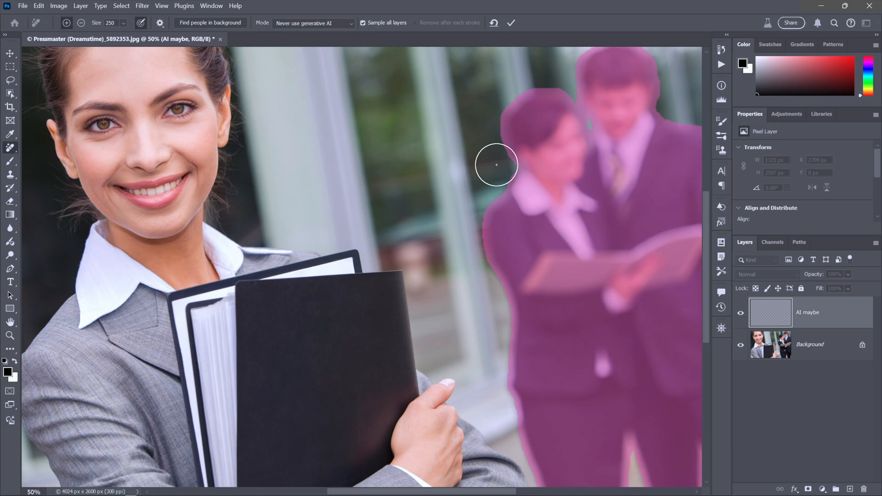
# Apply non-generative removal of the two detected background people onto the AI maybe layer.
pyautogui.click(496, 165)
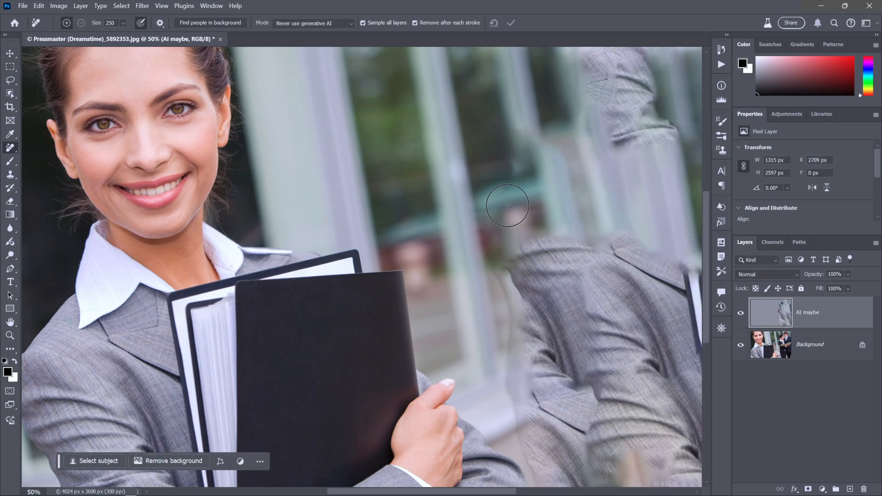
pyautogui.moveTo(509, 214)
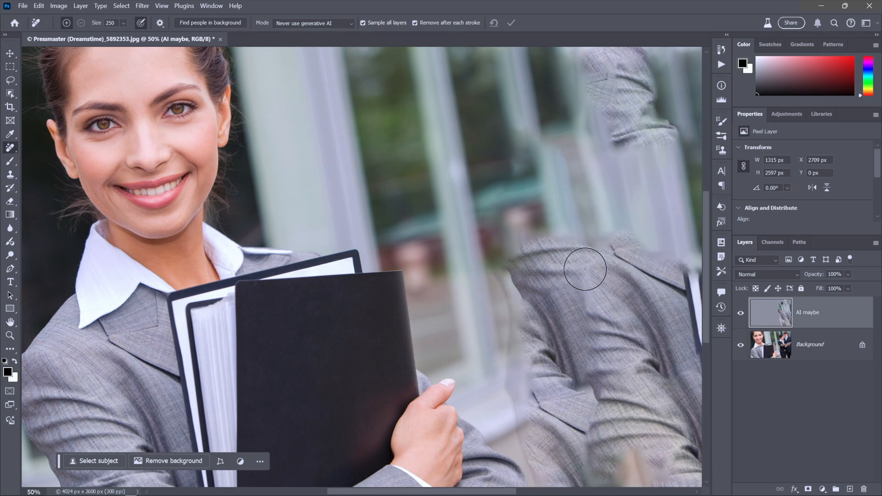
pyautogui.moveTo(629, 257)
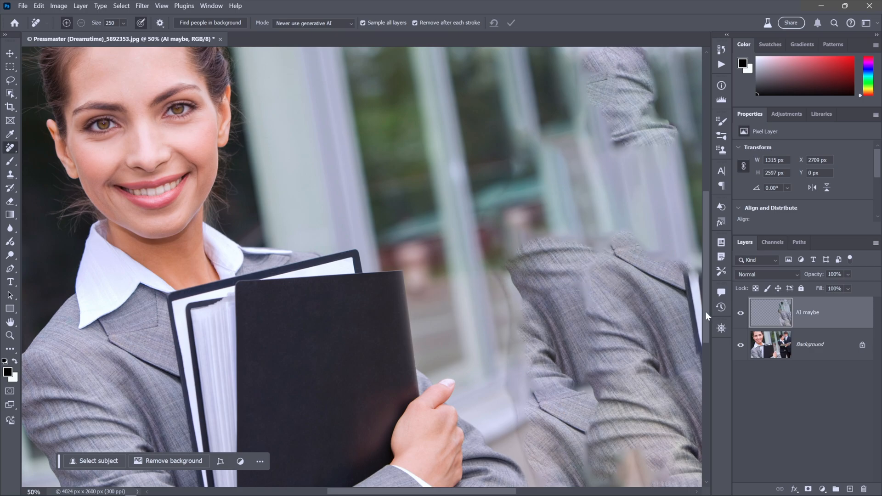
# Rename the patched layer 'no AI' and create a new empty layer named 'AI for sure'.
pyautogui.doubleClick(809, 312)
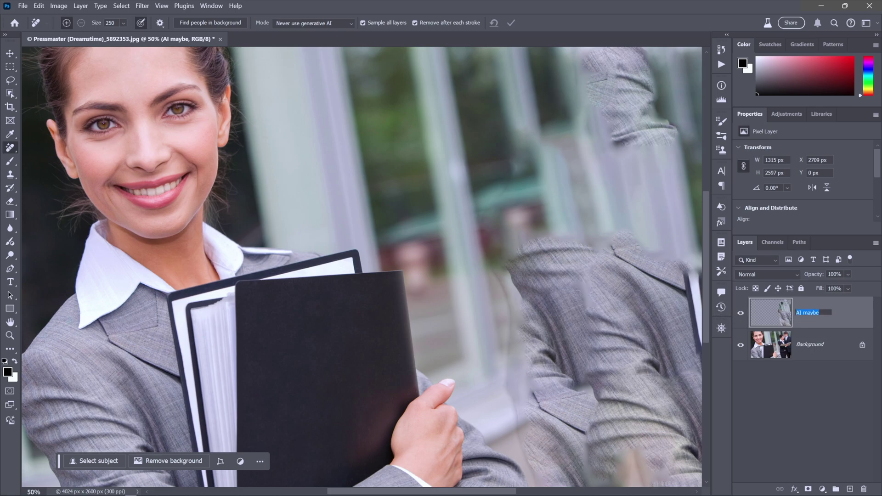
pyautogui.write('no AI')
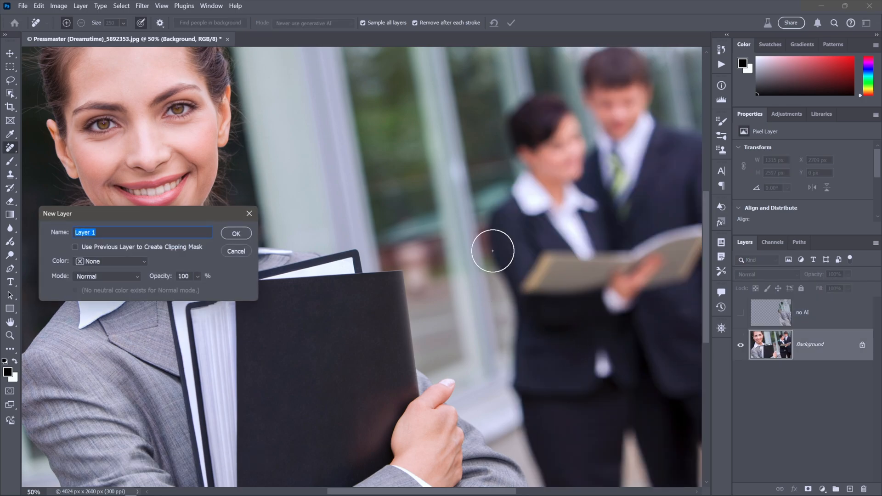
pyautogui.write('AI fo')
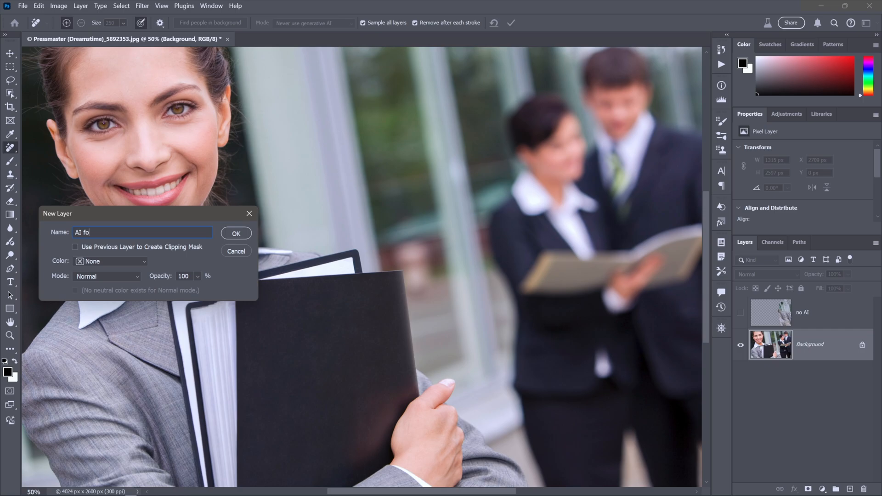
pyautogui.click(237, 233)
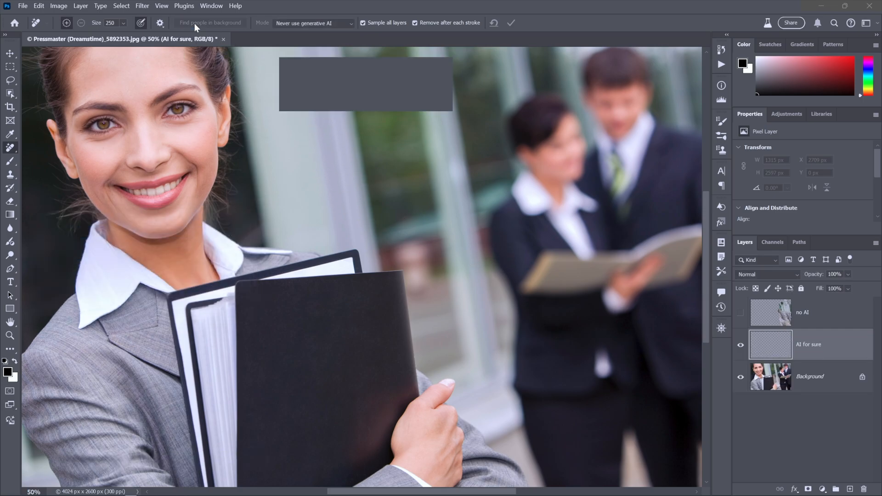
# Remove the detected background people using Always use generative AI mode on the AI for sure layer.
pyautogui.click(210, 22)
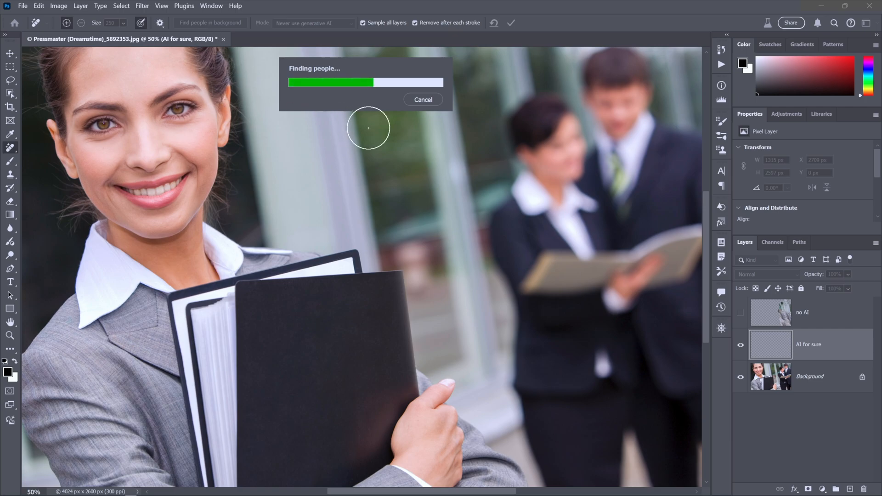
pyautogui.moveTo(453, 187)
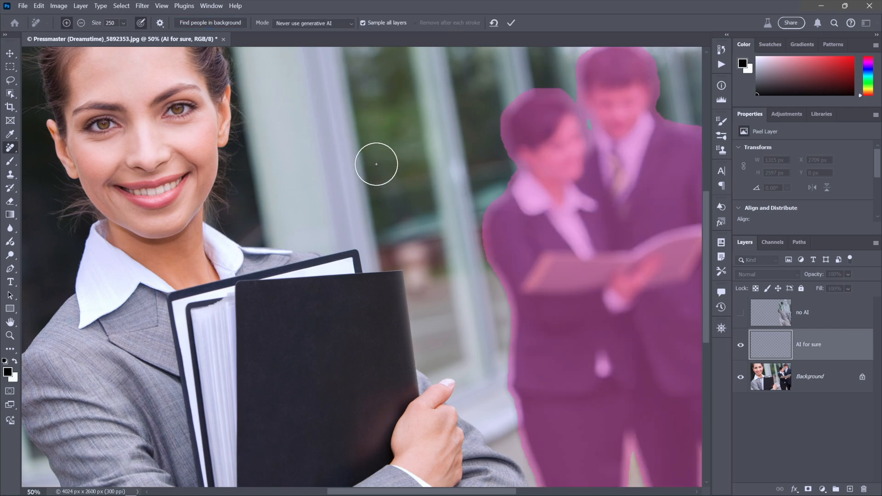
pyautogui.click(313, 23)
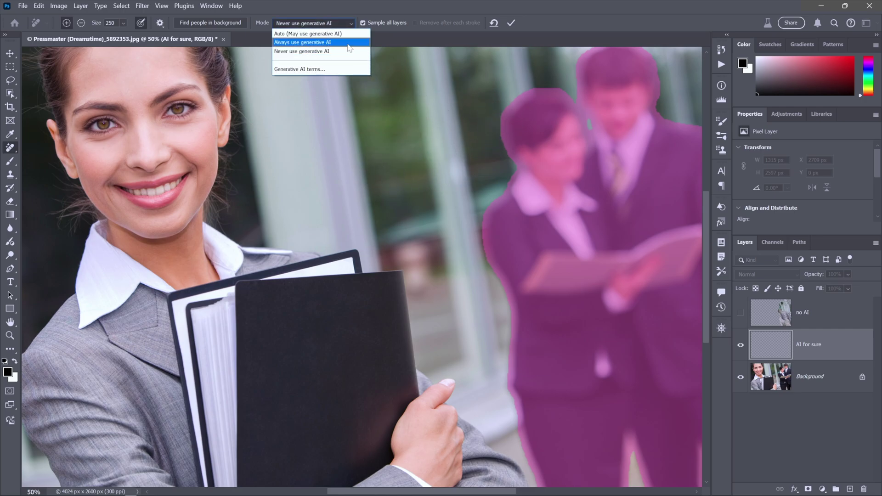
pyautogui.moveTo(308, 33)
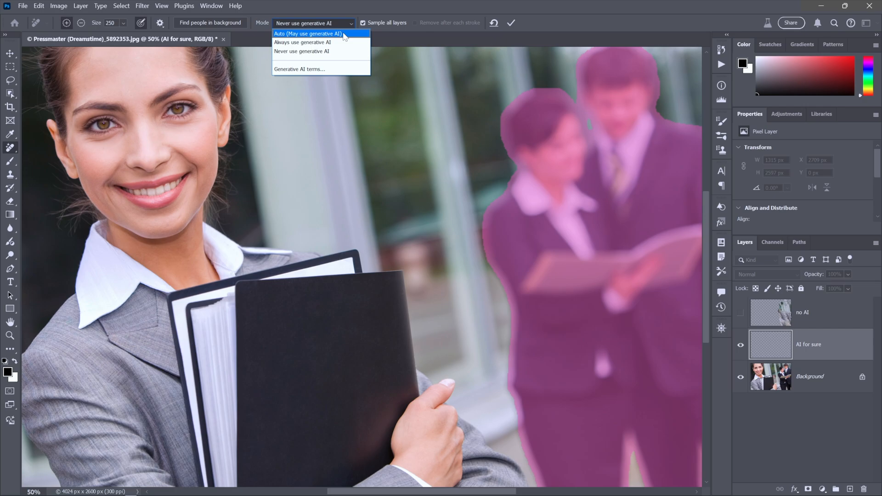
pyautogui.moveTo(343, 41)
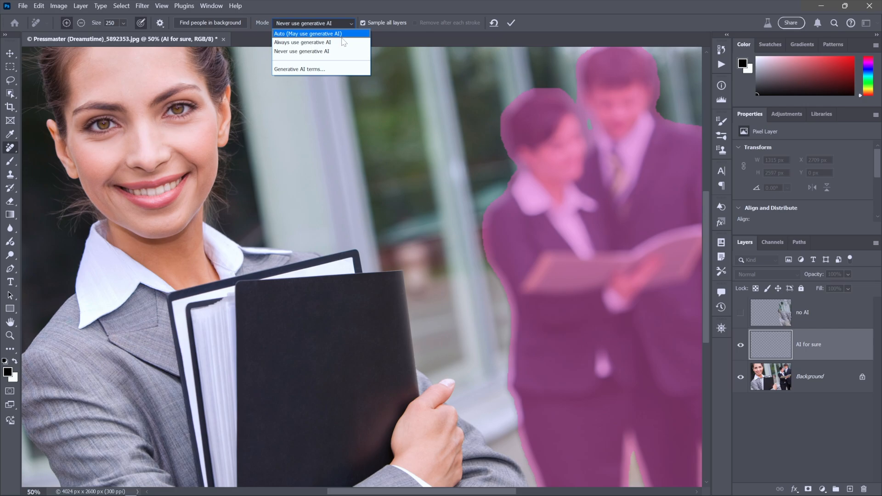
pyautogui.click(303, 43)
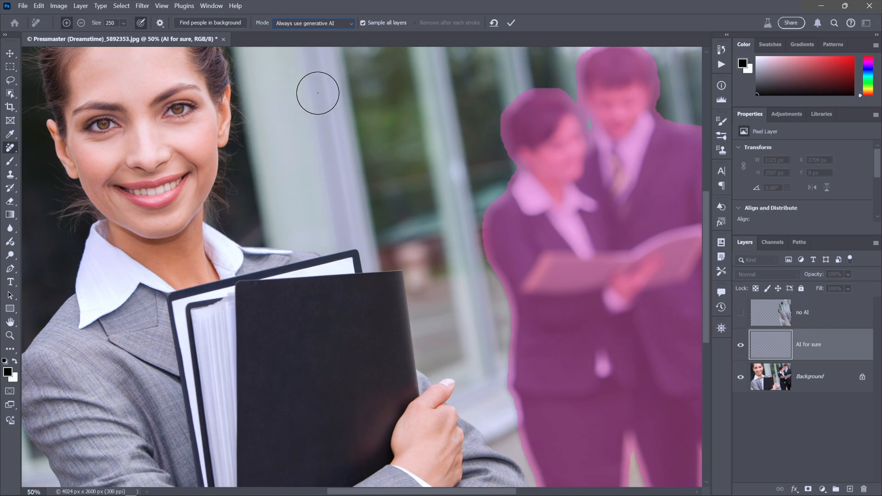
pyautogui.click(317, 93)
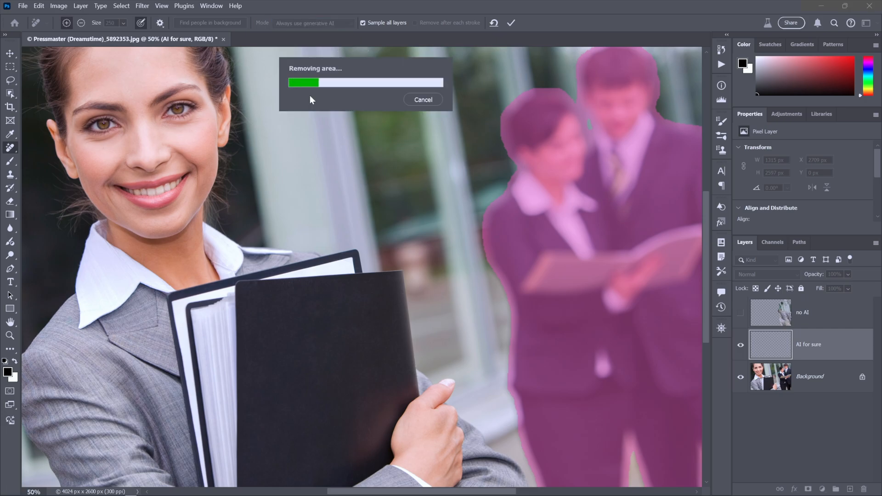
pyautogui.moveTo(393, 156)
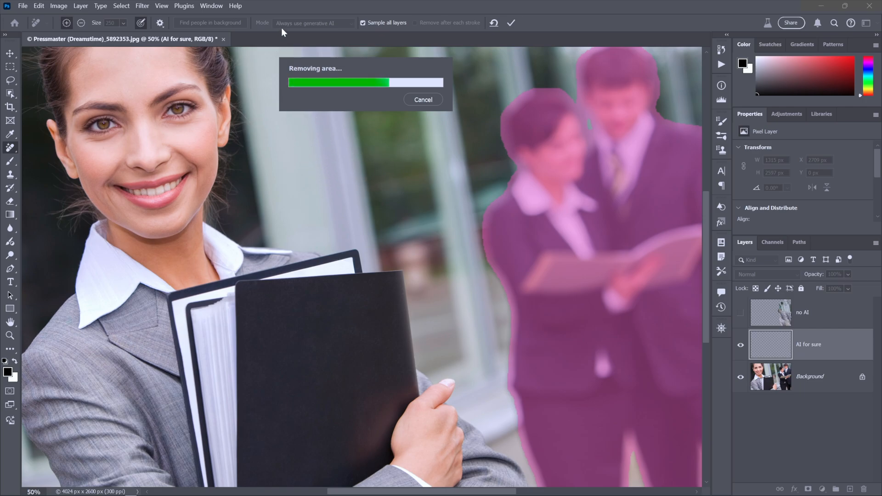
pyautogui.moveTo(394, 137)
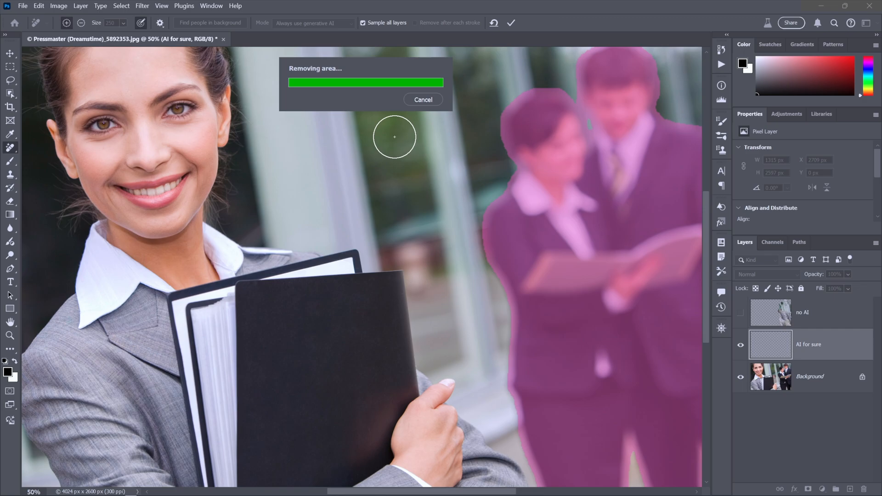
pyautogui.moveTo(323, 120)
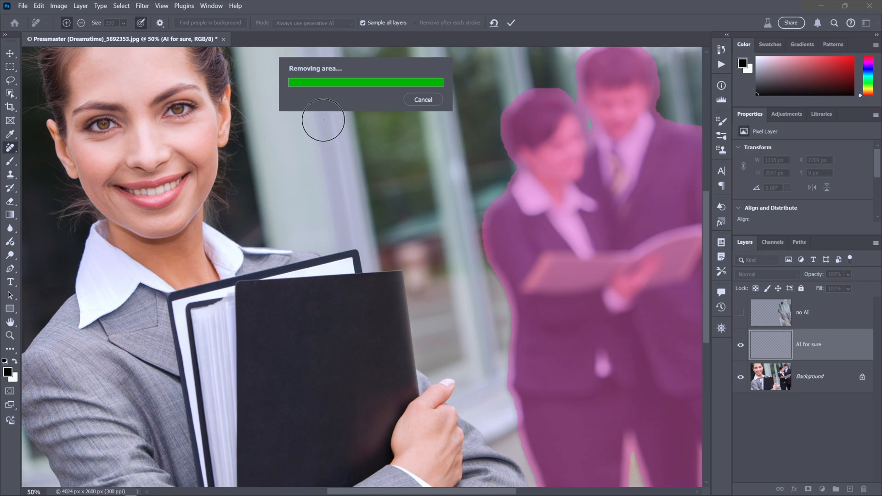
pyautogui.moveTo(342, 112)
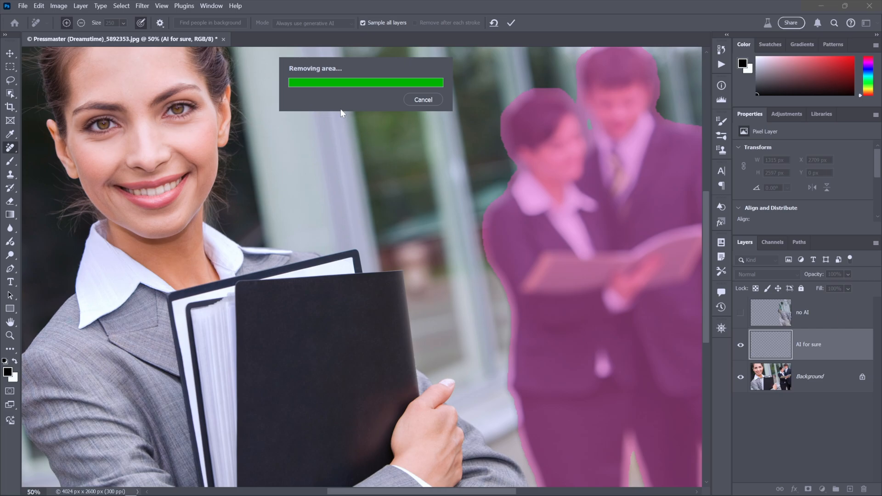
pyautogui.moveTo(378, 144)
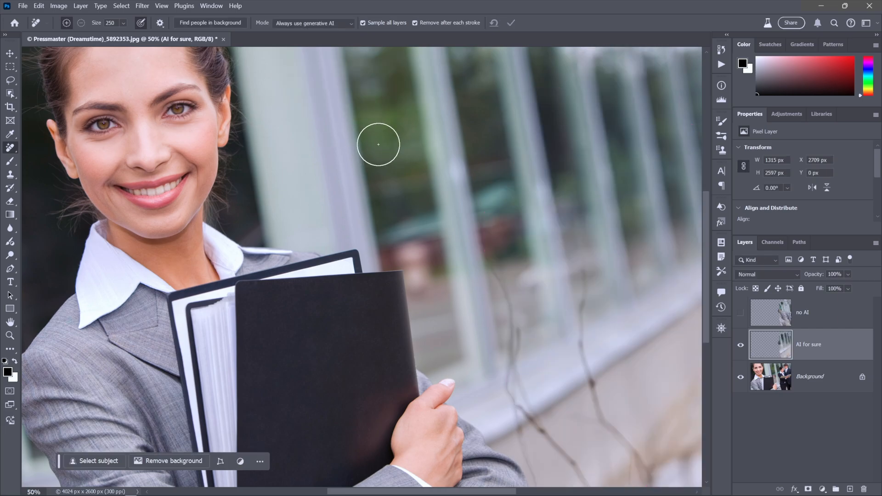
pyautogui.moveTo(529, 415)
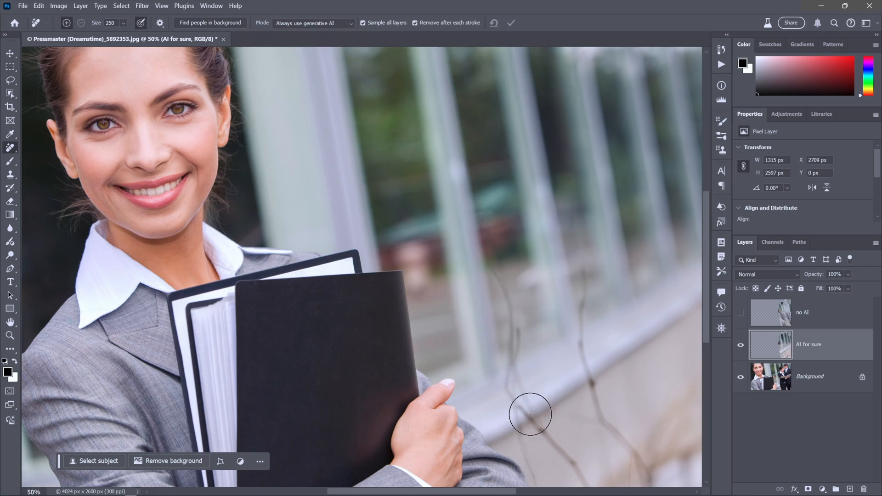
pyautogui.moveTo(466, 321)
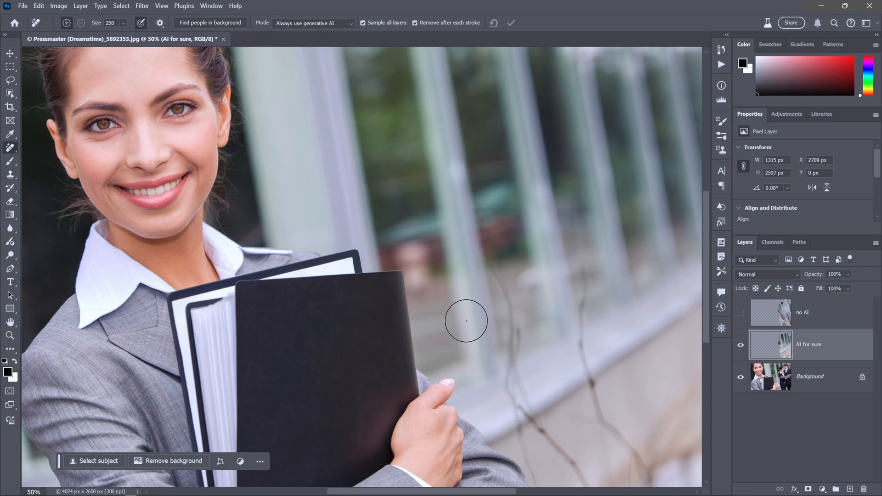
pyautogui.moveTo(721, 342)
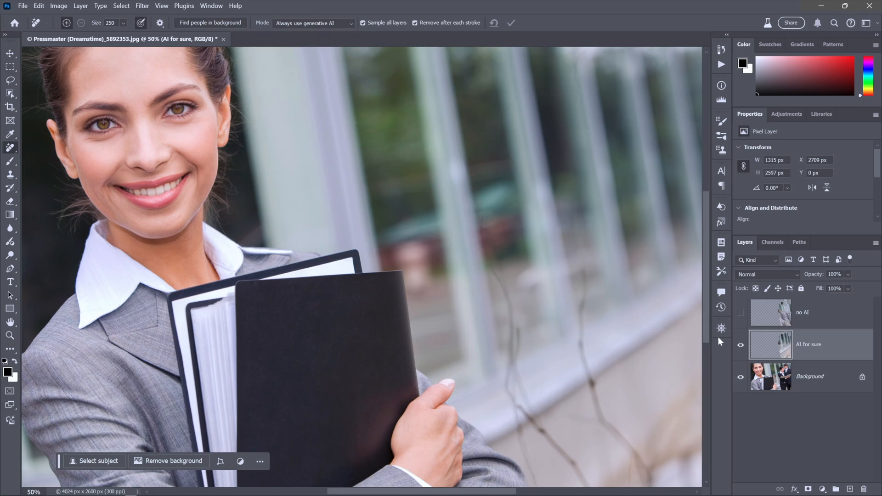
# Toggle visibility of the no AI and AI for sure layers to compare the two cleanups.
pyautogui.click(741, 312)
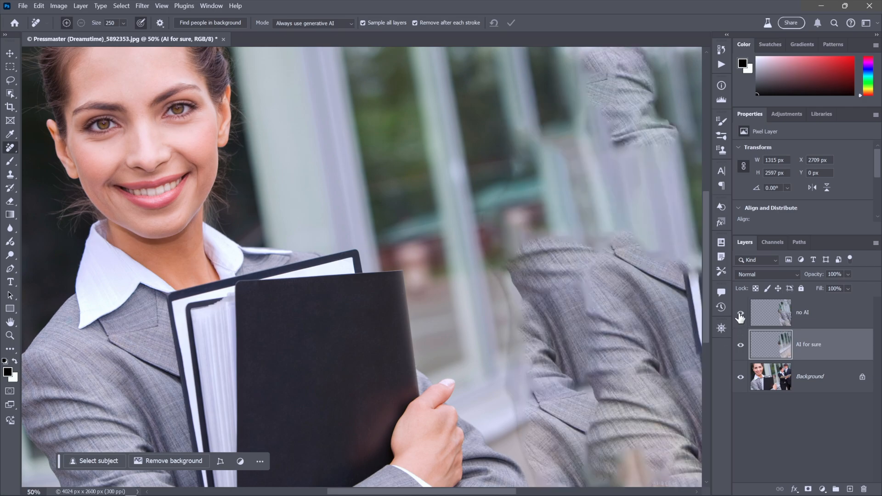
pyautogui.click(741, 312)
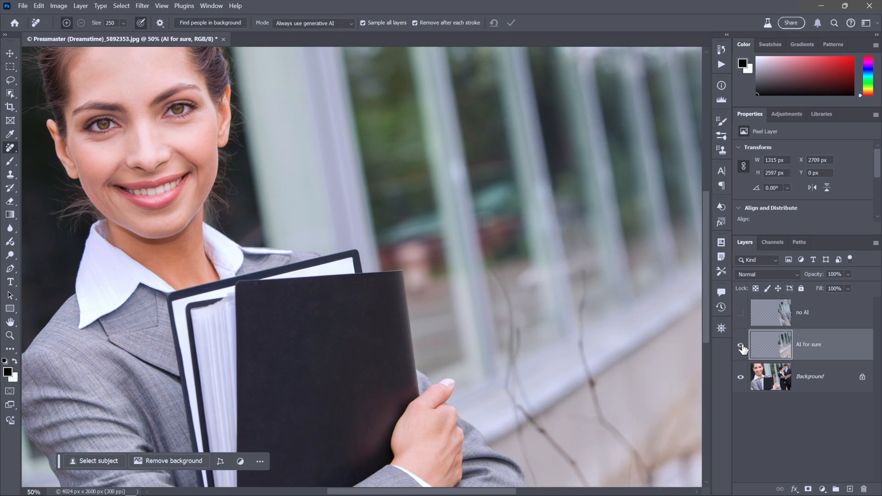
pyautogui.moveTo(742, 348)
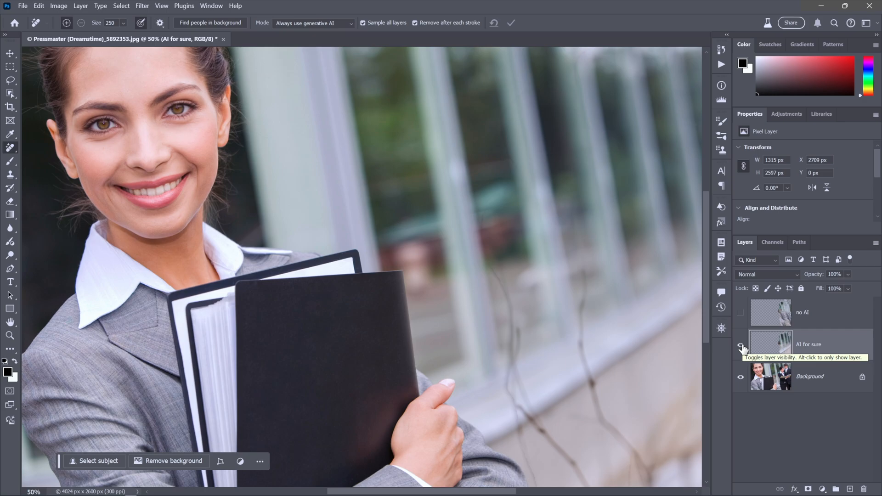
pyautogui.click(741, 345)
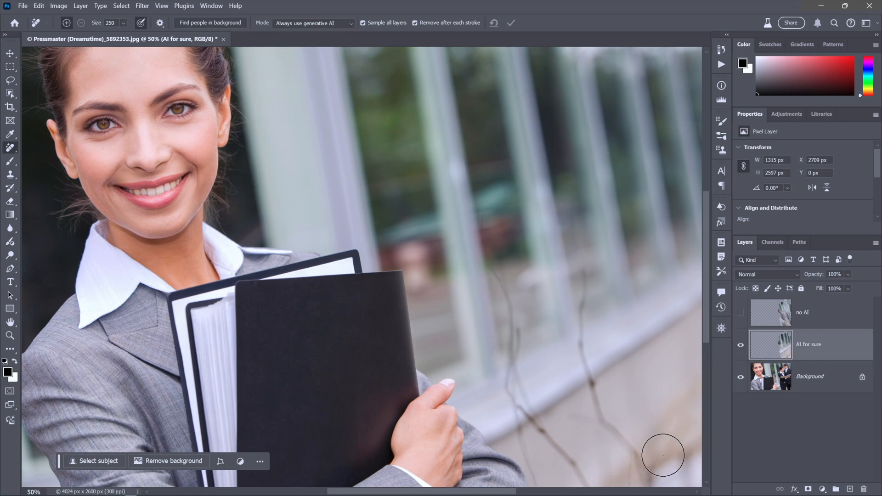
pyautogui.click(741, 344)
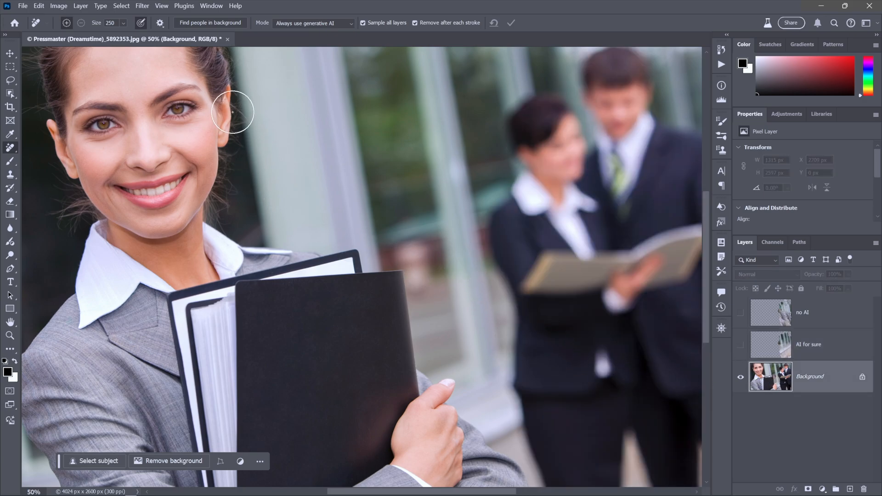
pyautogui.moveTo(16, 90)
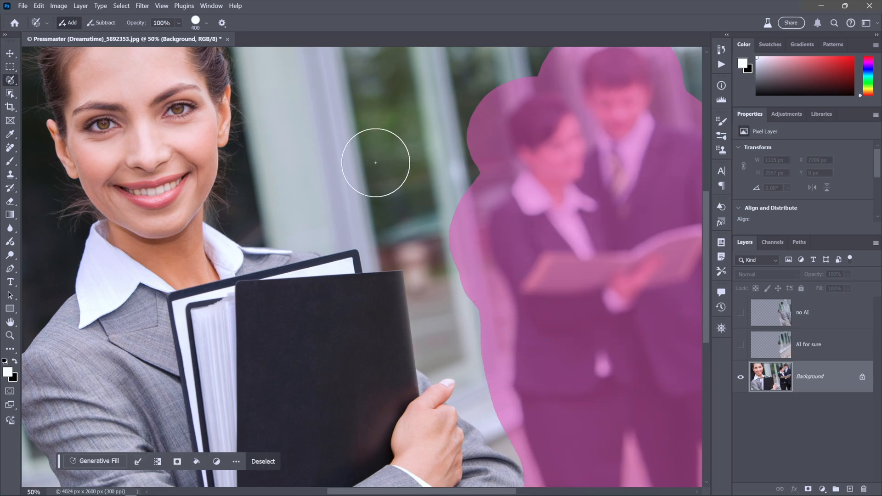
pyautogui.moveTo(340, 119)
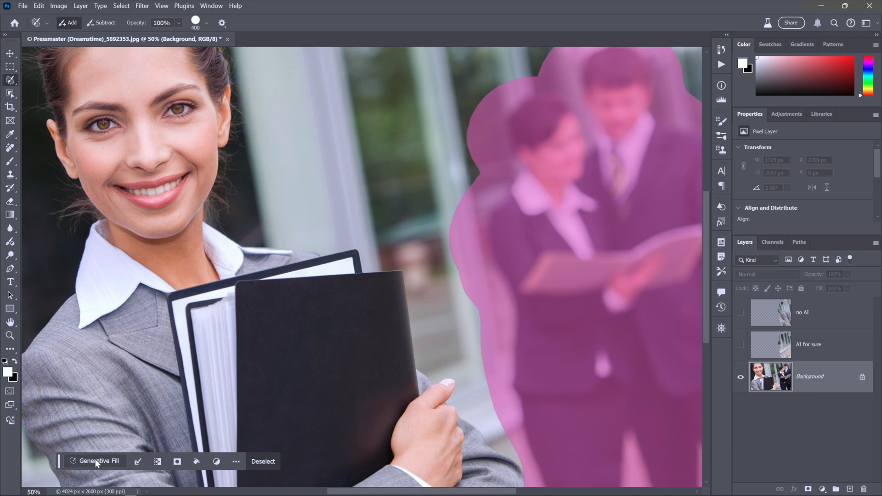
# Run Generative Fill over the selected people and cycle through the three generated variations.
pyautogui.click(98, 462)
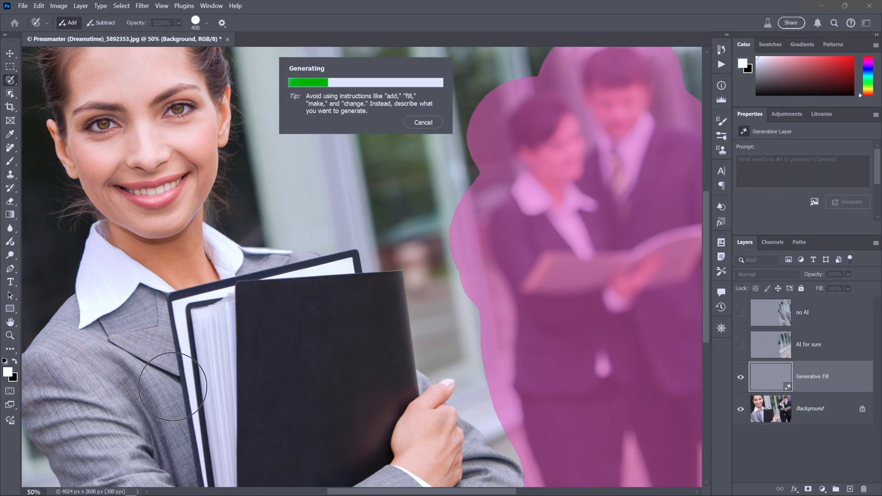
pyautogui.moveTo(343, 208)
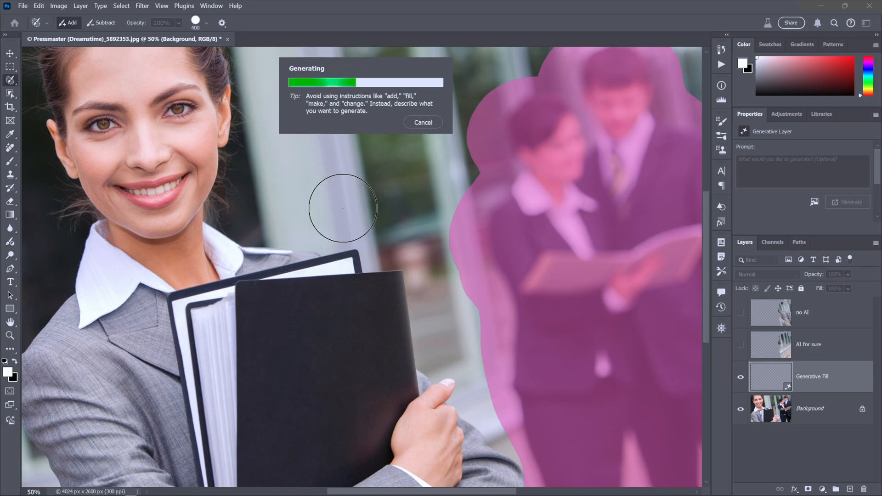
pyautogui.moveTo(474, 249)
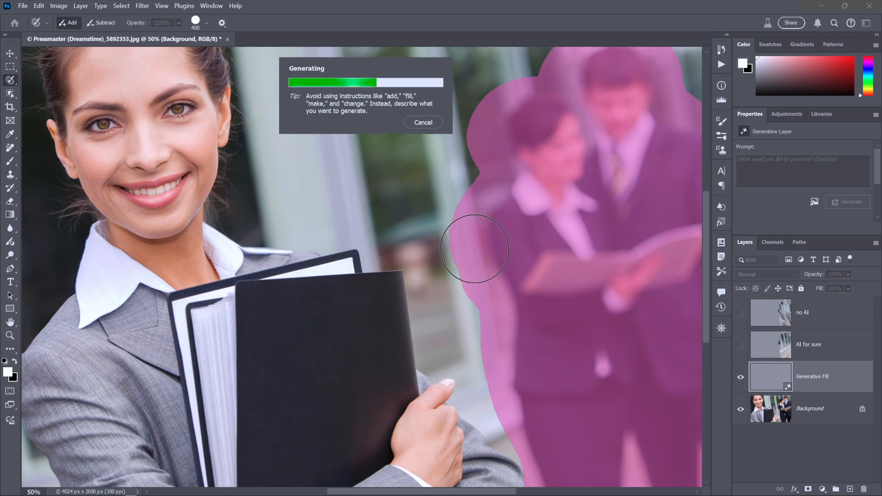
pyautogui.moveTo(430, 198)
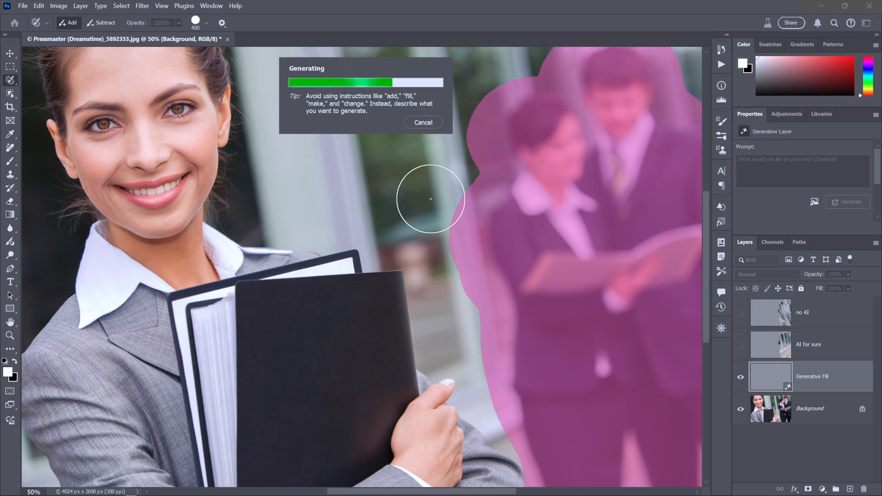
pyautogui.moveTo(675, 84)
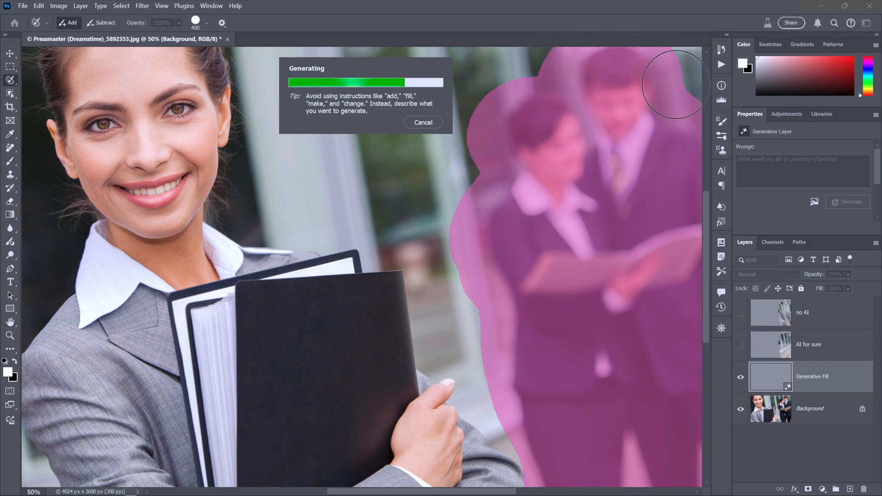
pyautogui.click(423, 122)
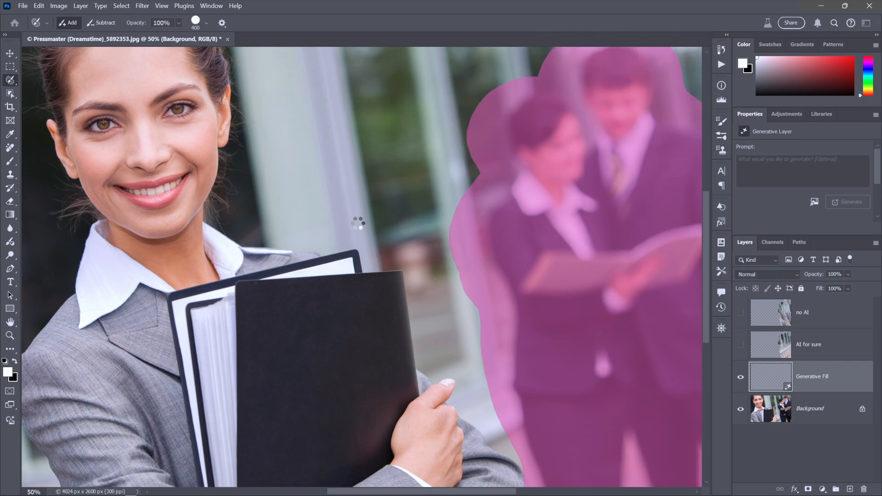
pyautogui.click(851, 202)
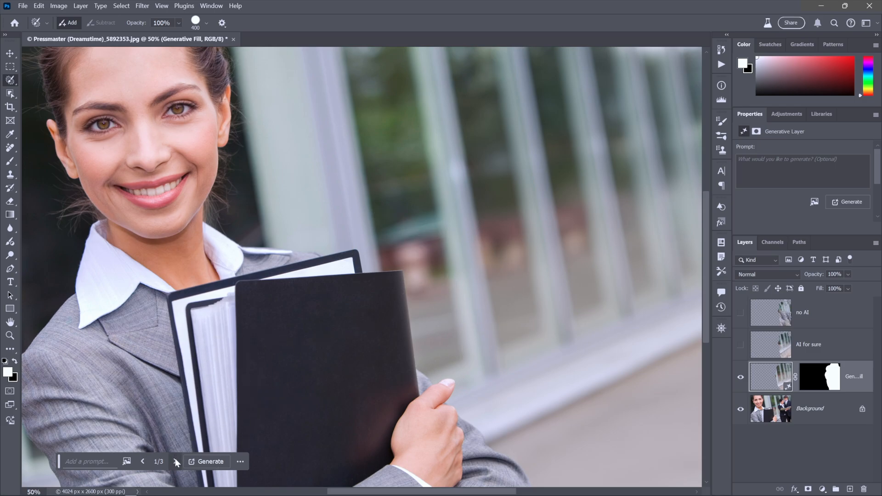
pyautogui.moveTo(176, 461)
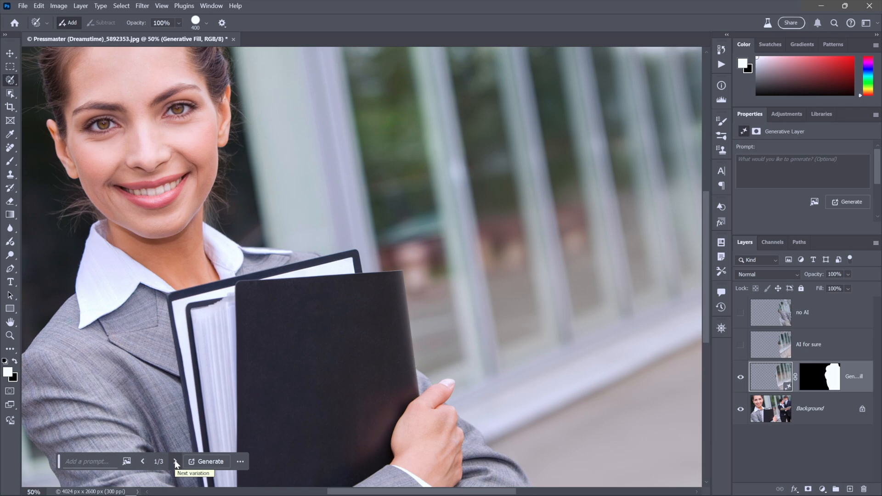
pyautogui.click(174, 462)
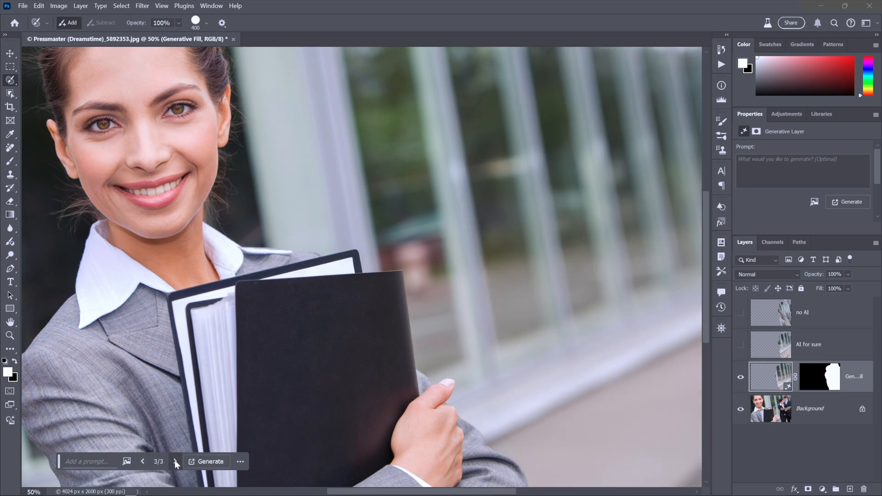
pyautogui.moveTo(369, 215)
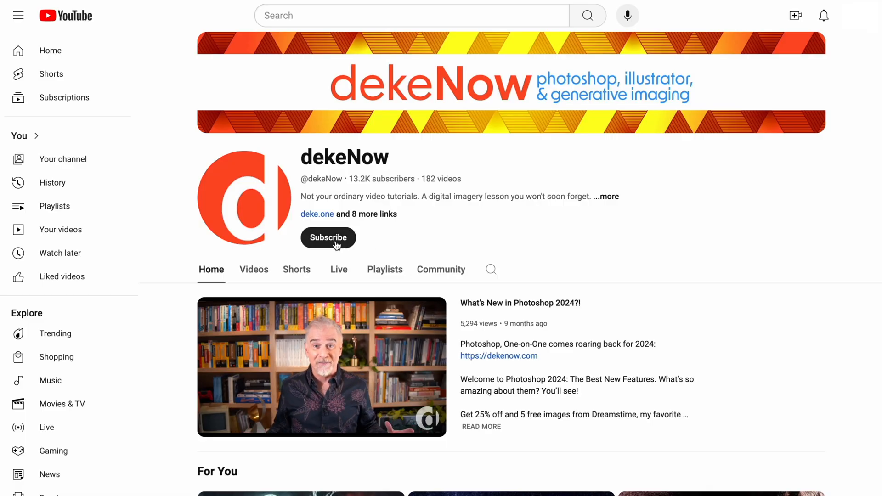
pyautogui.click(328, 237)
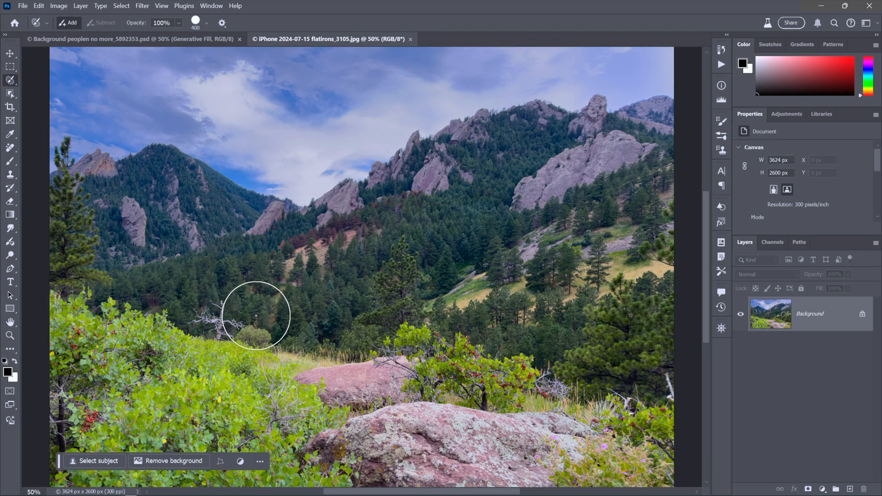
pyautogui.moveTo(388, 252)
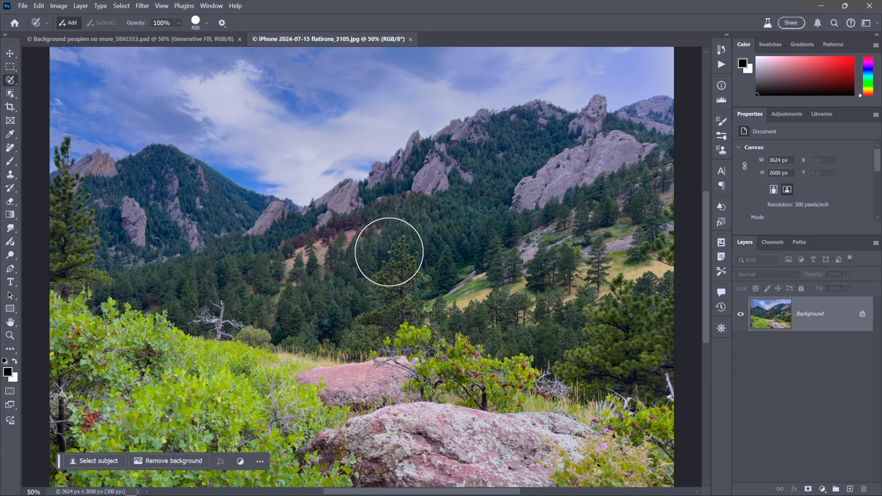
pyautogui.moveTo(358, 225)
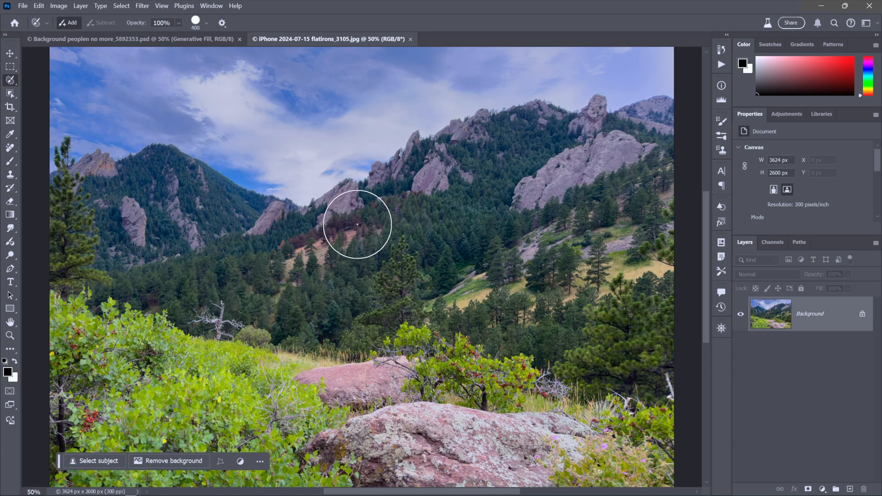
pyautogui.moveTo(290, 267)
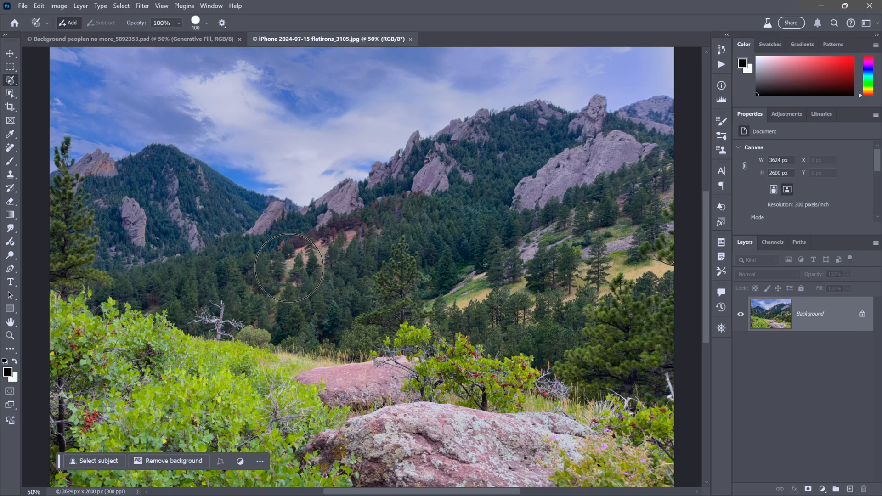
pyautogui.moveTo(398, 216)
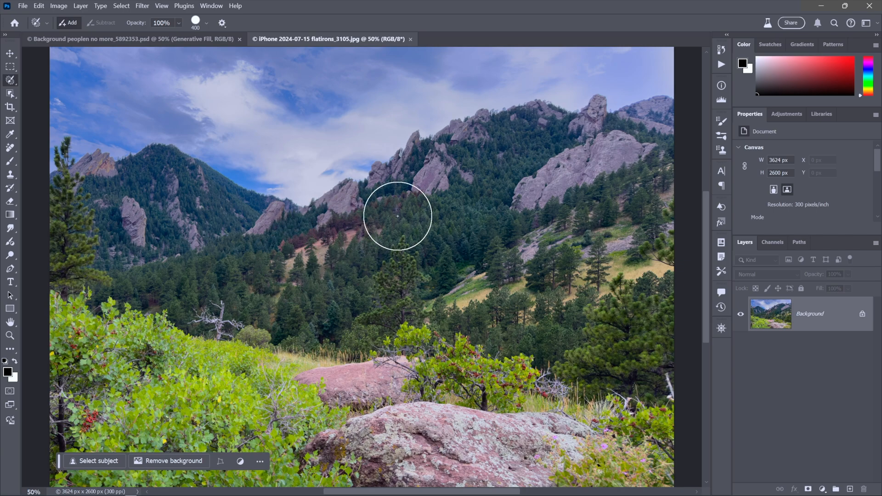
pyautogui.moveTo(308, 257)
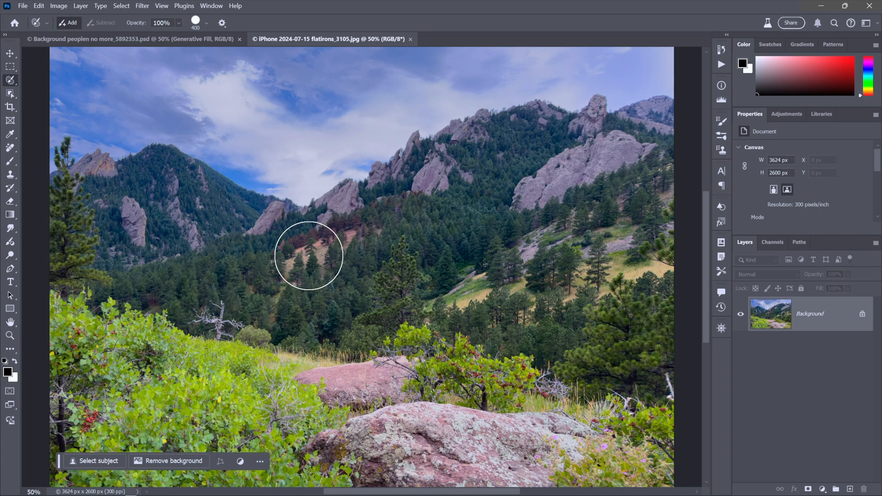
pyautogui.moveTo(314, 247)
pyautogui.write('r')
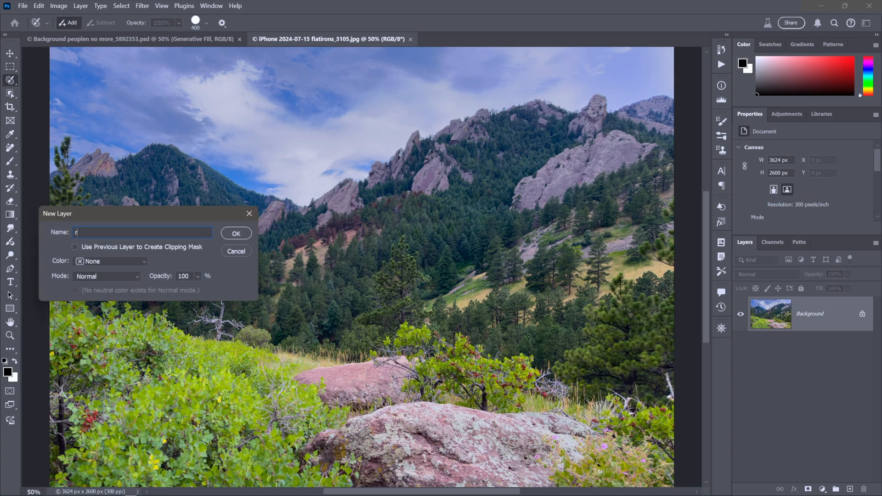
# Create an empty layer named 'retouch' above the mountain photo, ready for the Remove tool.
pyautogui.write('etouch')
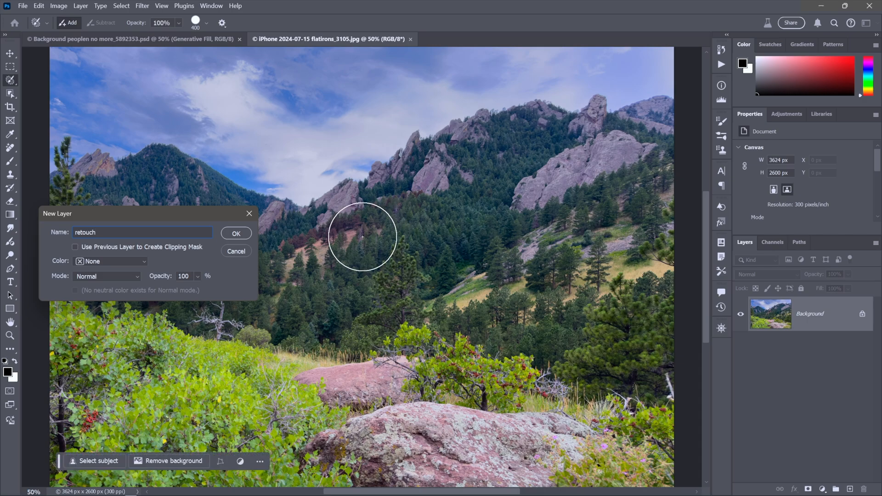
pyautogui.click(236, 232)
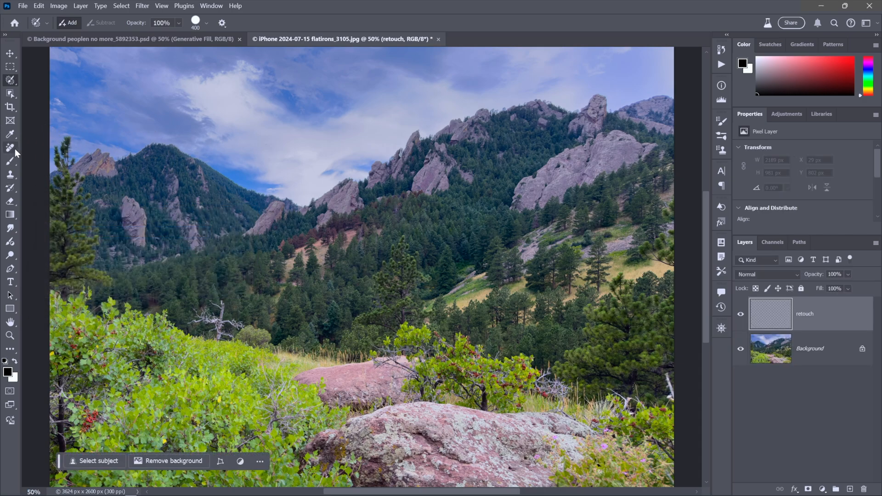
pyautogui.click(11, 148)
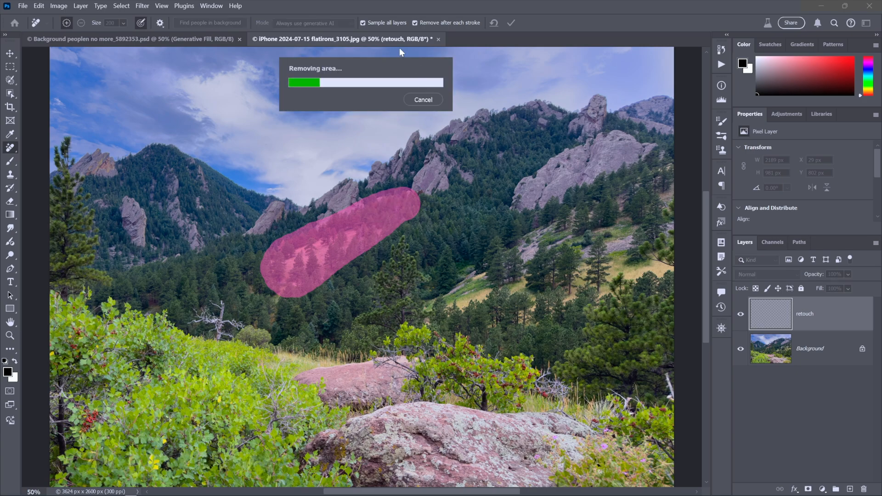
pyautogui.moveTo(463, 32)
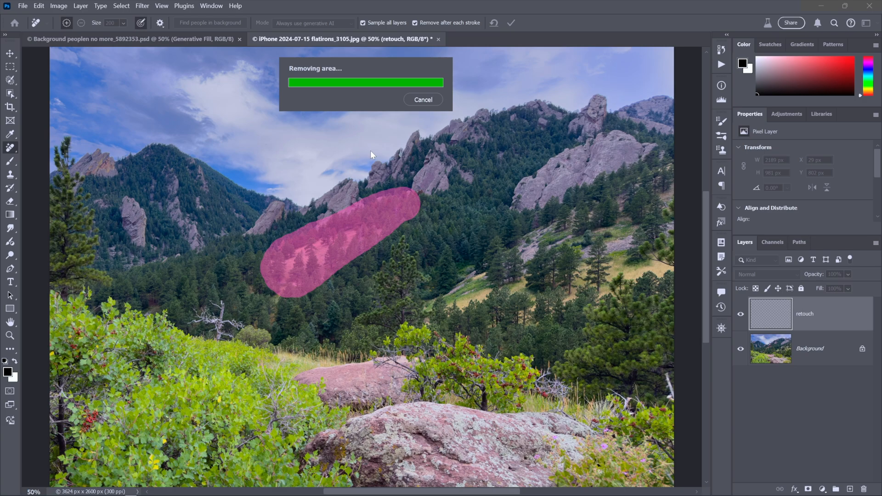
pyautogui.moveTo(363, 267)
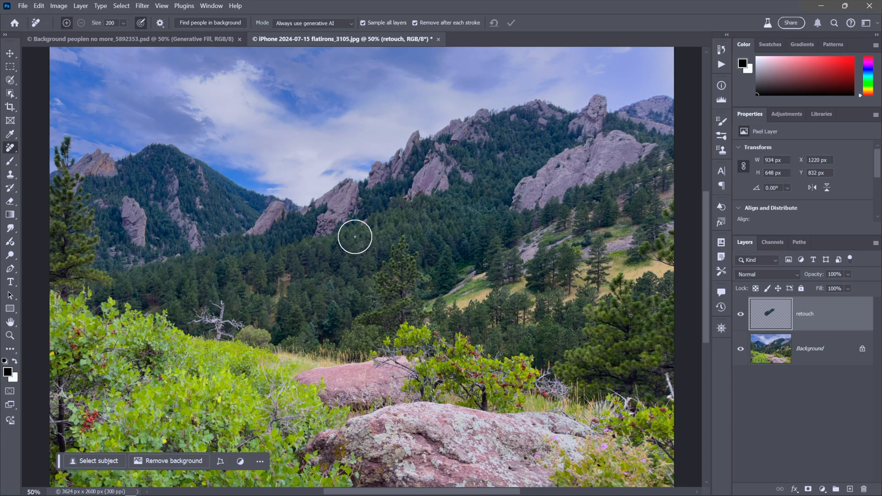
pyautogui.moveTo(288, 321)
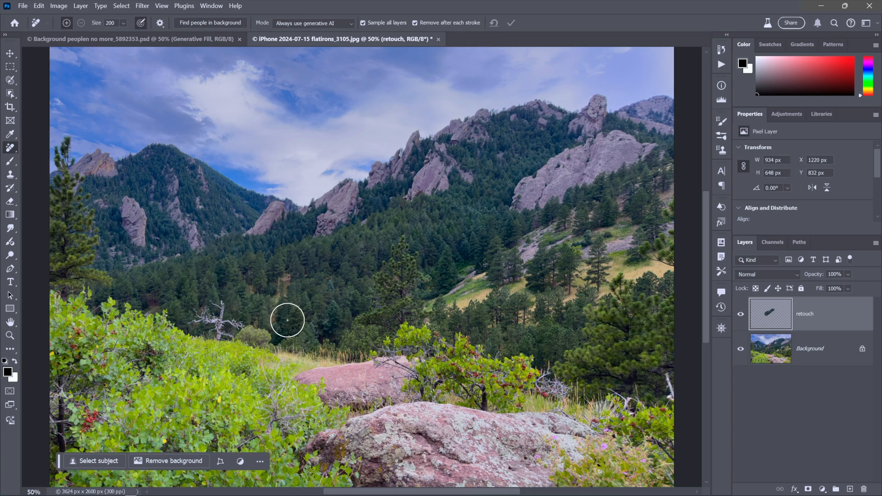
pyautogui.moveTo(530, 310)
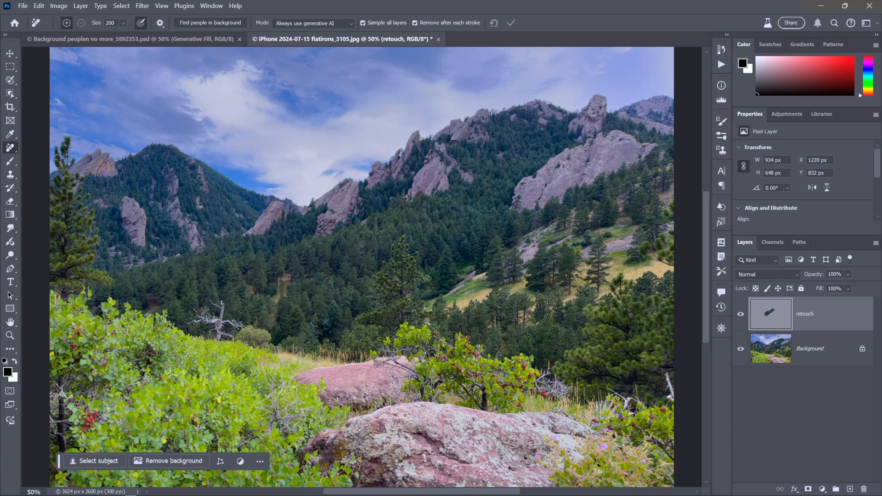
# Hide the retouch layer to reveal the original flatirons hillside.
pyautogui.click(741, 315)
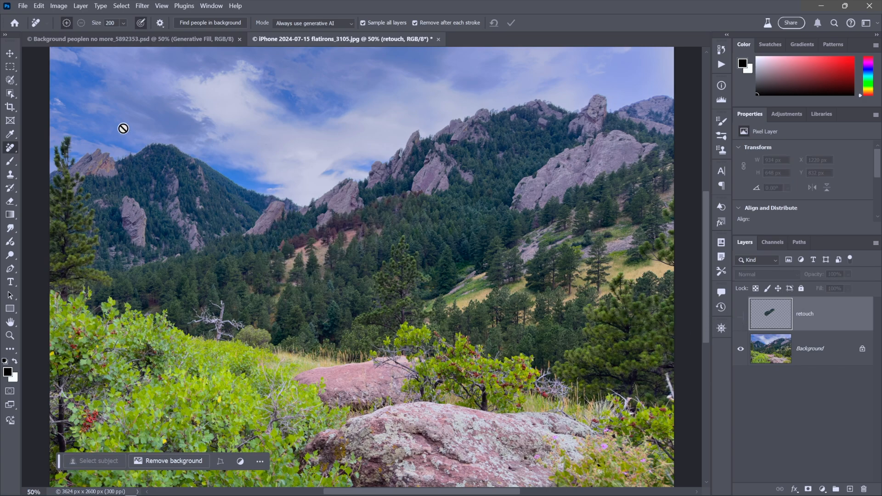
pyautogui.moveTo(112, 132)
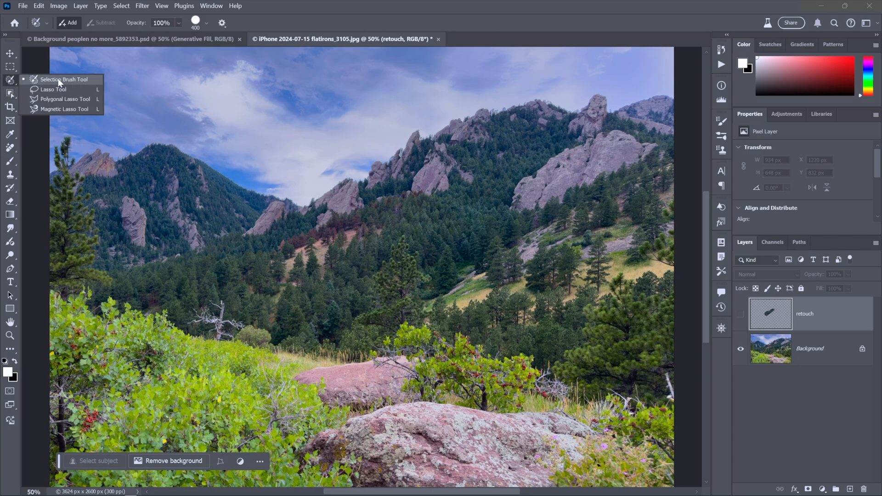
# Paint selections over the dead tree, left band and central slope with the Selection Brush for Generative Fill.
pyautogui.click(63, 79)
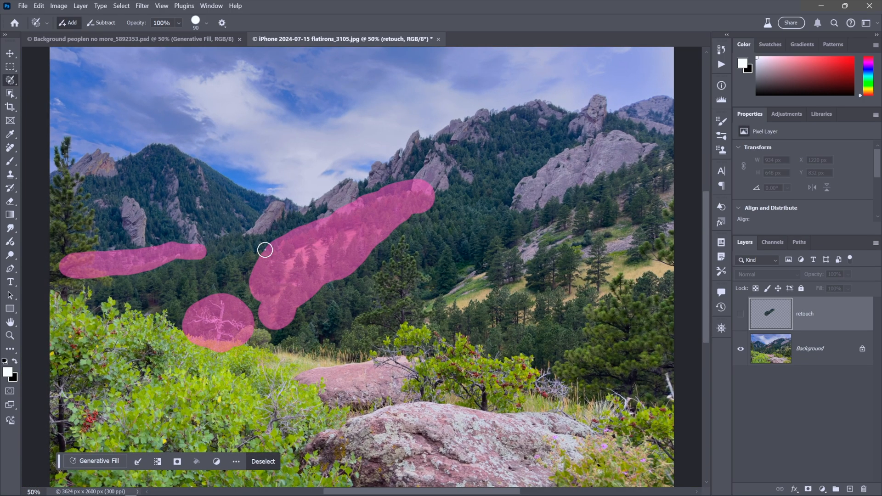
pyautogui.click(94, 461)
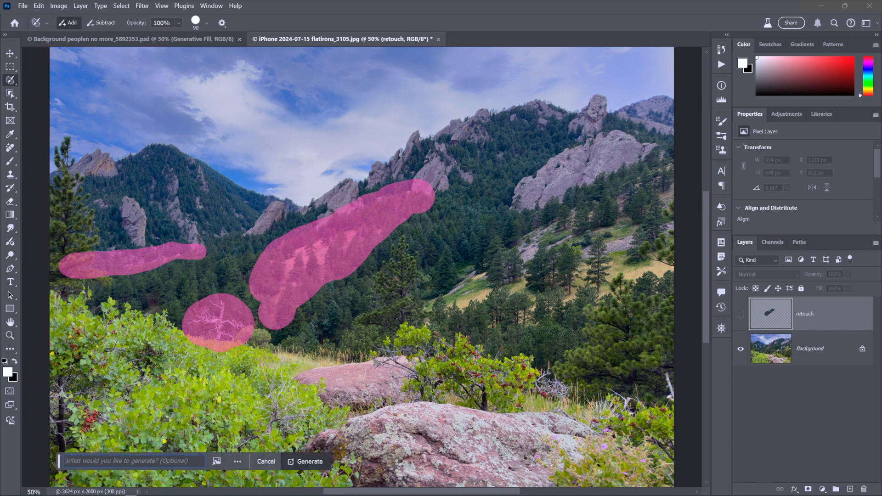
# Generate forest fill for the painted areas with an empty prompt, removing the dead tree.
pyautogui.click(305, 461)
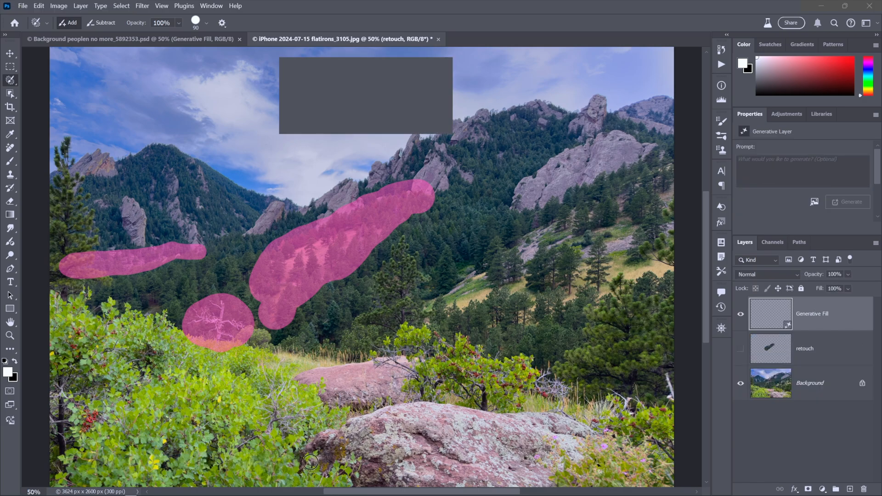
pyautogui.click(849, 201)
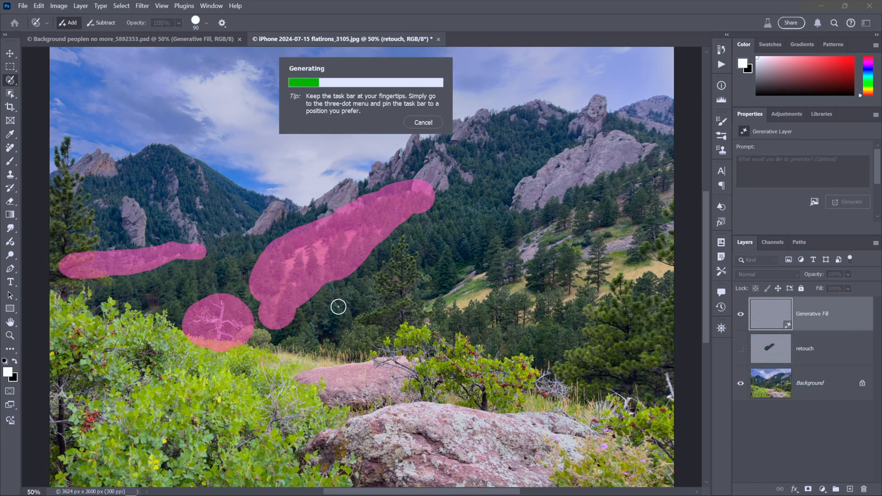
pyautogui.moveTo(413, 240)
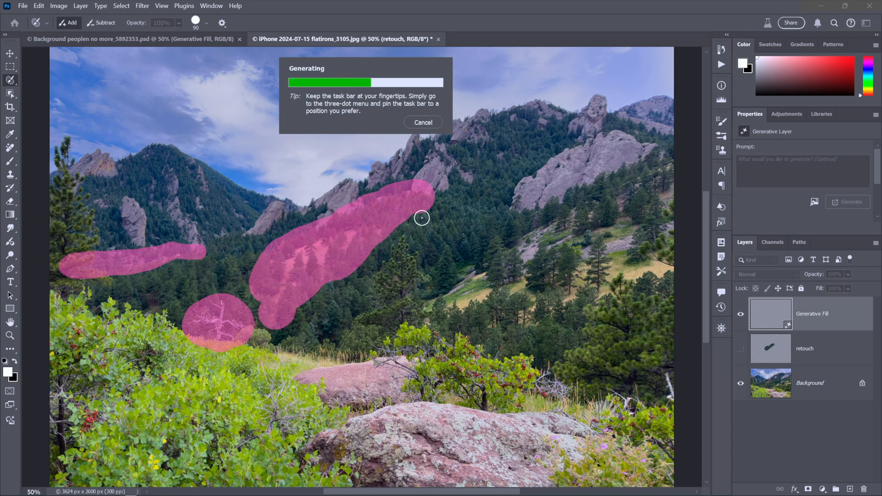
pyautogui.moveTo(223, 320)
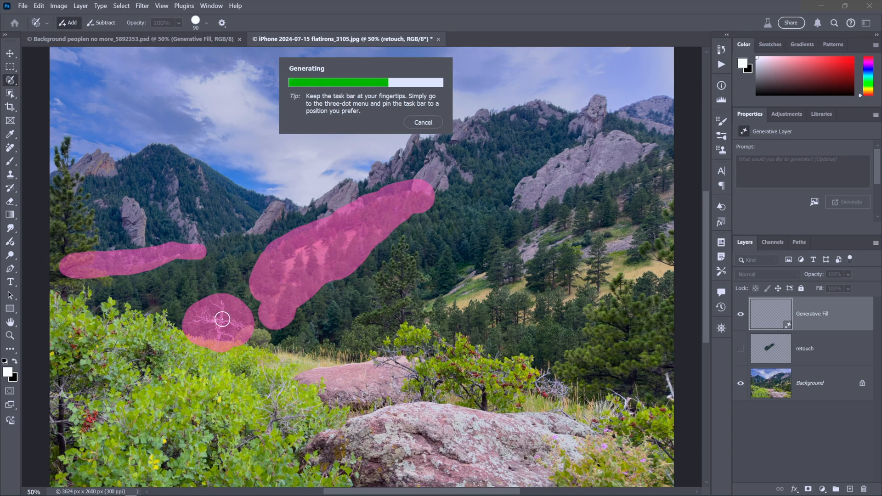
pyautogui.moveTo(455, 340)
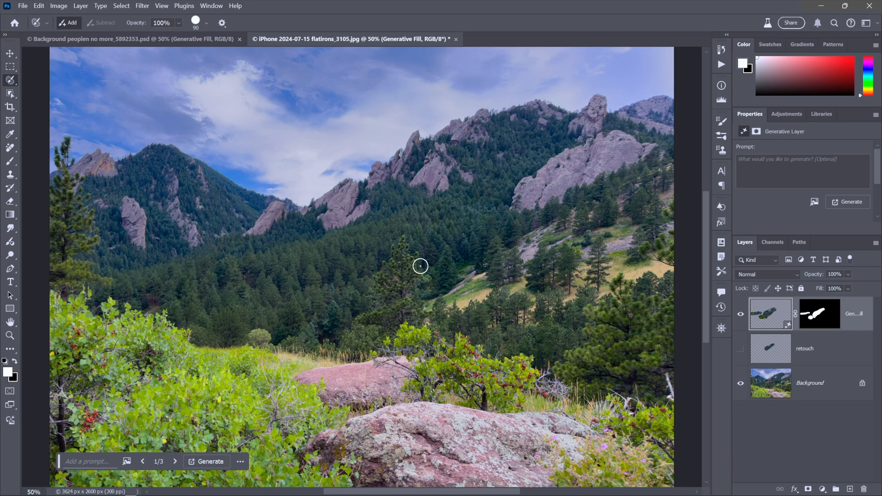
pyautogui.click(10, 66)
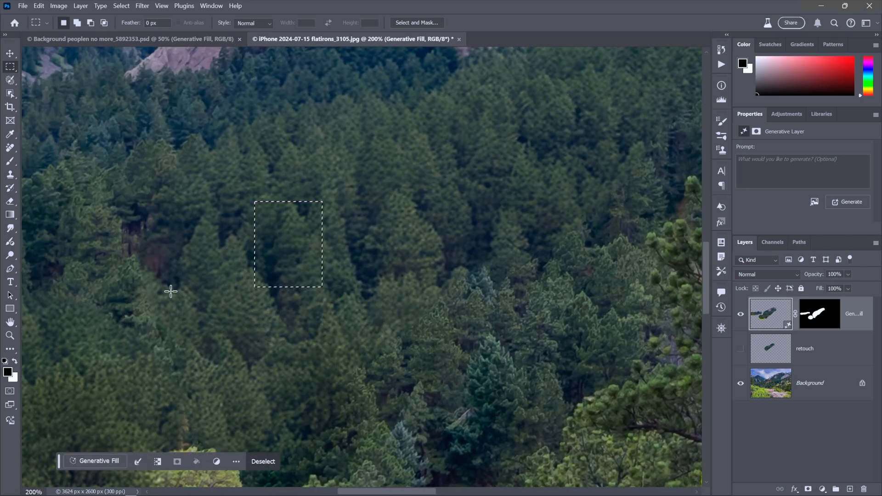
pyautogui.moveTo(376, 291)
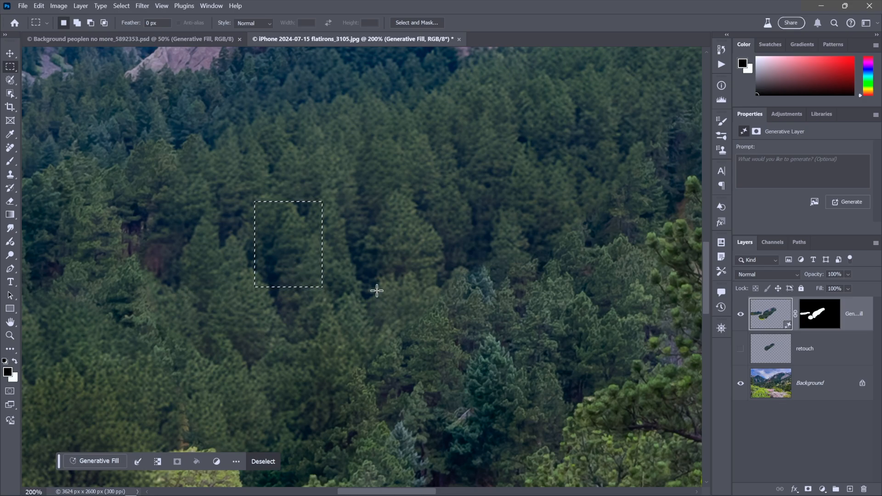
# Drop the test selection, step the forest fill to variation 3/3 and switch to the Crop tool.
pyautogui.press('ctrl+0')
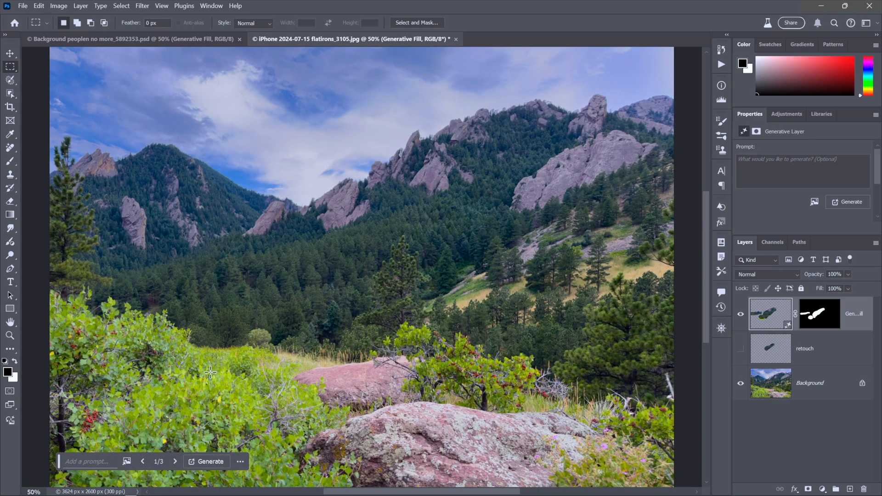
pyautogui.moveTo(143, 414)
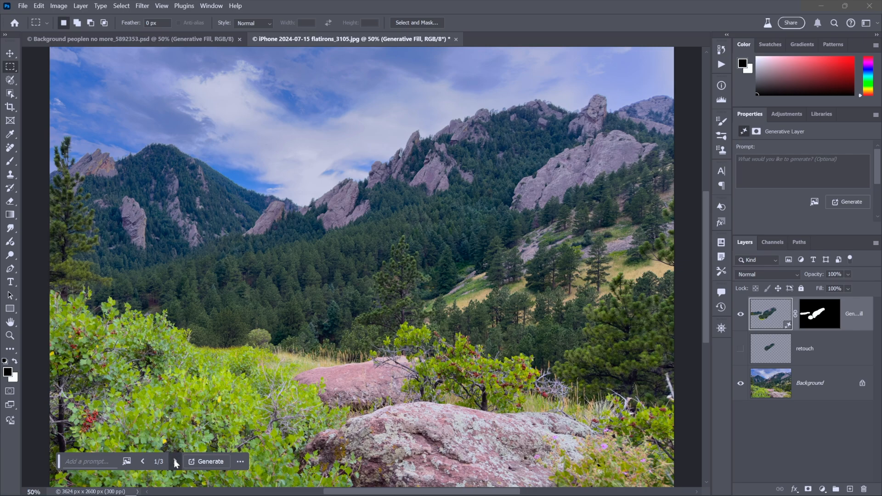
pyautogui.click(174, 462)
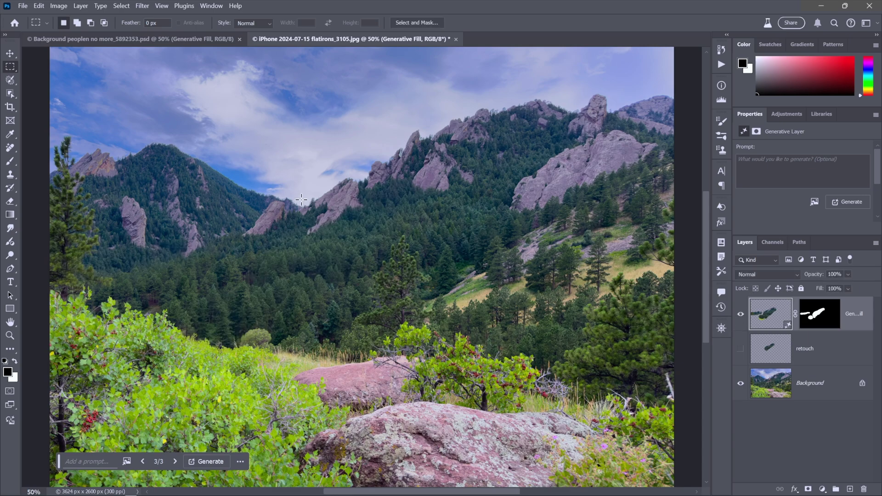
pyautogui.moveTo(195, 207)
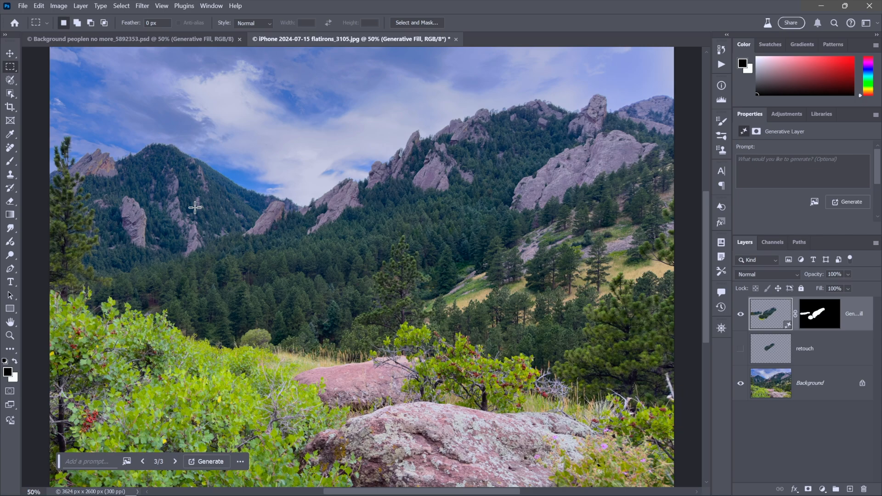
pyautogui.moveTo(34, 238)
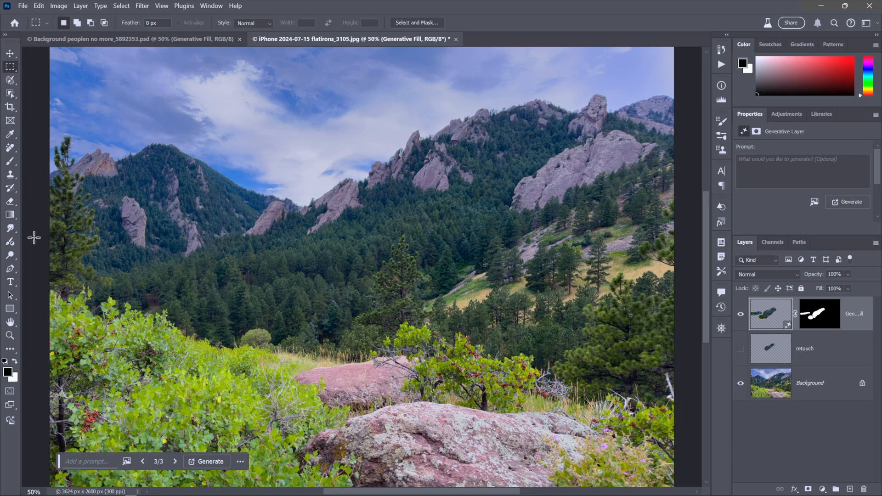
pyautogui.moveTo(236, 285)
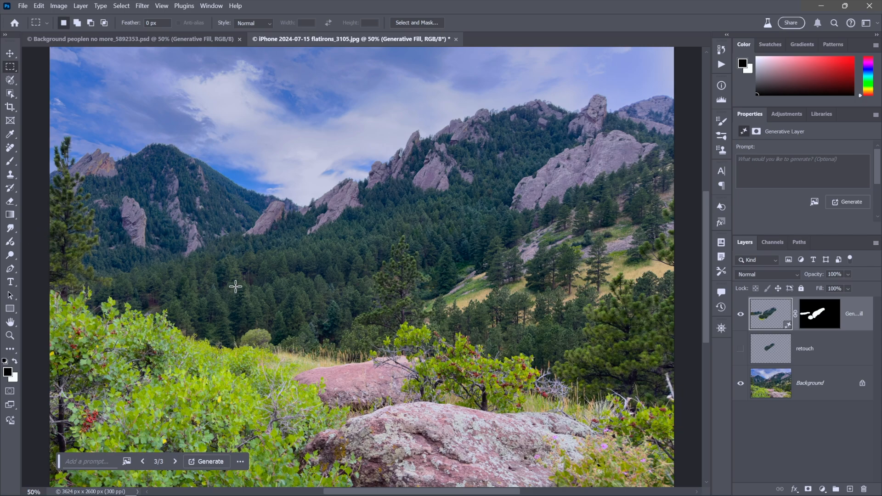
pyautogui.moveTo(105, 106)
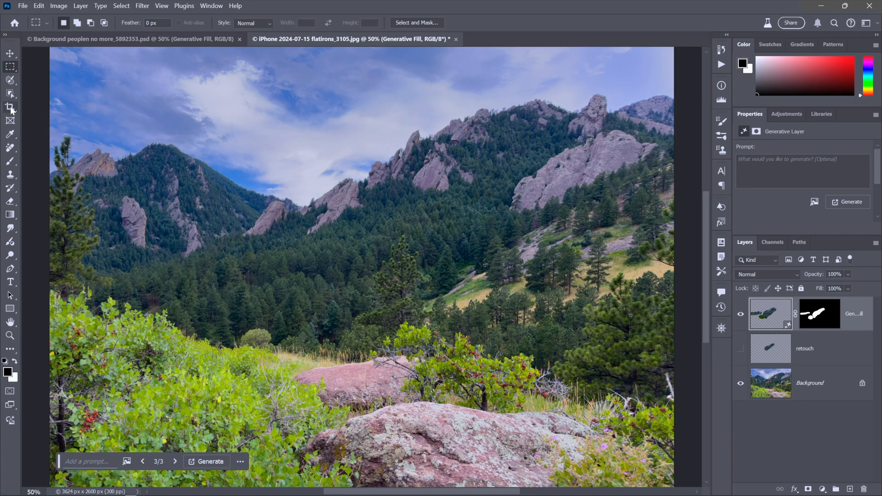
pyautogui.click(10, 107)
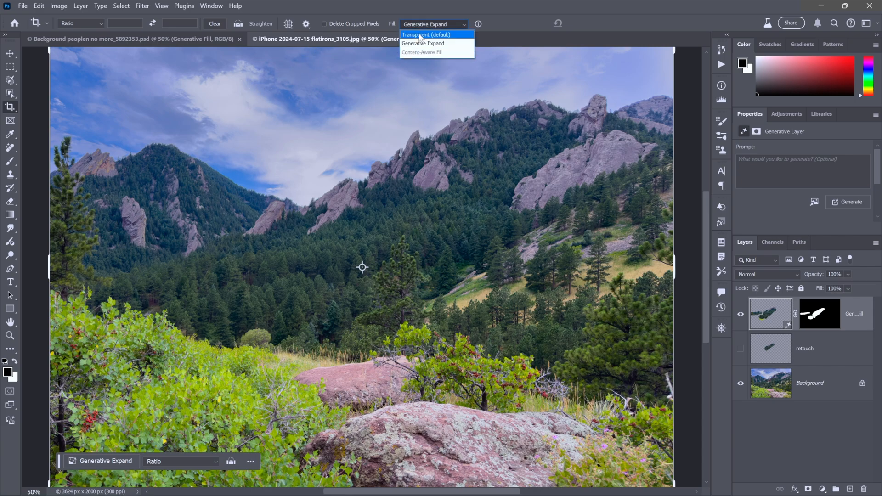
# Set crop Fill to Generative Expand and generate scenery for the widened left strip.
pyautogui.click(423, 43)
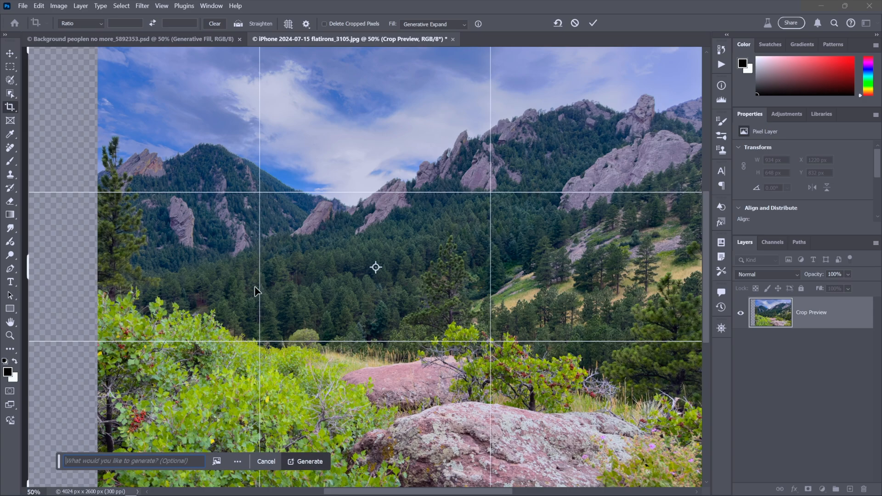
pyautogui.moveTo(216, 339)
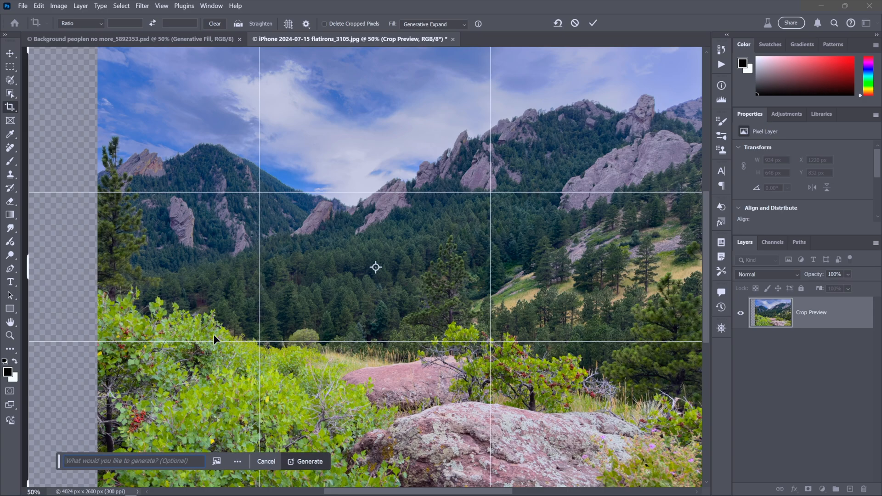
pyautogui.moveTo(79, 277)
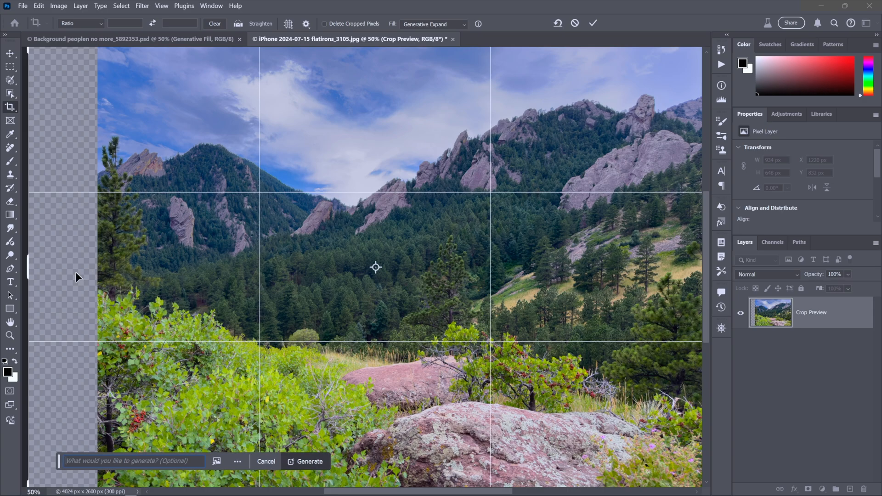
pyautogui.click(306, 461)
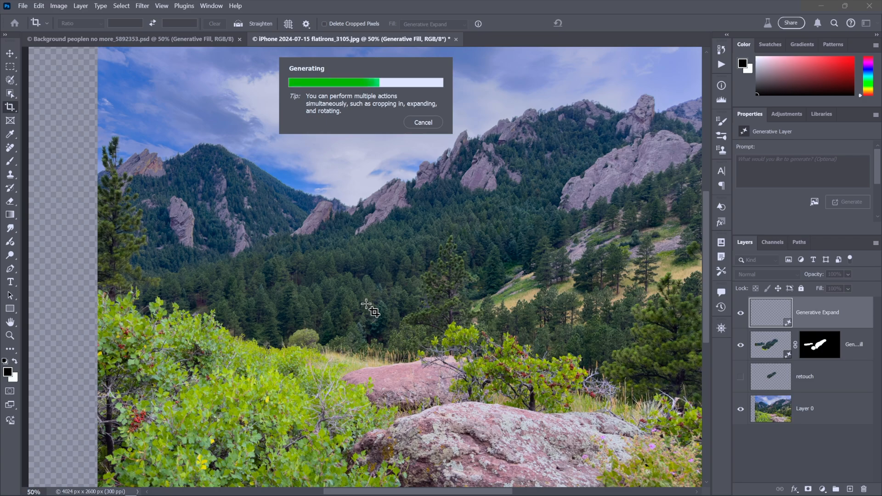
pyautogui.moveTo(164, 281)
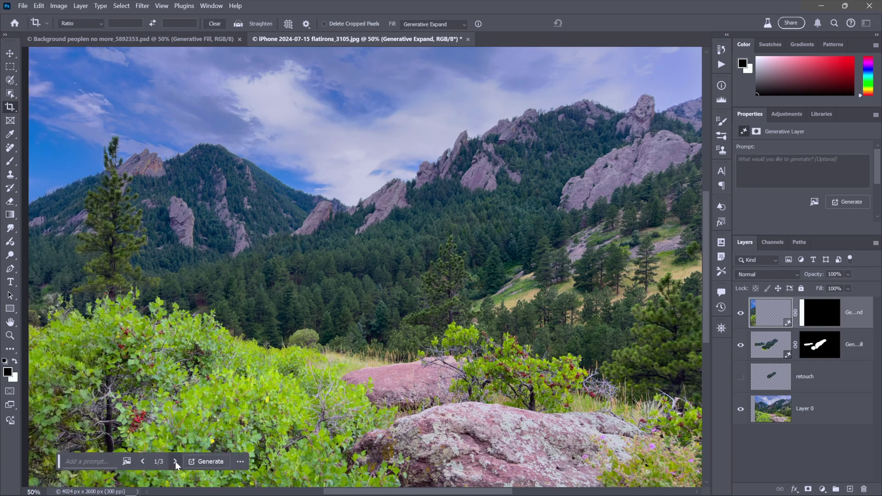
# Cycle the Generative Expand results through all three variations back to the first.
pyautogui.click(175, 461)
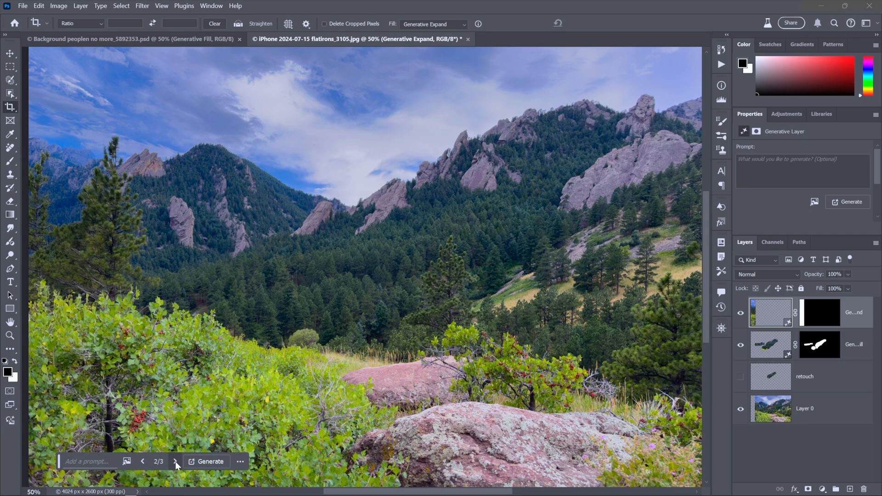
pyautogui.moveTo(176, 461)
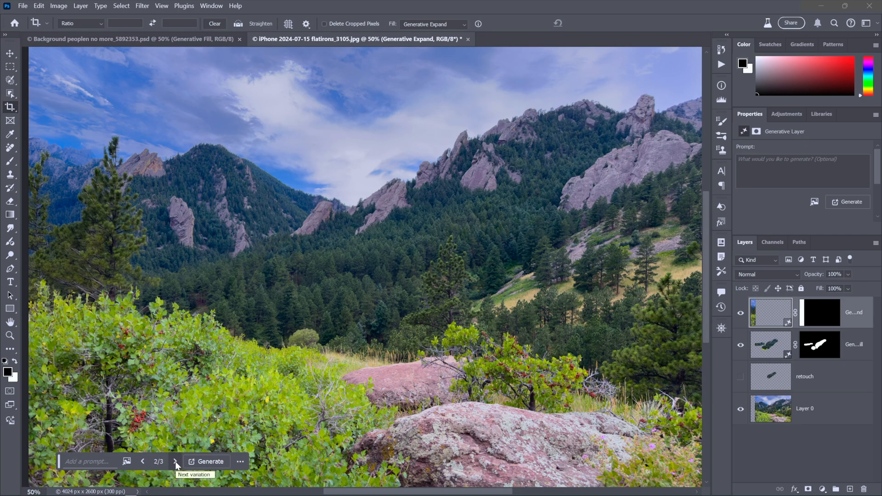
pyautogui.click(176, 461)
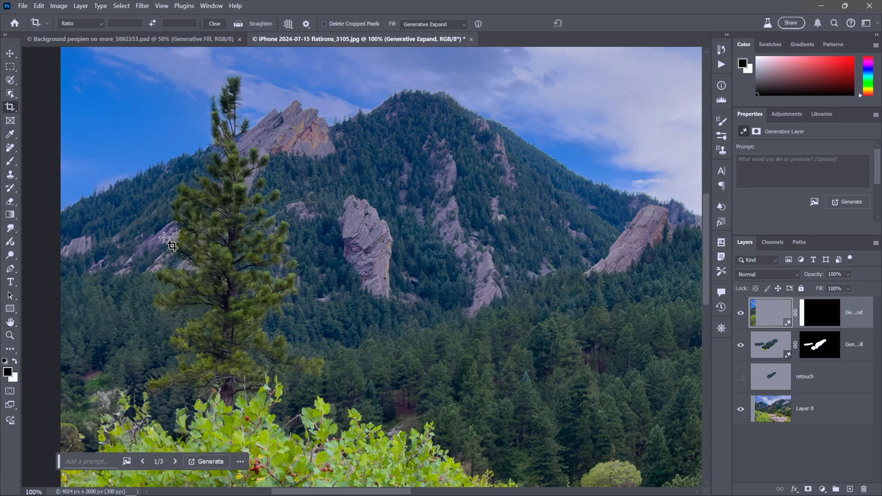
pyautogui.moveTo(175, 228)
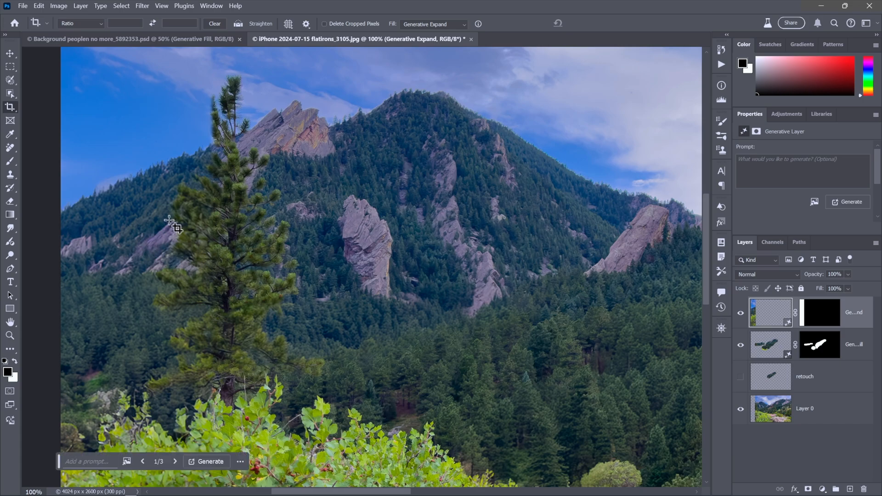
pyautogui.moveTo(331, 140)
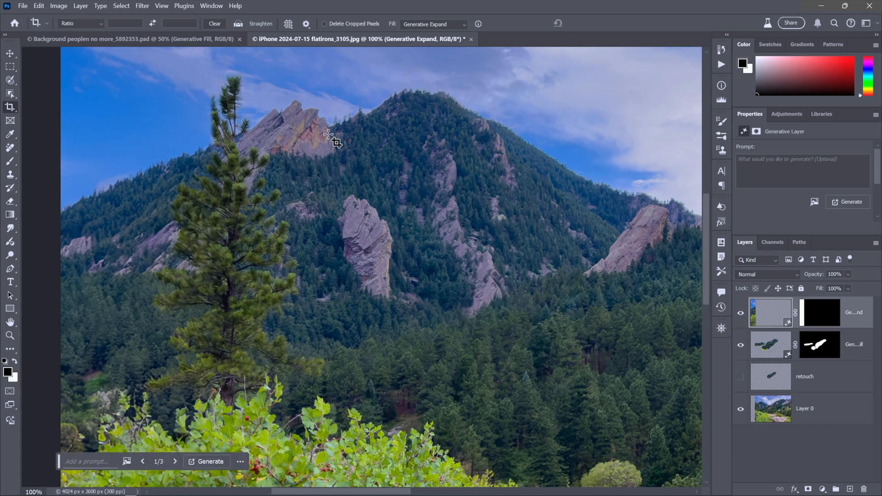
pyautogui.moveTo(290, 162)
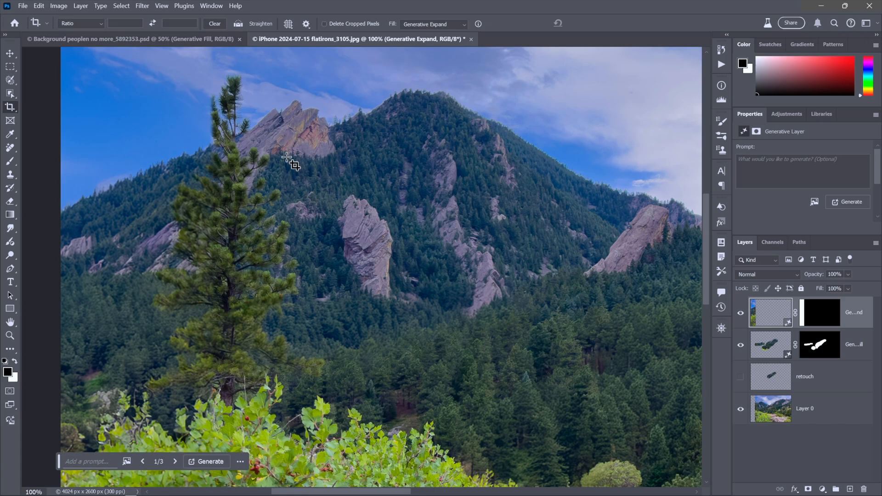
pyautogui.moveTo(201, 219)
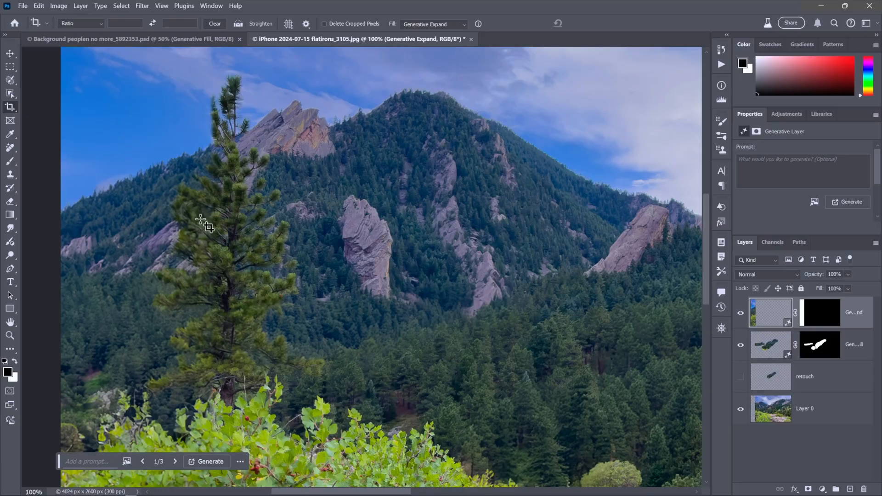
pyautogui.moveTo(394, 235)
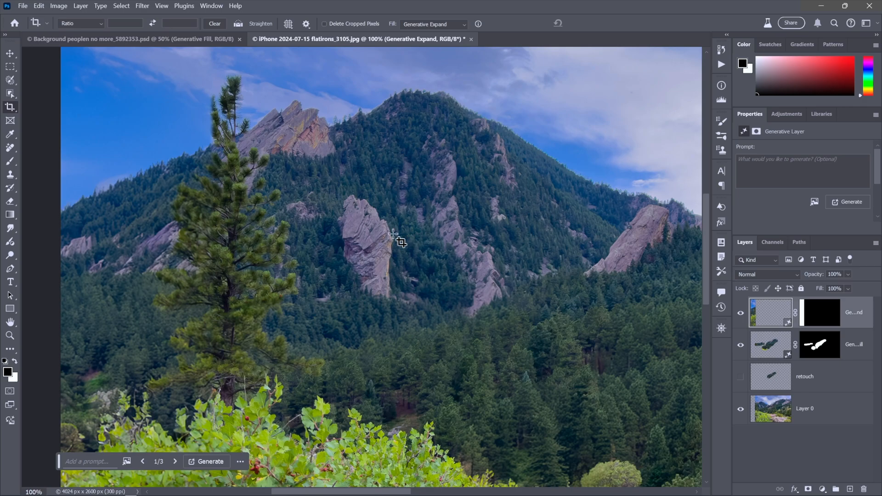
pyautogui.moveTo(159, 270)
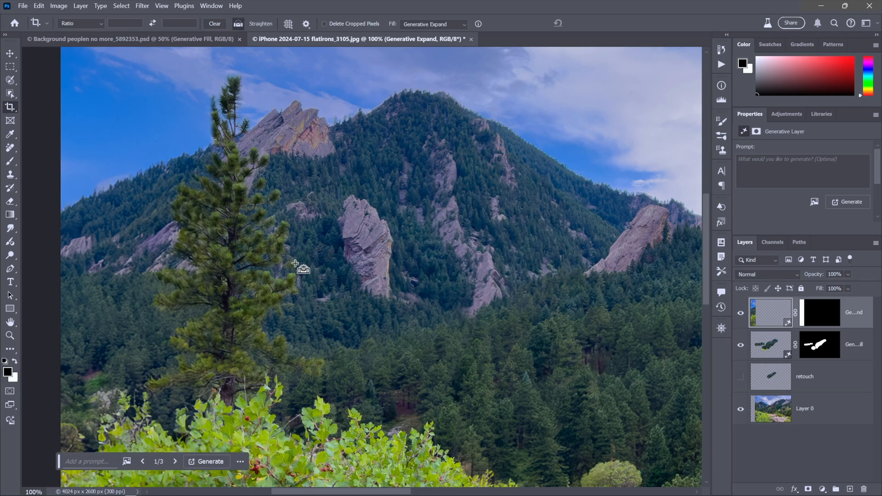
# Revert the Generative Expand layer and pick the Rectangular Marquee tool.
pyautogui.click(176, 461)
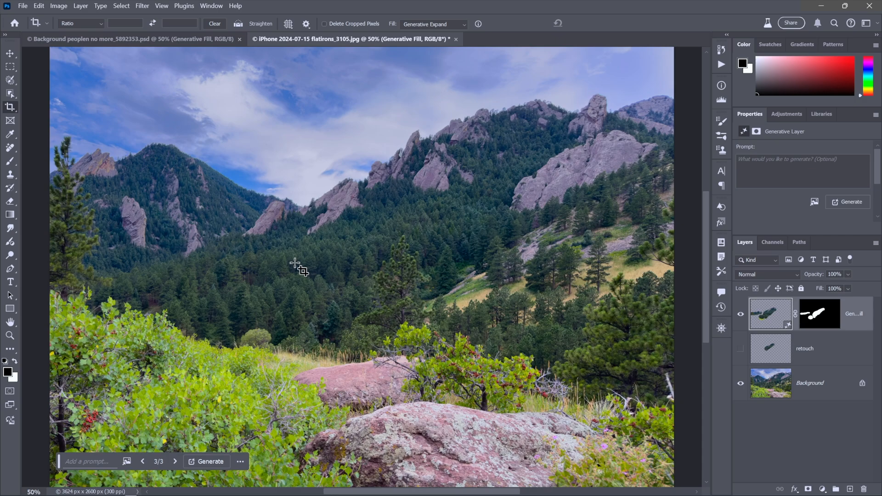
pyautogui.moveTo(401, 239)
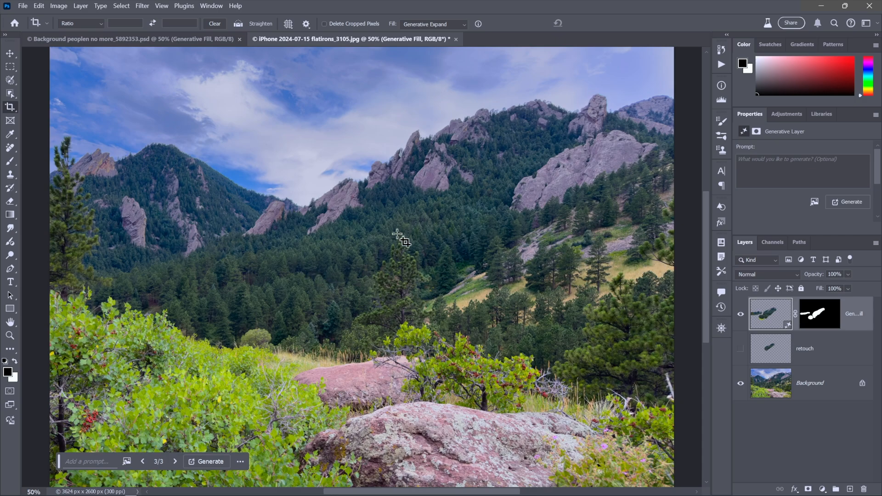
pyautogui.click(11, 66)
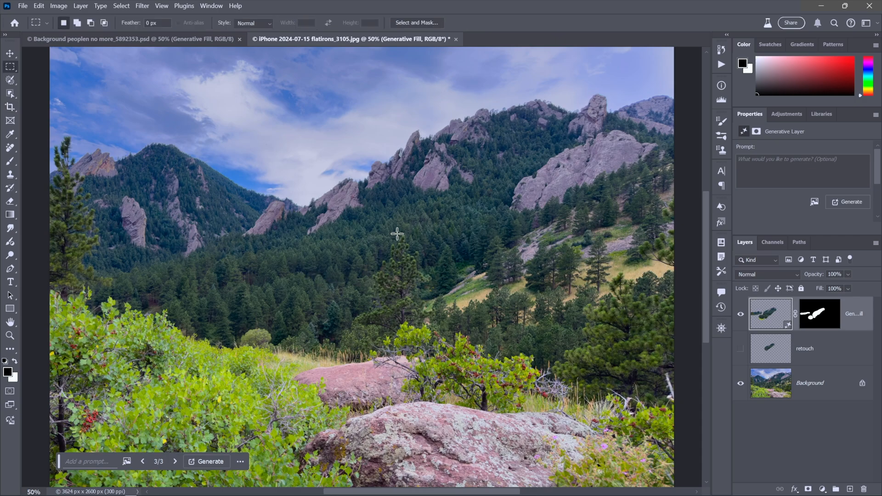
pyautogui.moveTo(411, 265)
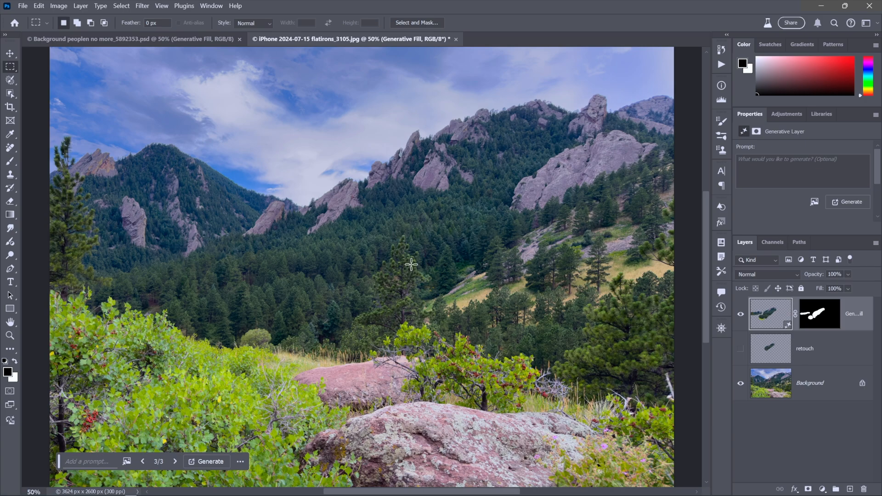
pyautogui.moveTo(793, 436)
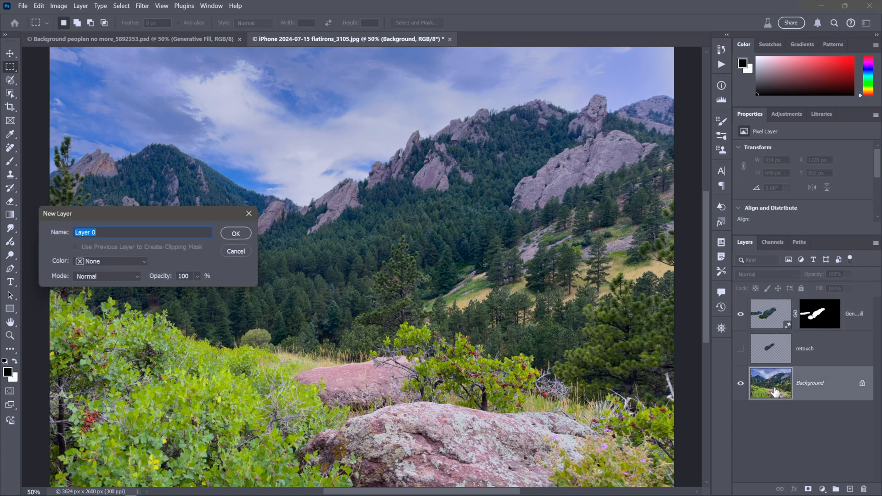
# Rename the Background layer to photo.
pyautogui.write('ph')
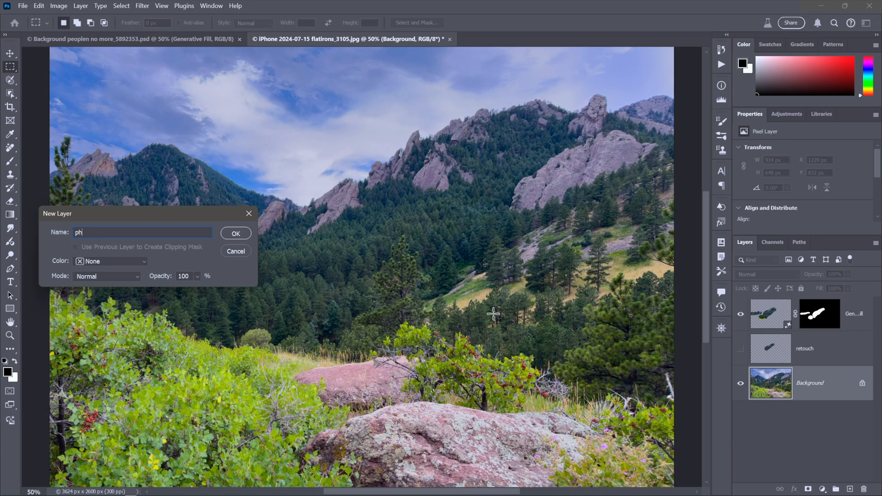
pyautogui.click(236, 233)
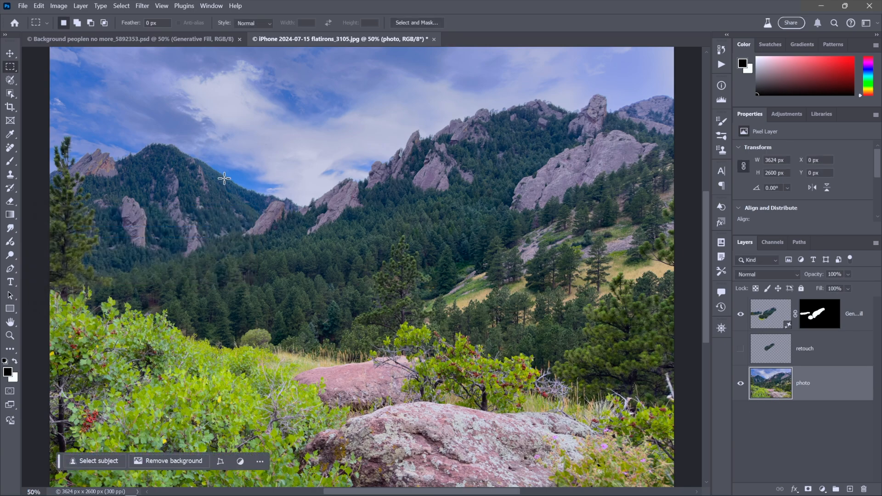
# Add 400 px of relative canvas width anchored right via Image > Canvas Size.
pyautogui.click(59, 5)
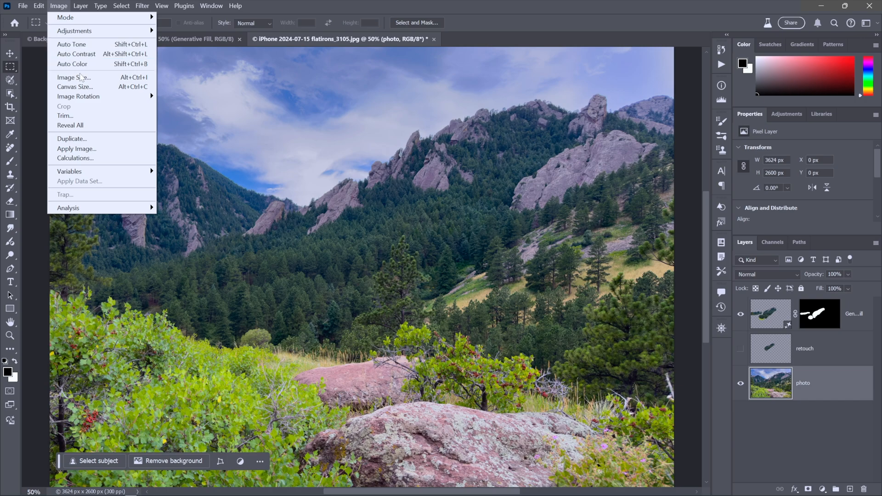
pyautogui.click(74, 86)
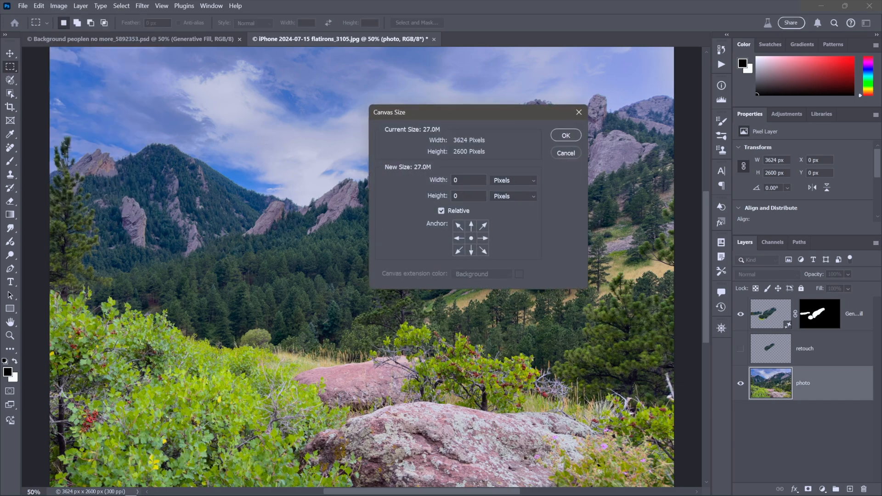
pyautogui.moveTo(466, 222)
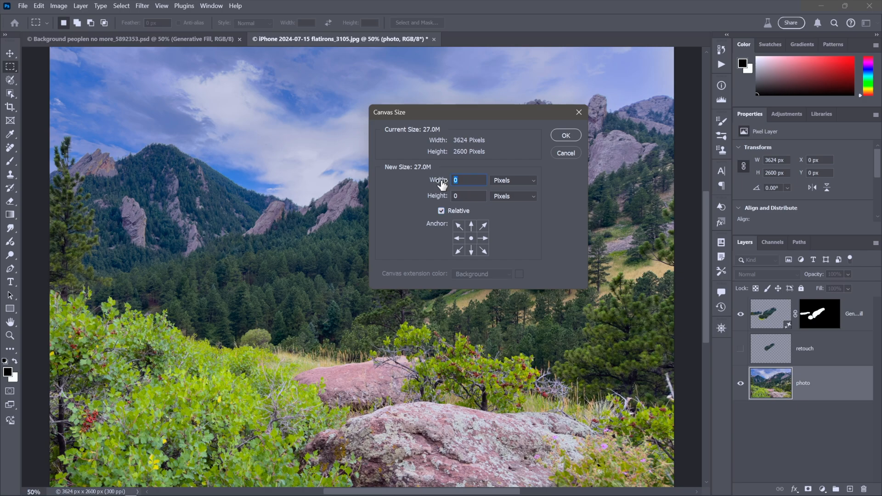
pyautogui.write('400')
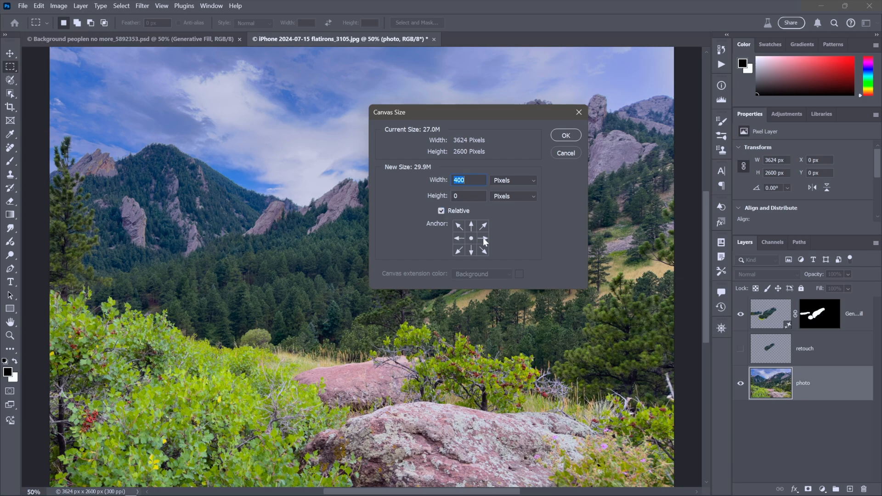
pyautogui.click(470, 225)
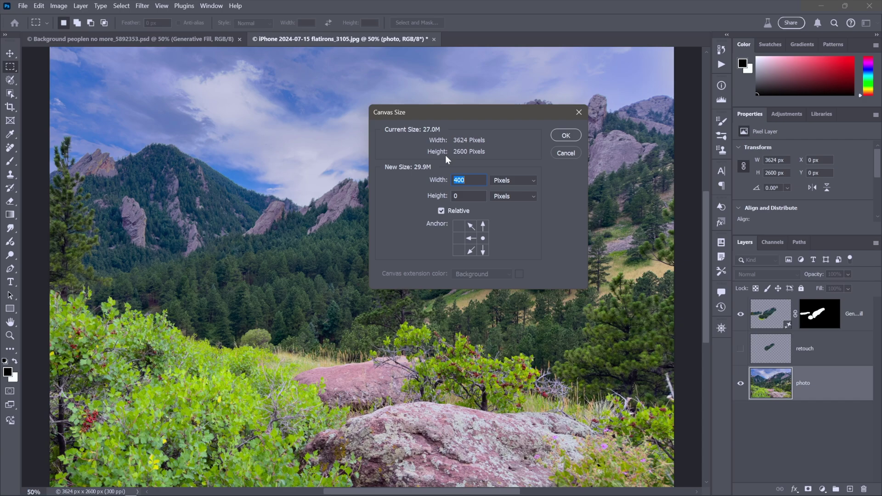
pyautogui.moveTo(429, 158)
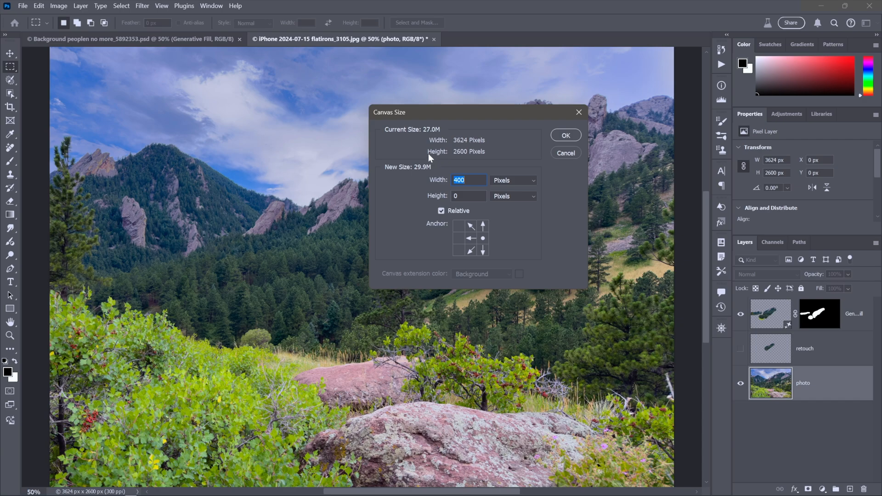
pyautogui.moveTo(479, 159)
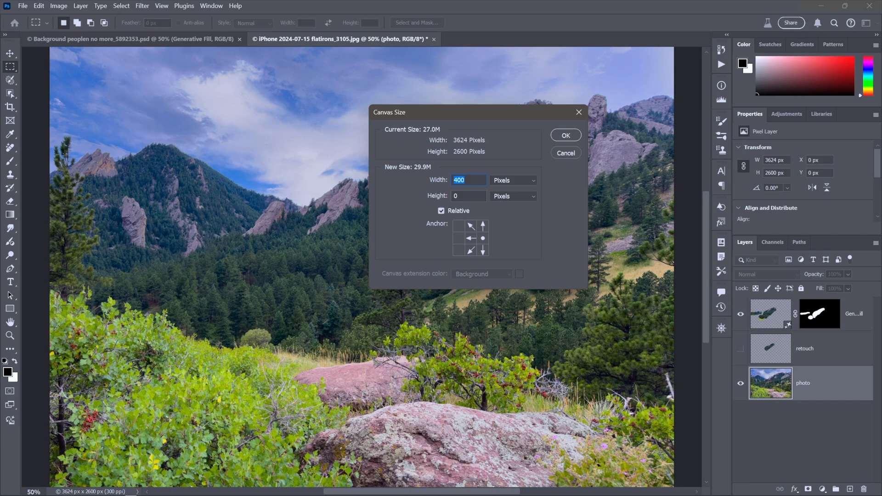
pyautogui.moveTo(565, 135)
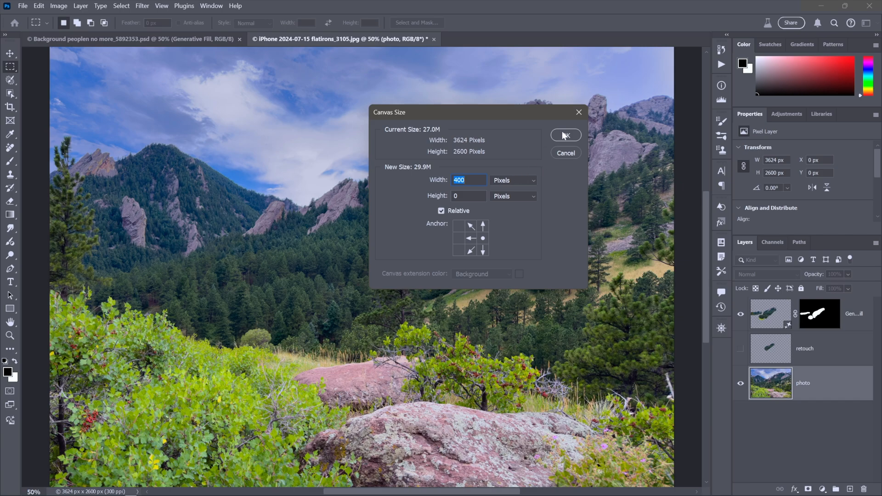
pyautogui.click(565, 135)
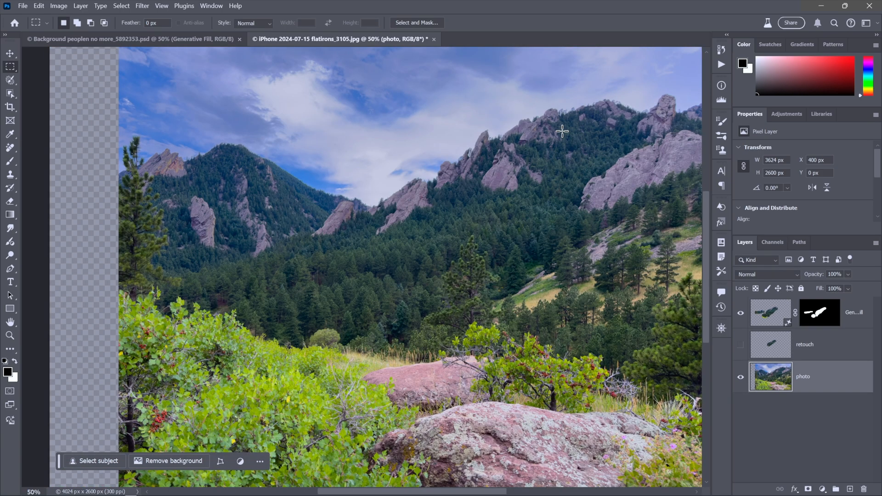
pyautogui.moveTo(379, 224)
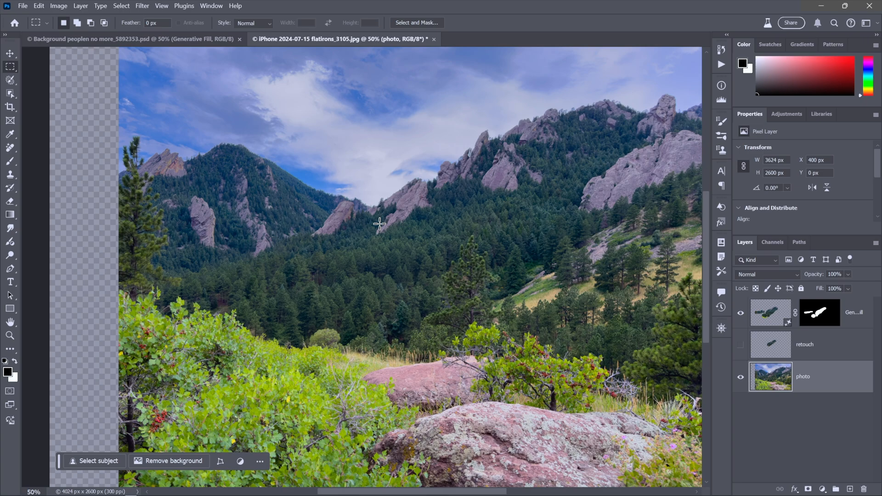
pyautogui.moveTo(81, 299)
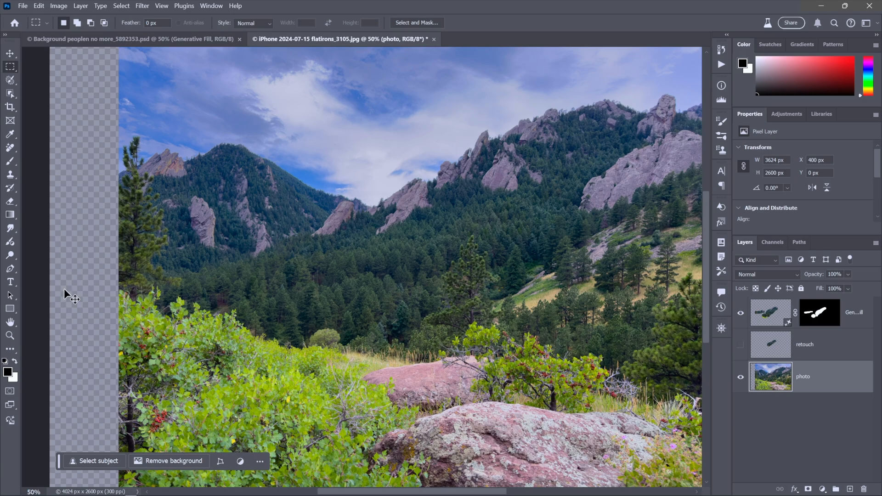
# Zoom out and run Generative Fill on the selected transparent left strip.
pyautogui.press('ctrl+minus')
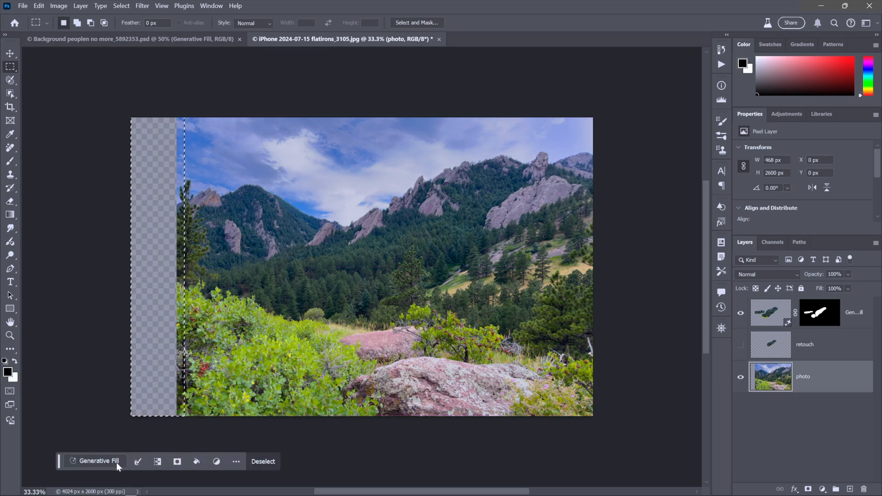
pyautogui.click(98, 461)
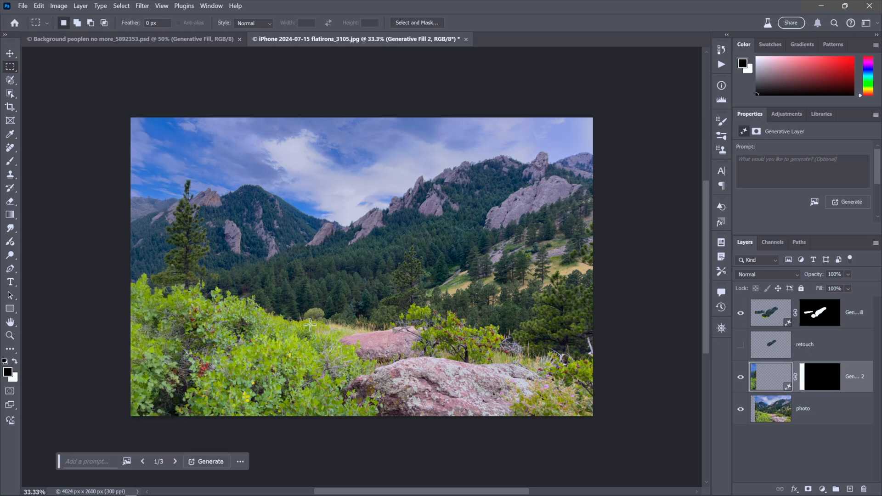
pyautogui.moveTo(219, 275)
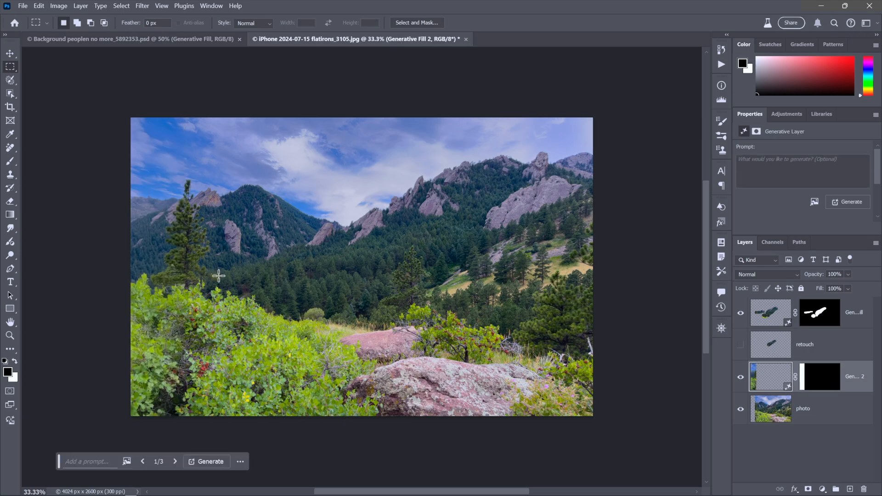
pyautogui.moveTo(172, 461)
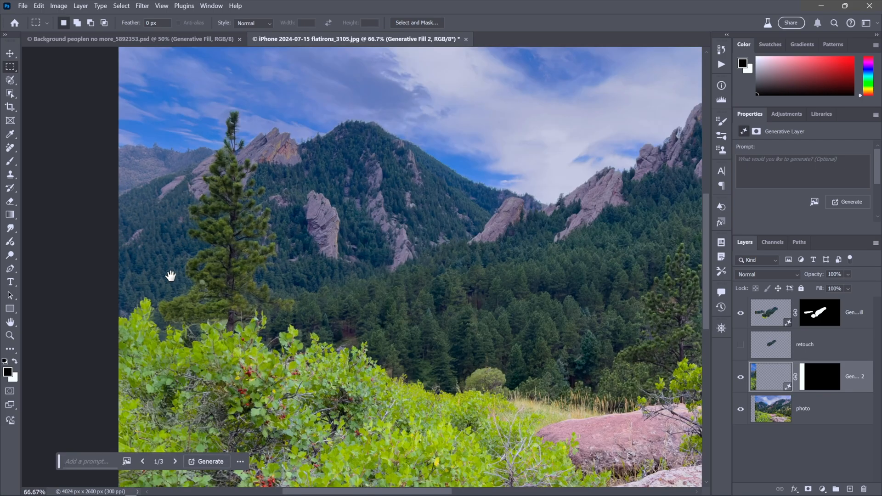
pyautogui.moveTo(186, 404)
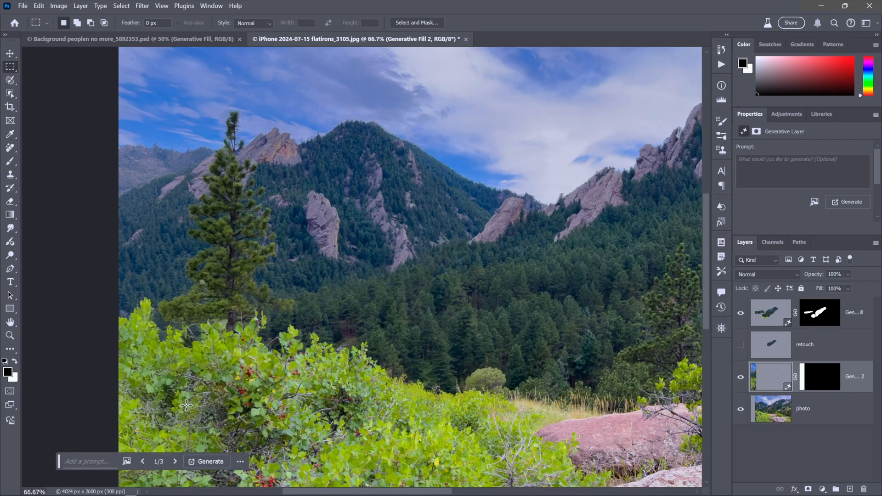
# Step the left-strip fill through variations 2/3 and 3/3.
pyautogui.click(176, 461)
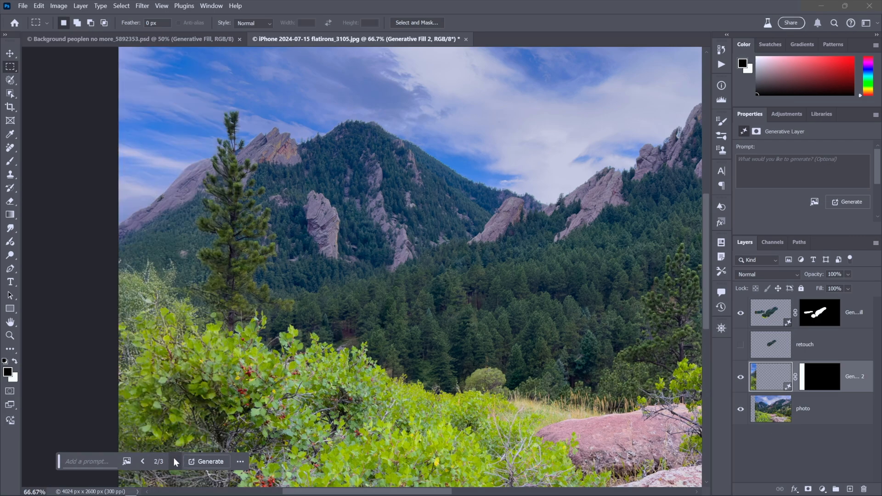
pyautogui.click(175, 461)
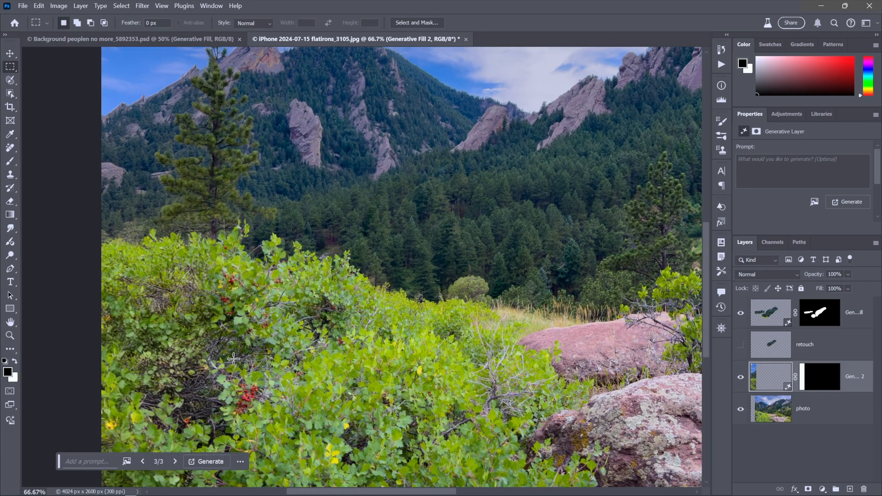
pyautogui.press('ctrl+minus')
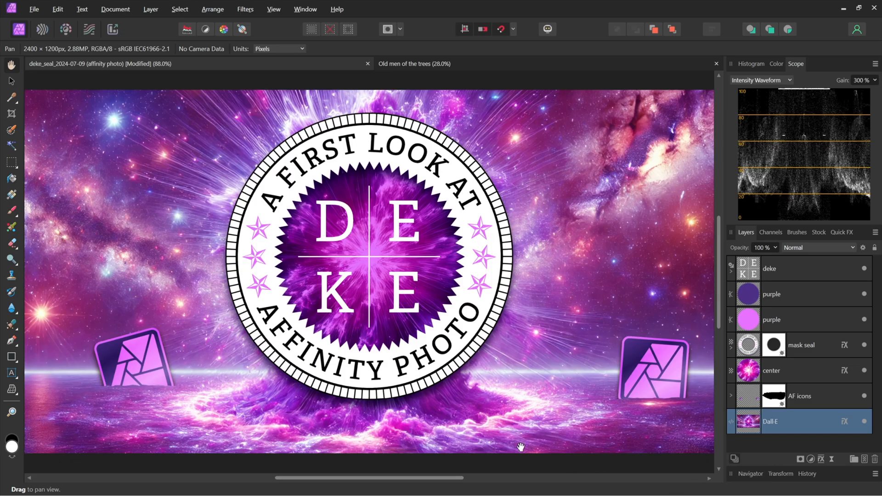
pyautogui.moveTo(440, 420)
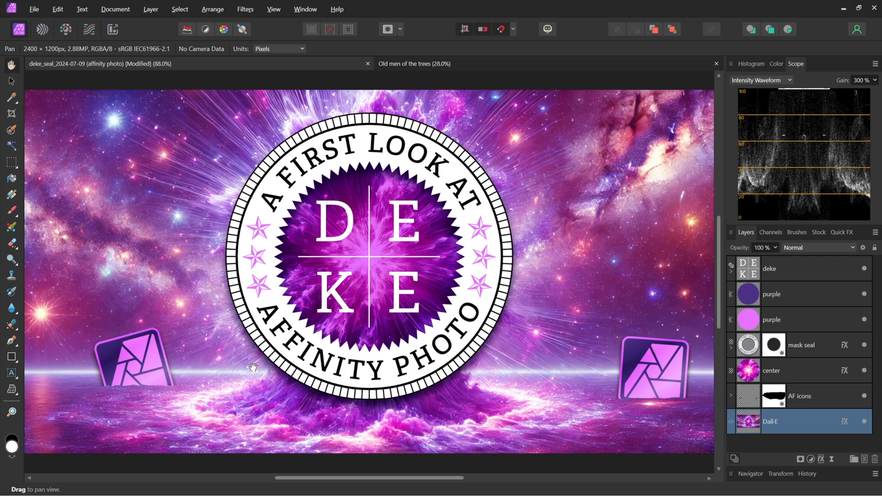
pyautogui.moveTo(287, 402)
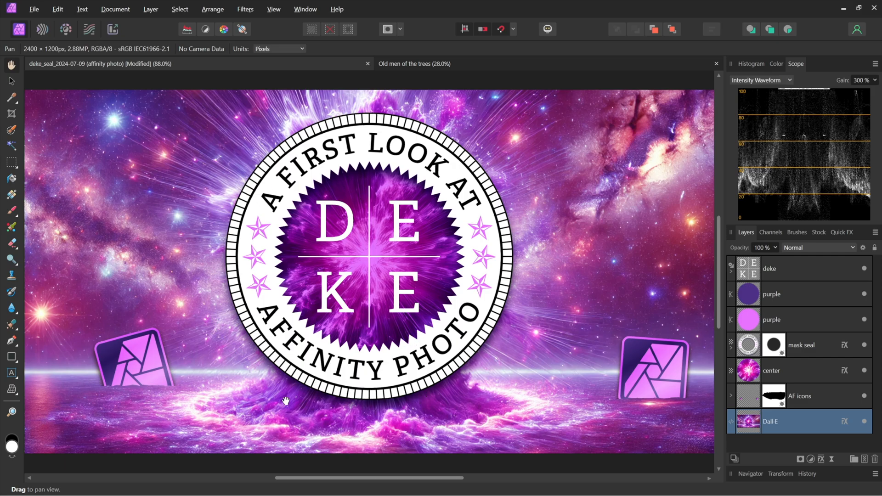
pyautogui.moveTo(495, 379)
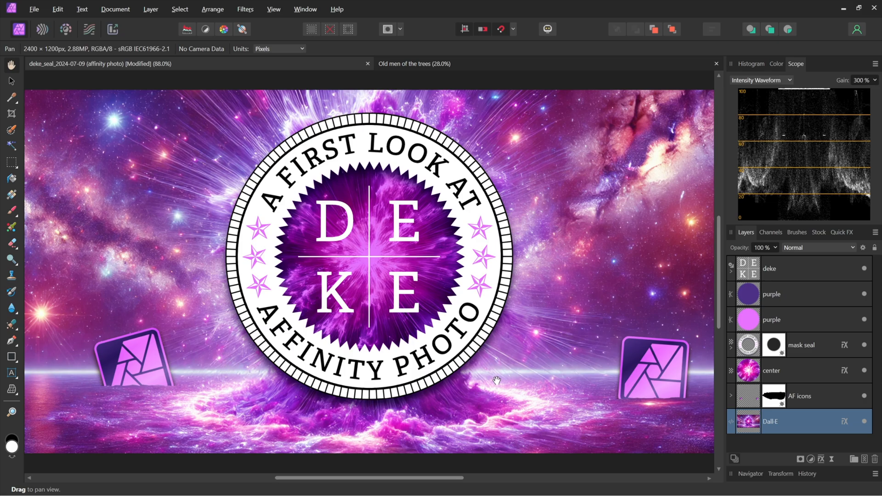
pyautogui.moveTo(548, 298)
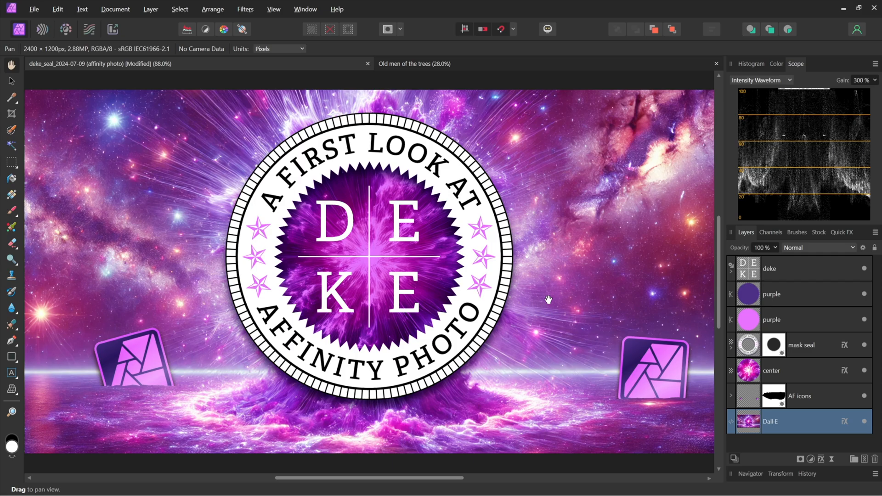
pyautogui.moveTo(618, 321)
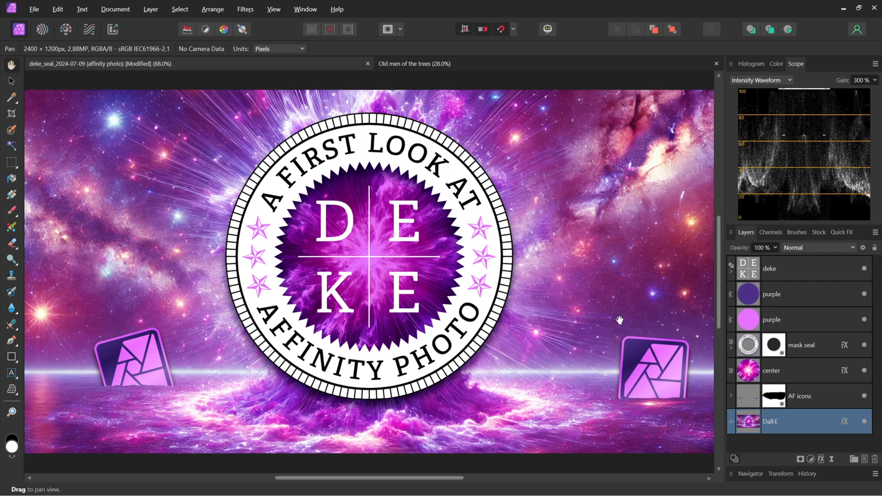
pyautogui.moveTo(245, 359)
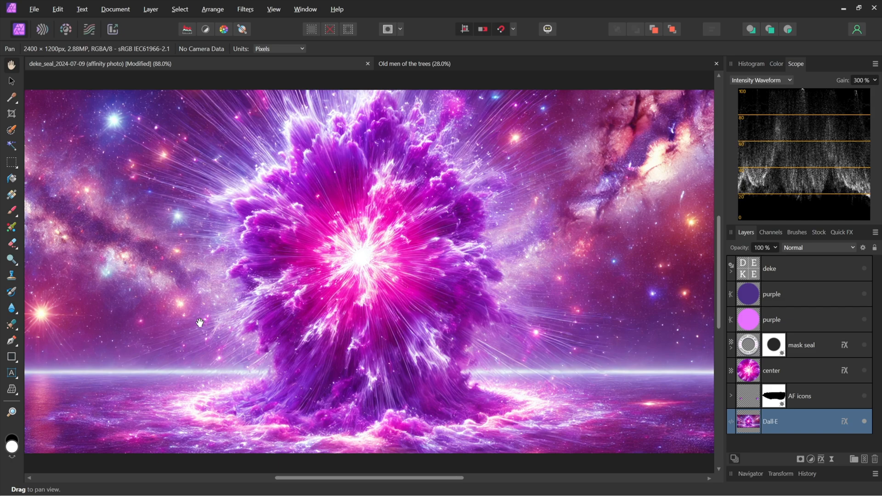
# Show the seal layers again over the purple energy-burst background.
pyautogui.click(863, 268)
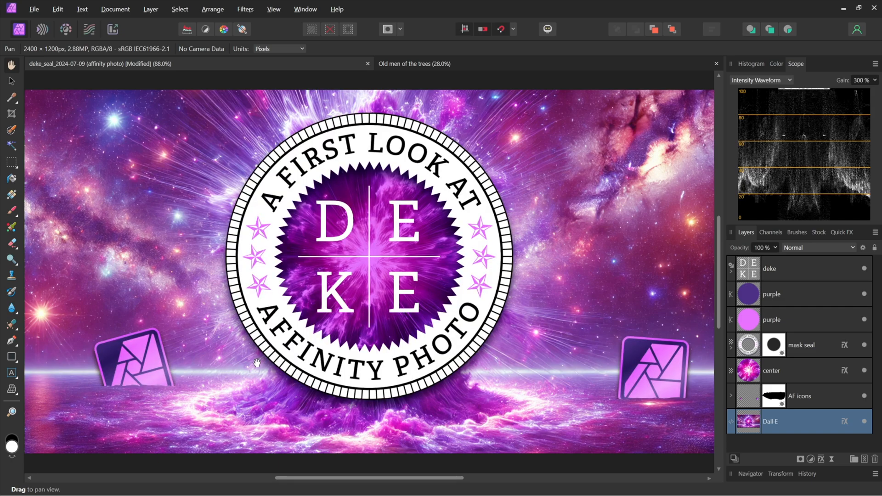
pyautogui.moveTo(430, 316)
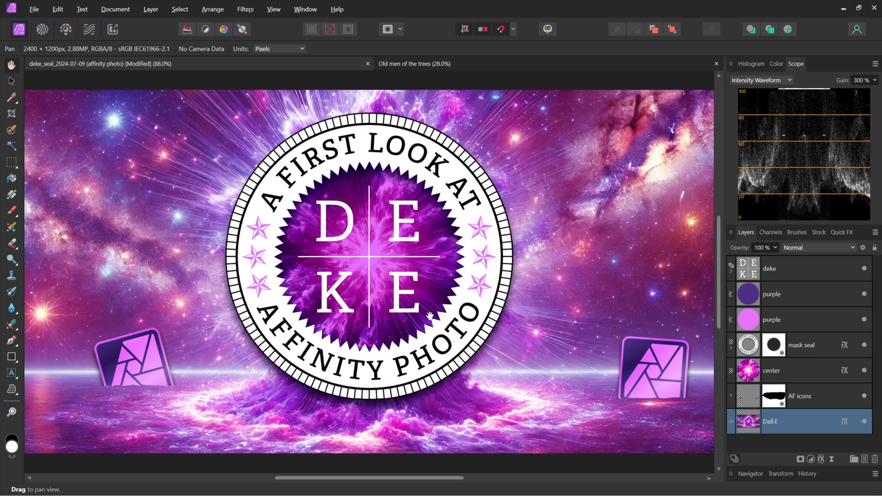
pyautogui.moveTo(558, 323)
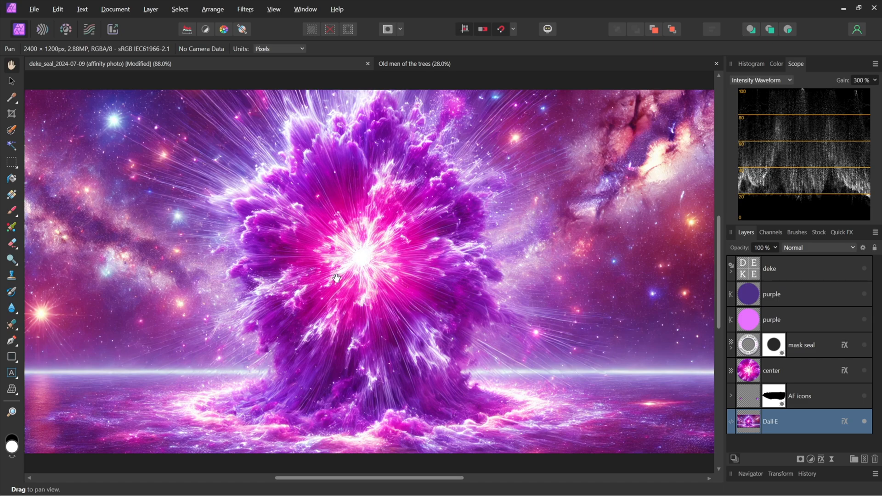
pyautogui.moveTo(536, 308)
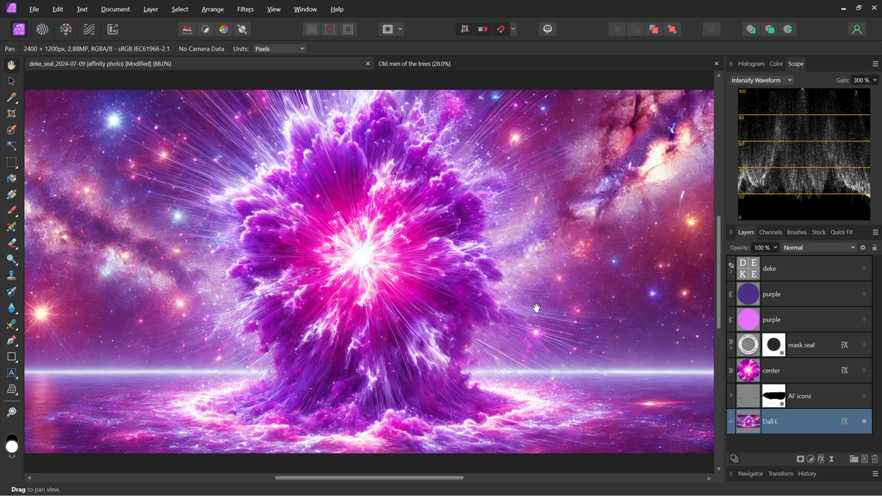
pyautogui.moveTo(301, 379)
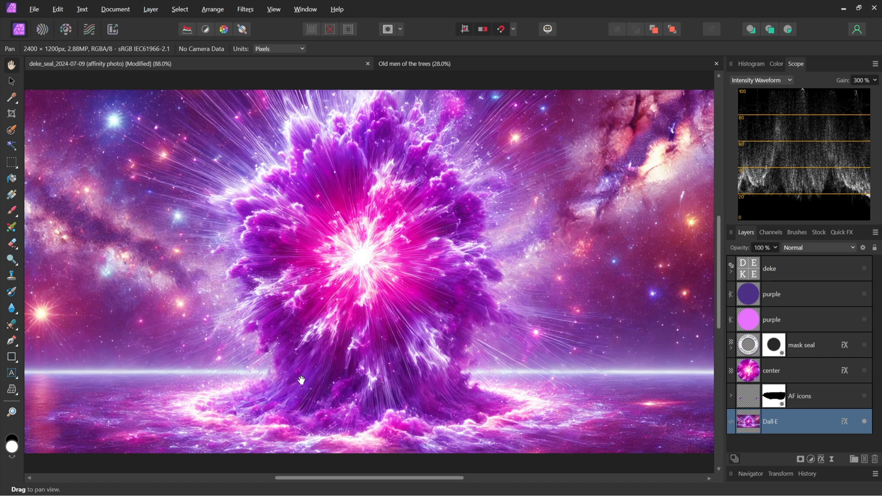
pyautogui.moveTo(366, 171)
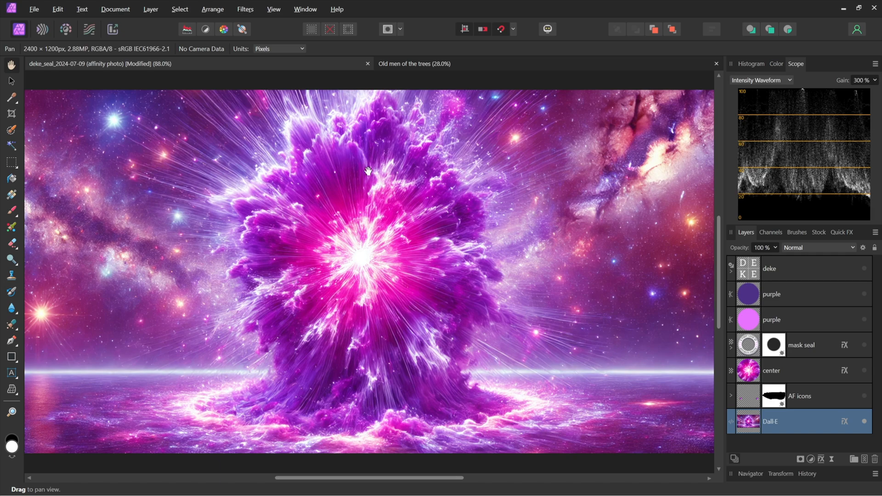
pyautogui.moveTo(586, 397)
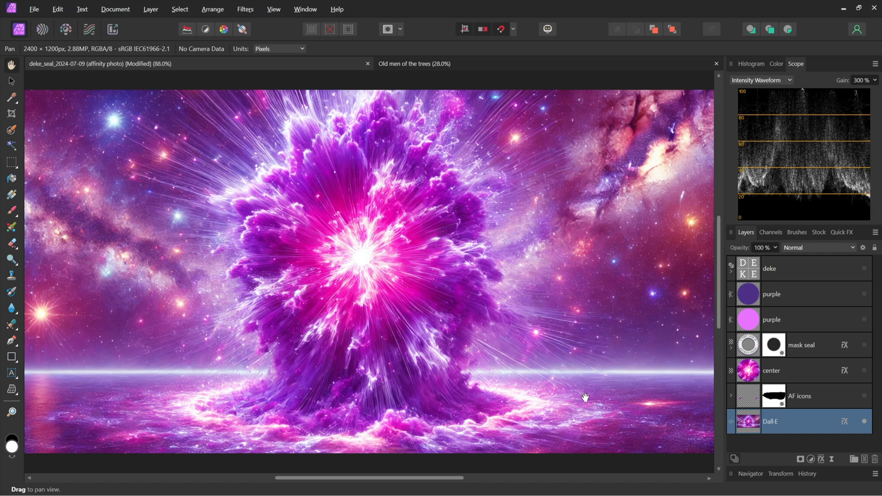
pyautogui.moveTo(619, 379)
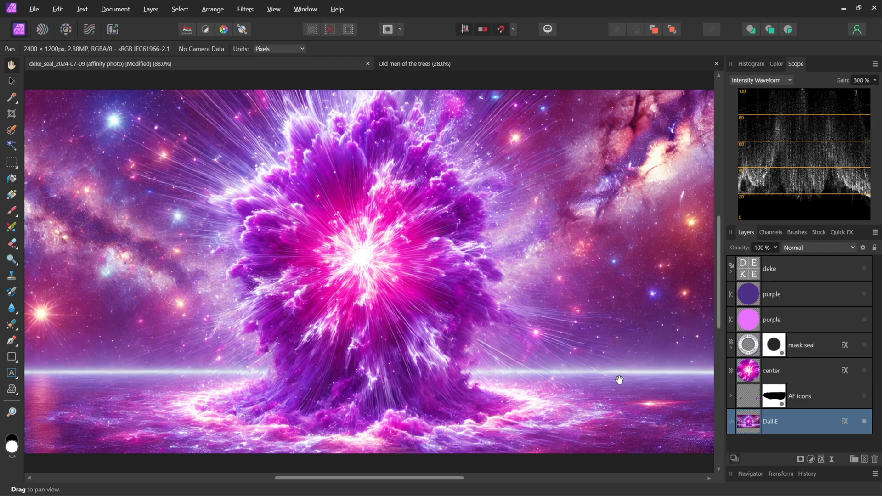
pyautogui.moveTo(740, 422)
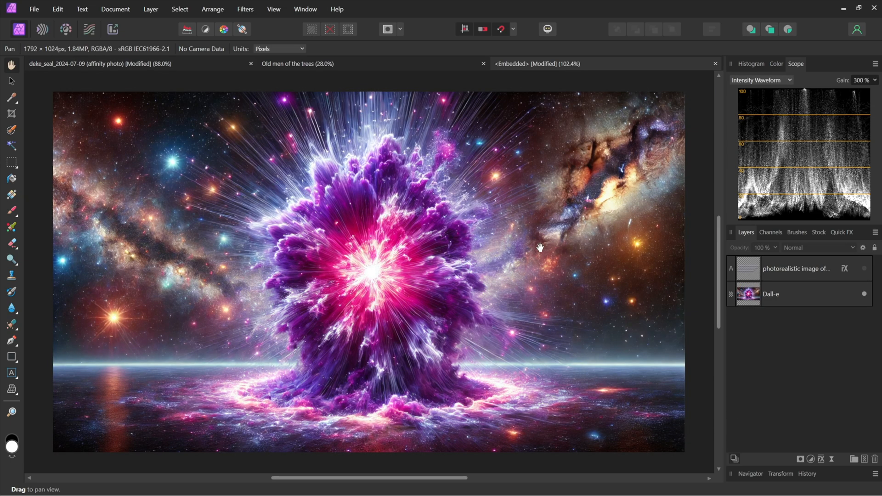
pyautogui.moveTo(796, 329)
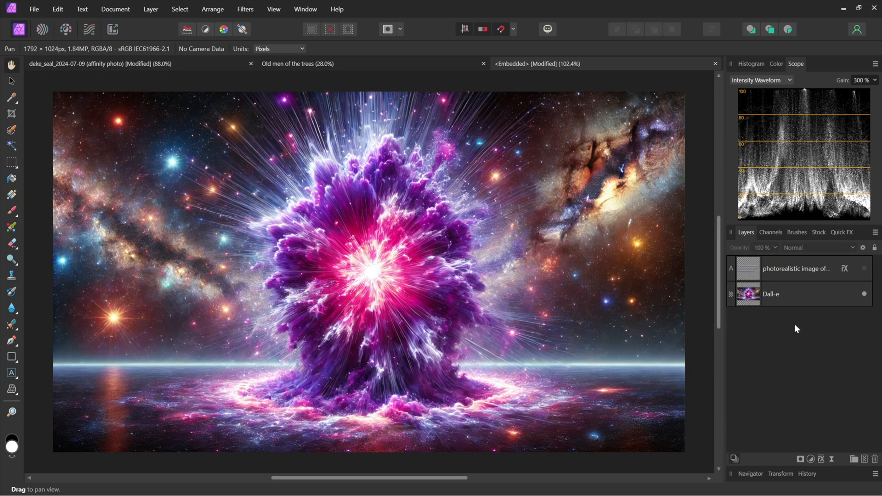
pyautogui.moveTo(801, 324)
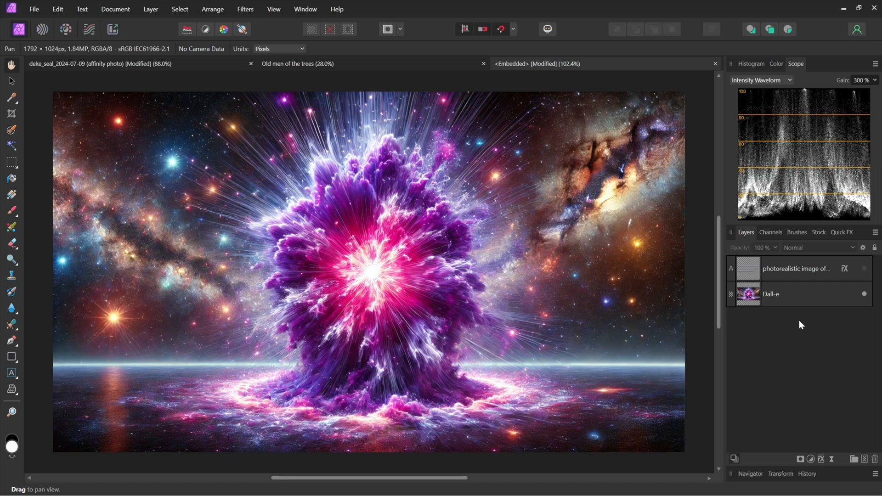
pyautogui.moveTo(865, 273)
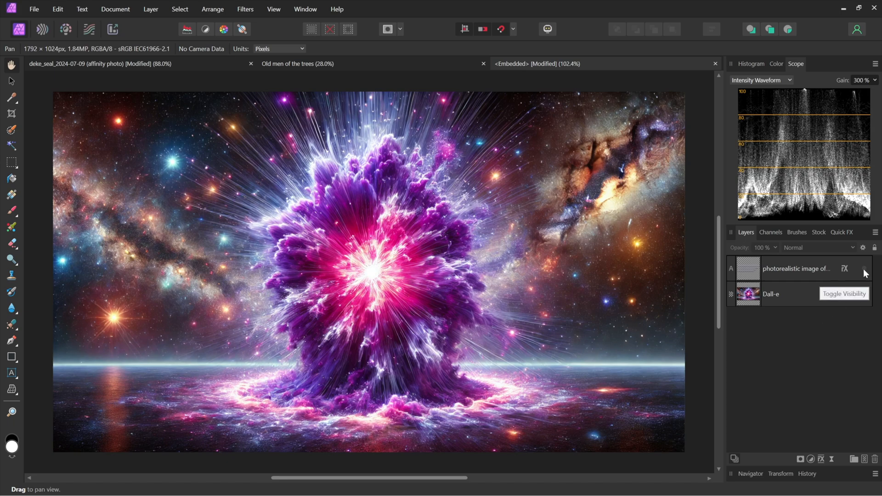
# Show the DALL-E prompt text, compare with the seal document, then hide the text again.
pyautogui.click(864, 269)
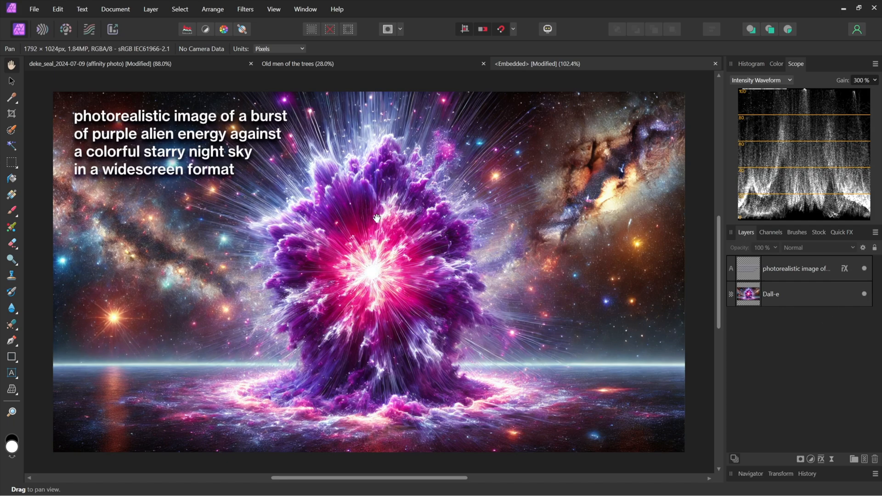
pyautogui.moveTo(259, 138)
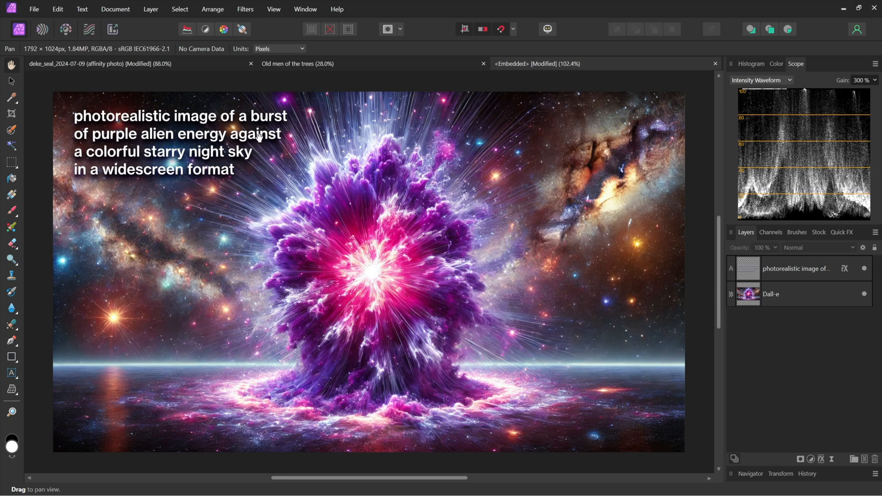
pyautogui.moveTo(235, 136)
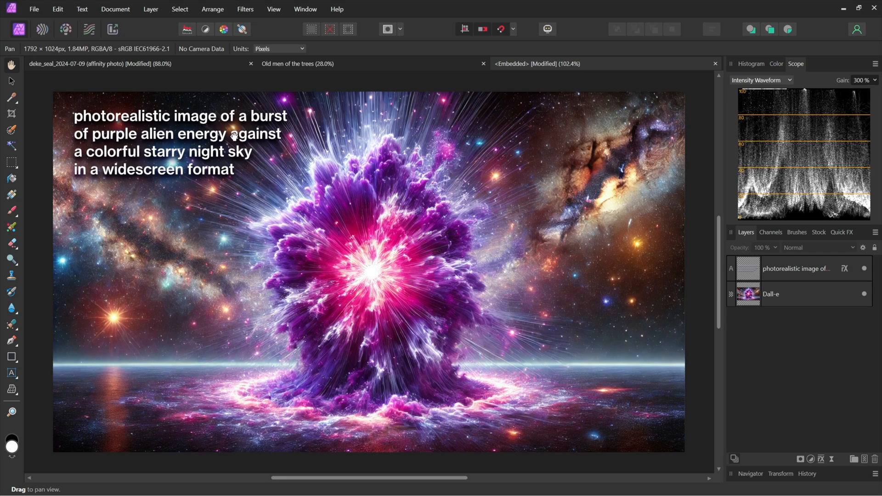
pyautogui.moveTo(202, 314)
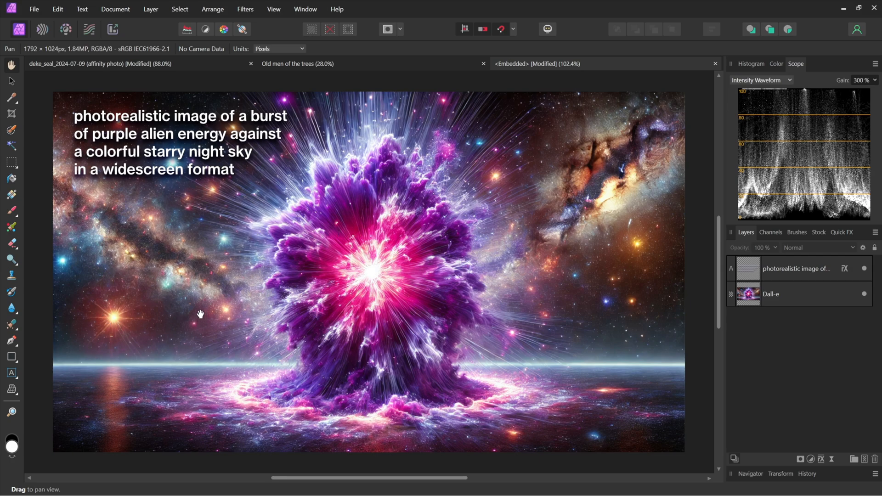
pyautogui.moveTo(373, 373)
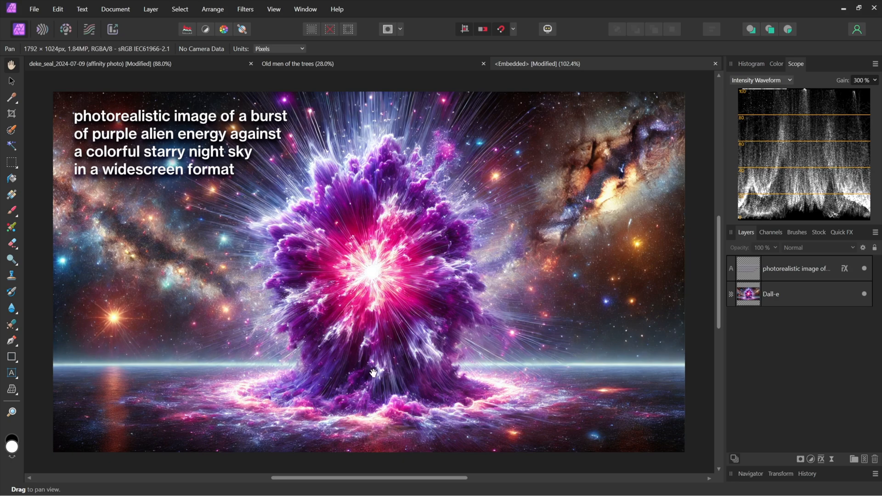
pyautogui.moveTo(205, 108)
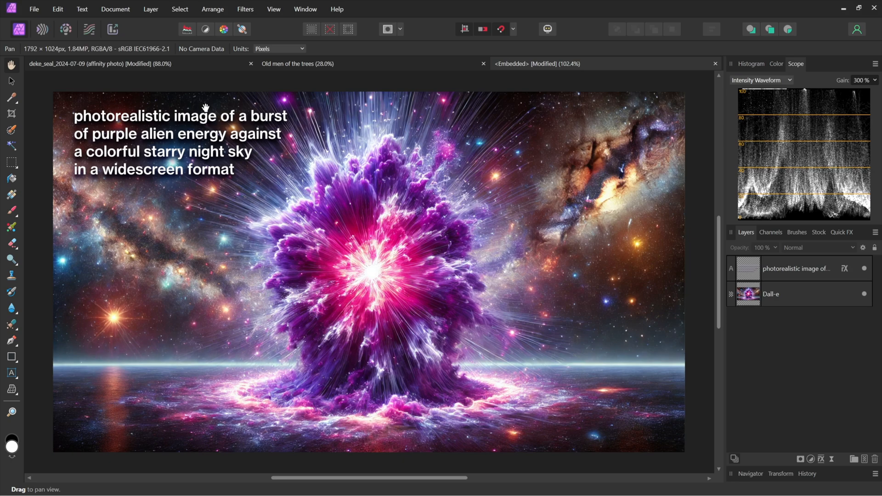
pyautogui.click(99, 64)
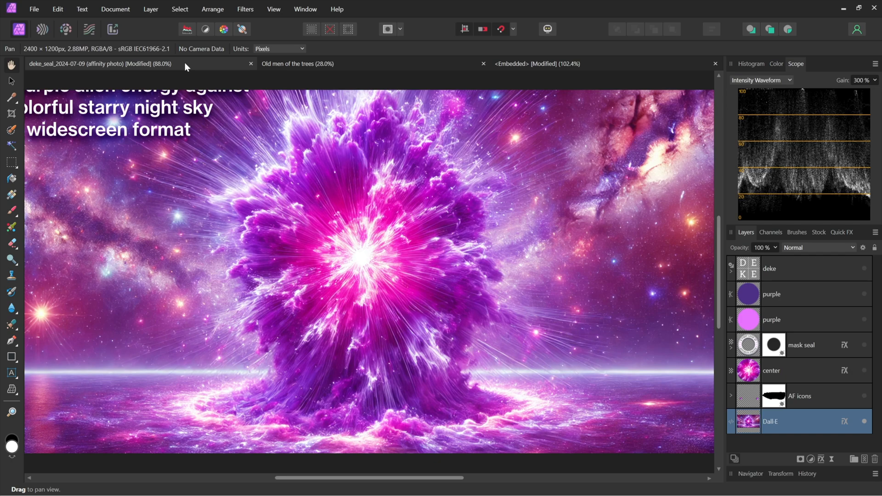
pyautogui.moveTo(162, 133)
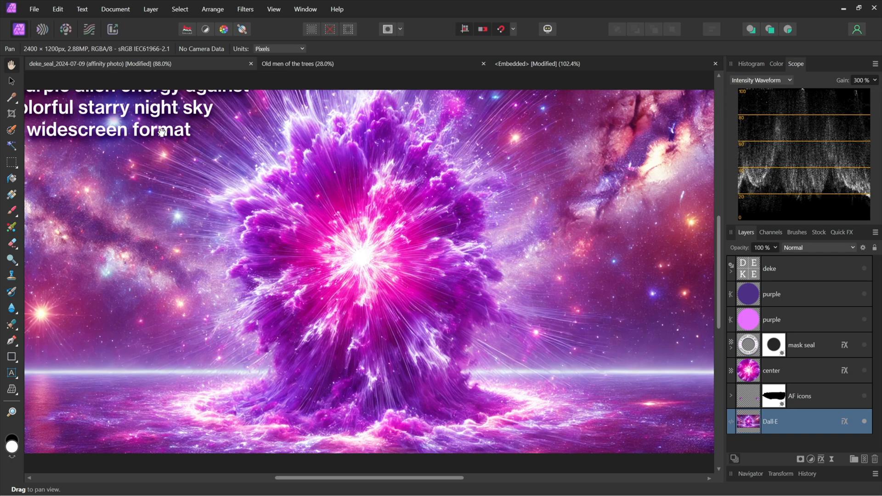
pyautogui.click(535, 63)
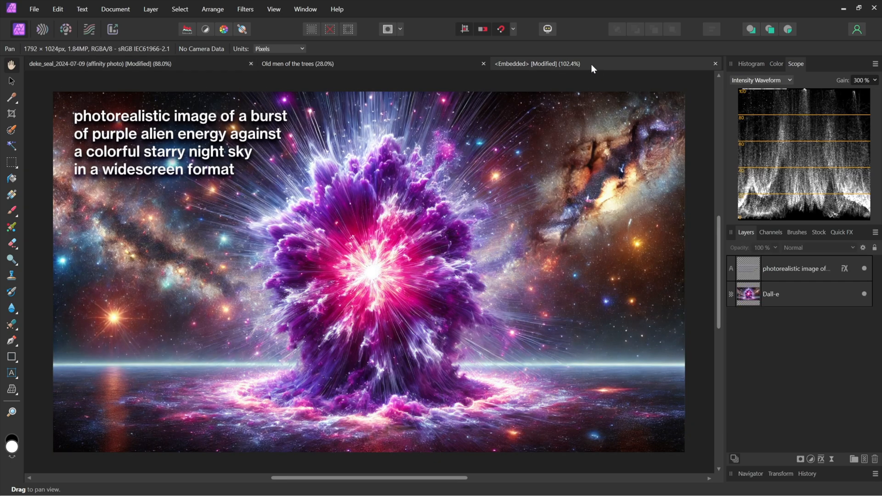
pyautogui.click(864, 268)
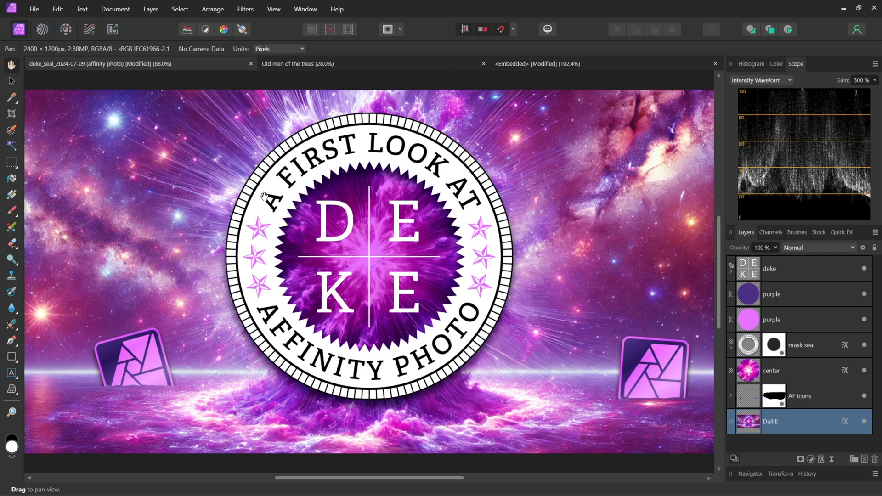
pyautogui.moveTo(419, 309)
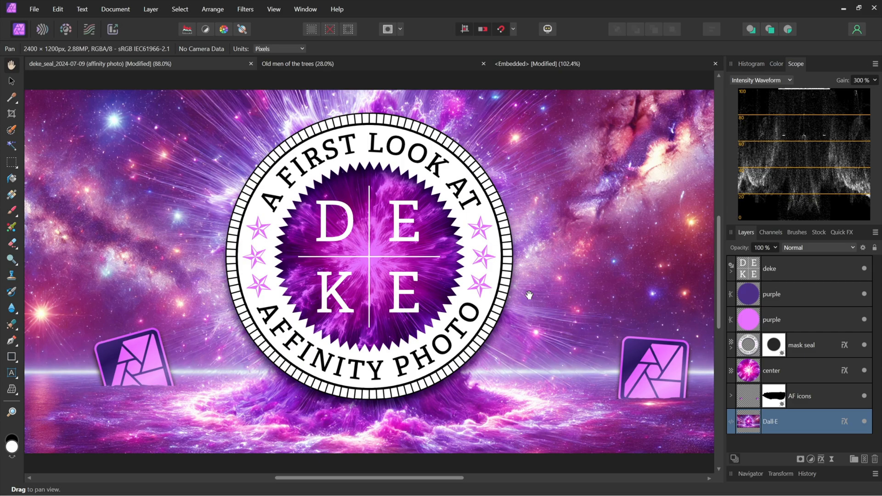
pyautogui.moveTo(554, 304)
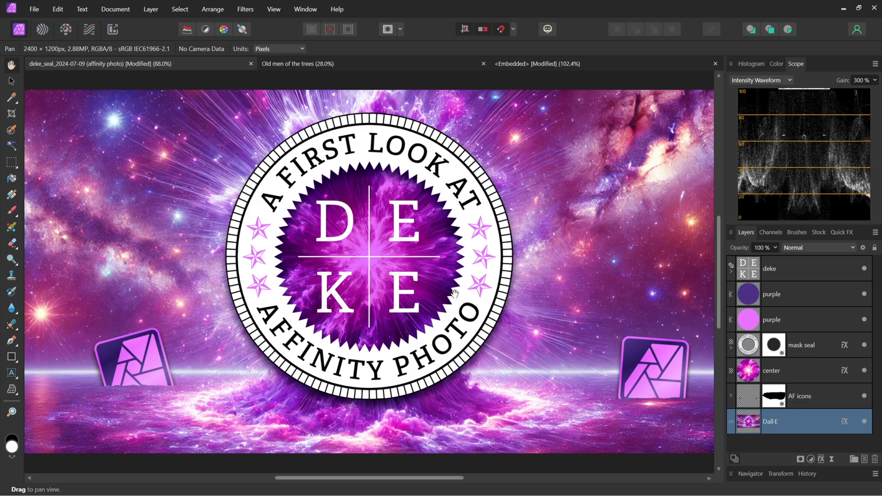
pyautogui.moveTo(562, 291)
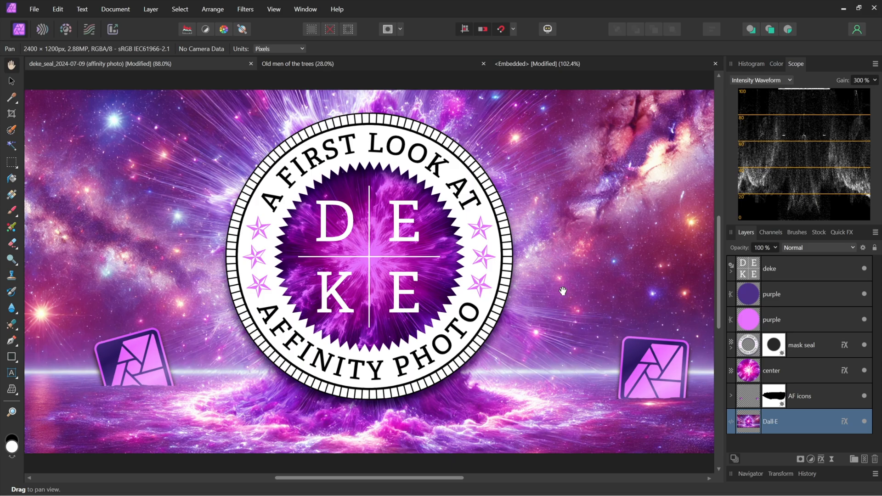
pyautogui.moveTo(475, 205)
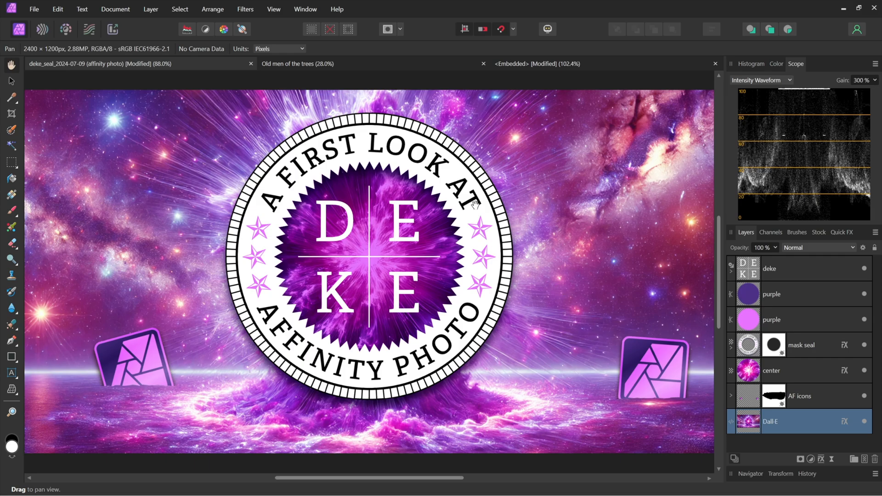
pyautogui.click(296, 63)
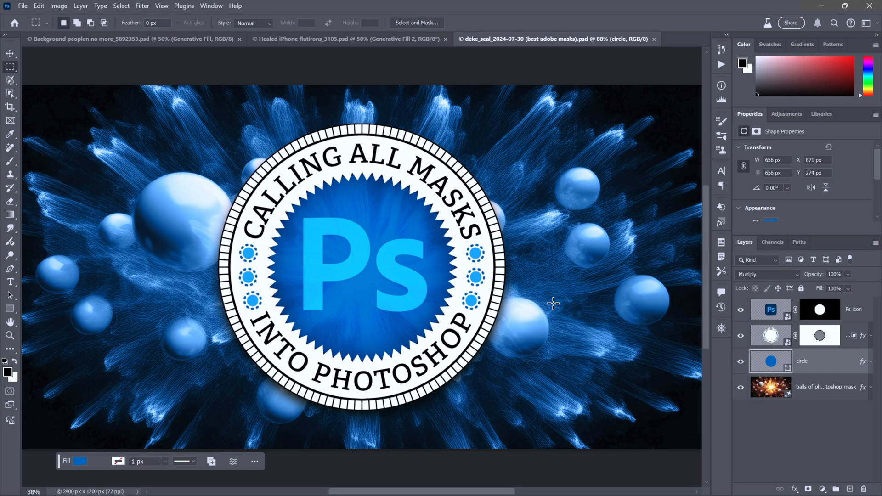
pyautogui.moveTo(540, 336)
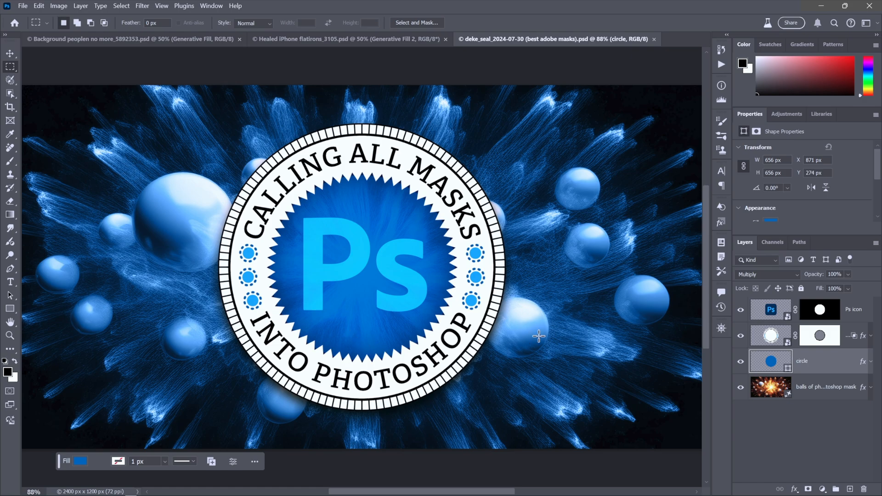
pyautogui.moveTo(229, 408)
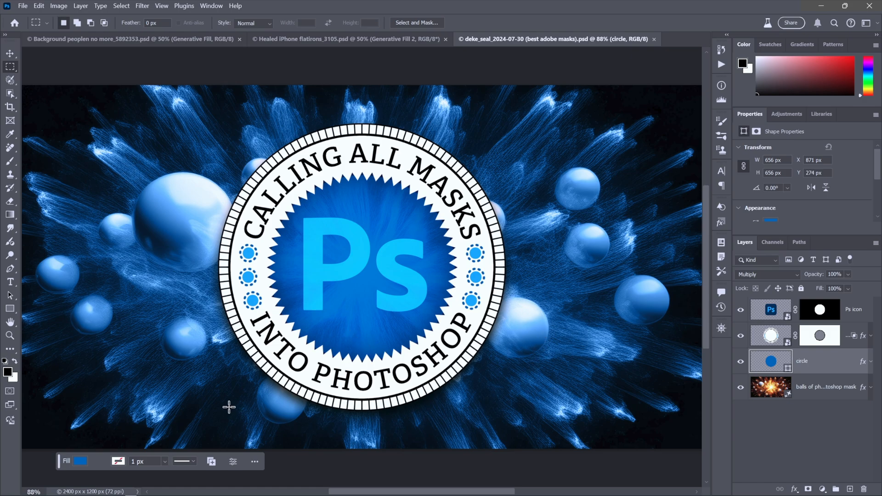
pyautogui.moveTo(370, 153)
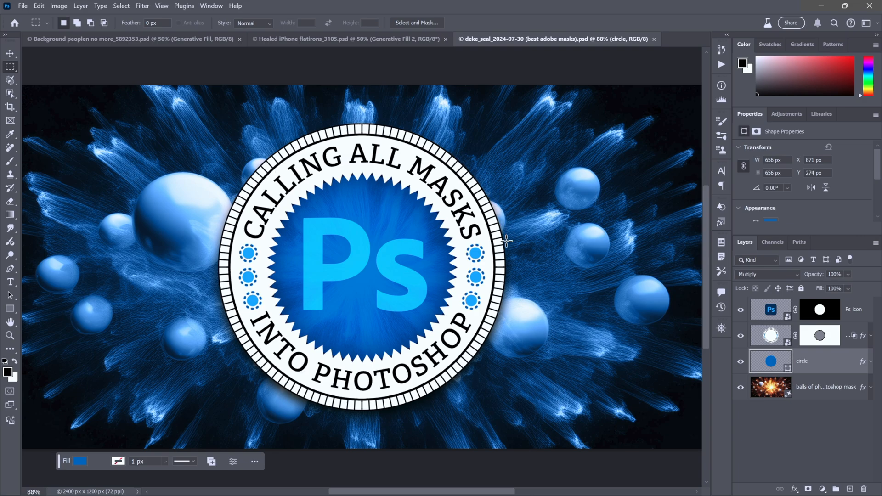
pyautogui.moveTo(376, 259)
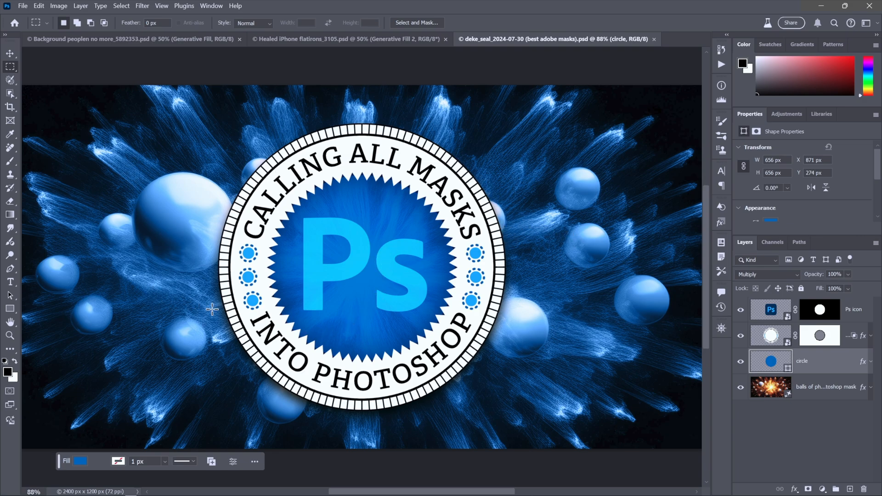
pyautogui.moveTo(86, 387)
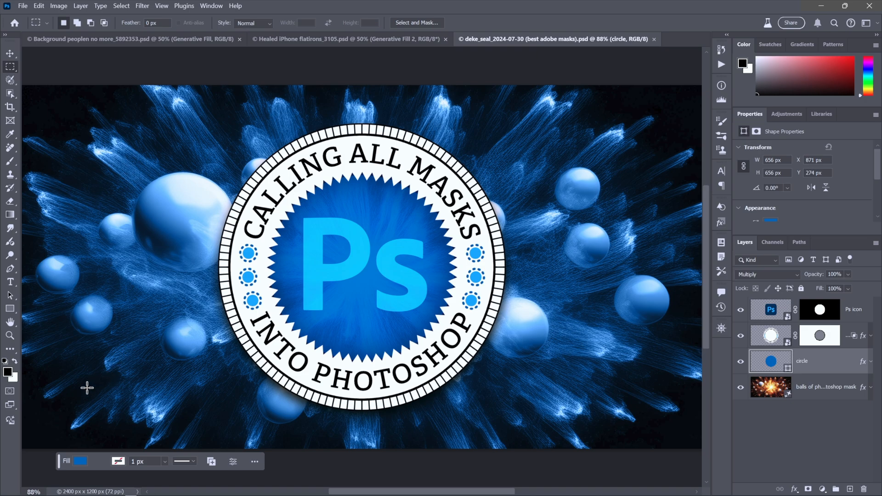
pyautogui.moveTo(11, 421)
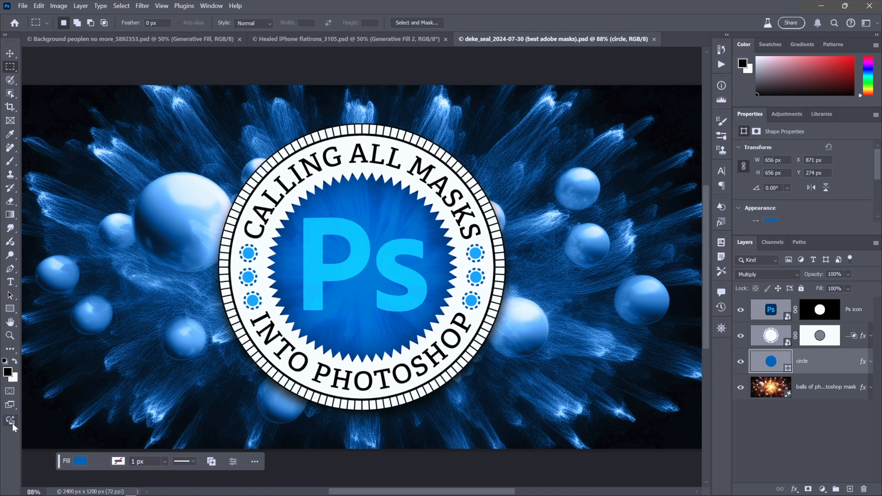
pyautogui.moveTo(11, 421)
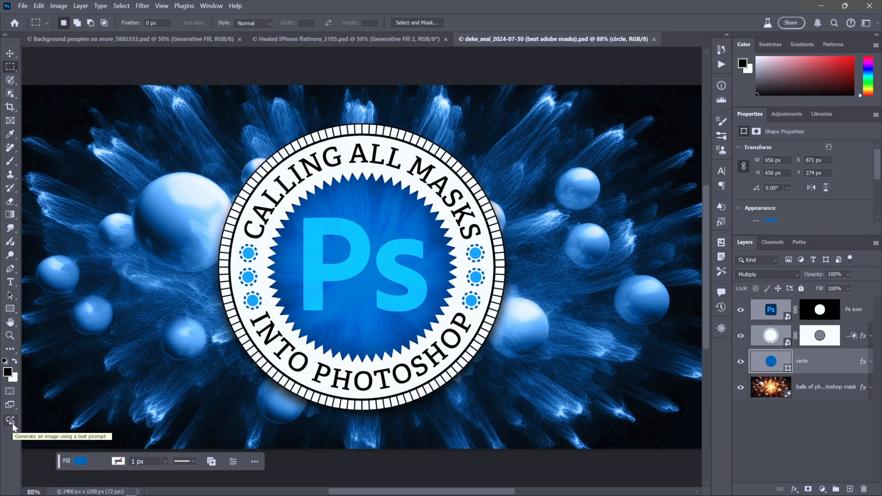
pyautogui.moveTo(332, 370)
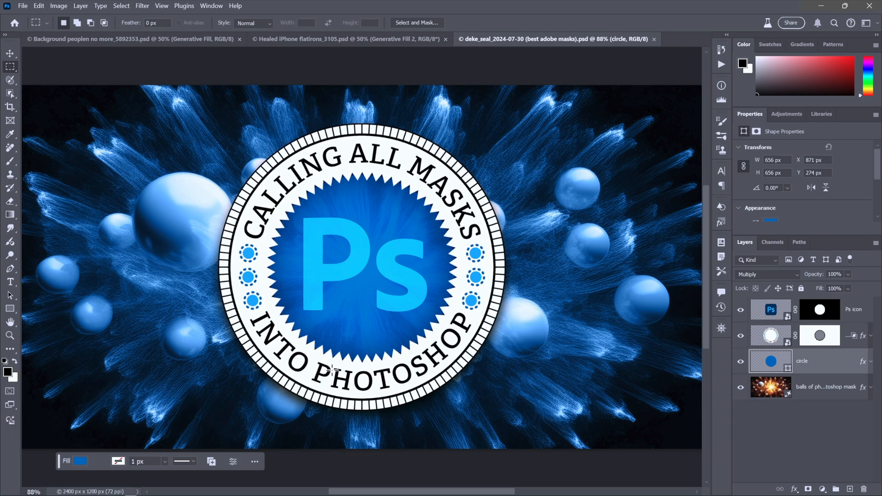
# Select the generated background layer and advance it three variations to 6/10.
pyautogui.click(770, 387)
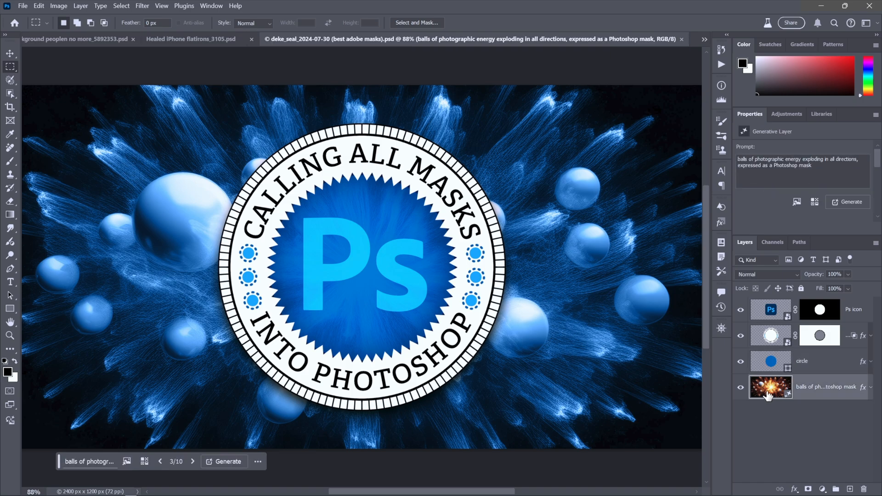
pyautogui.moveTo(680, 360)
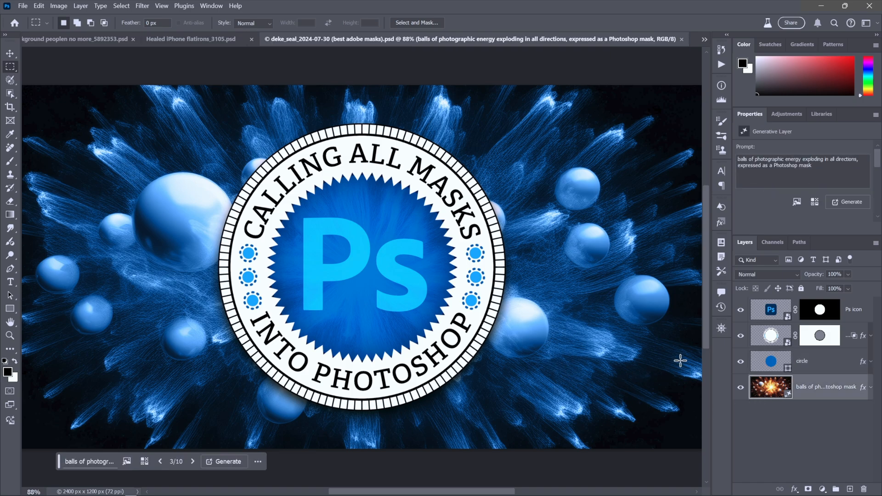
pyautogui.moveTo(193, 431)
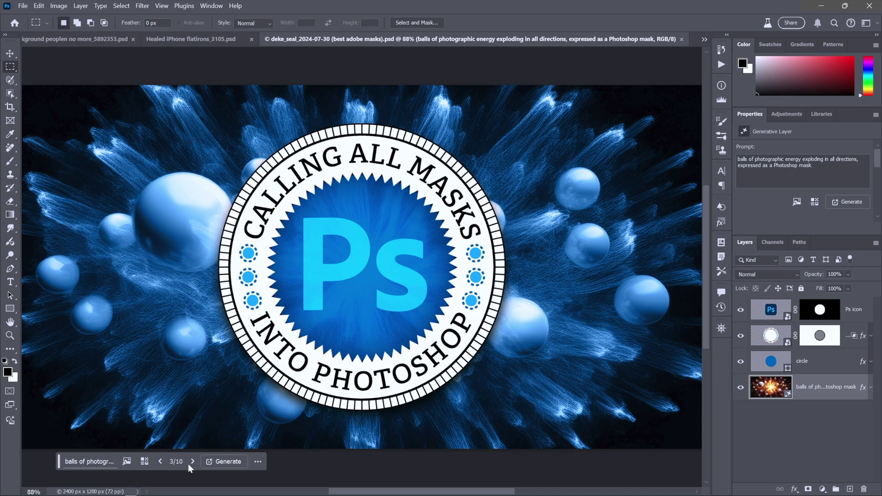
pyautogui.click(193, 462)
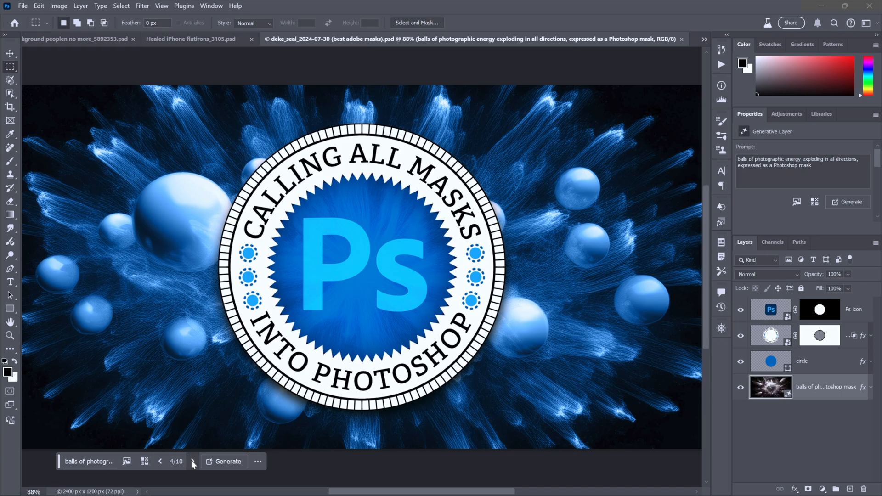
pyautogui.click(191, 462)
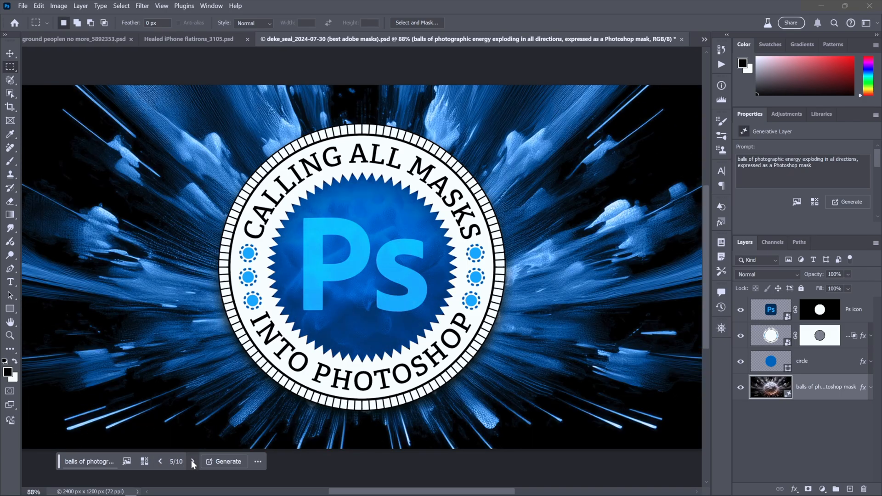
pyautogui.click(192, 462)
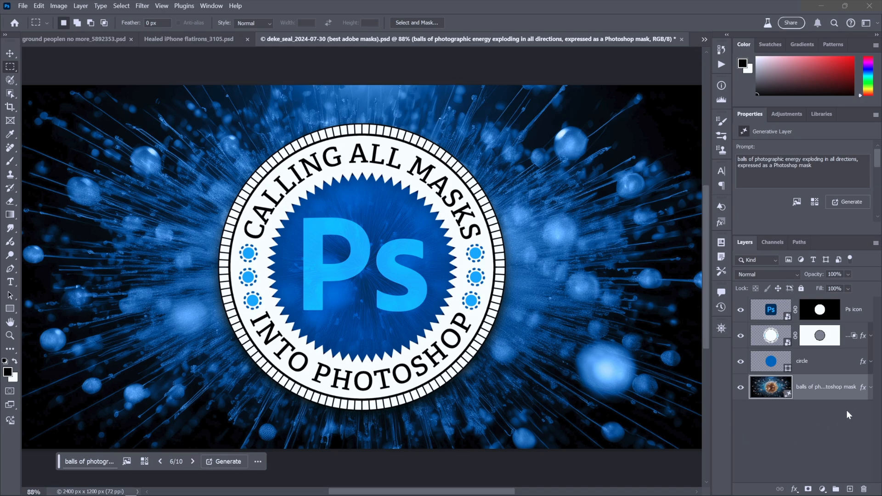
# Expand the background layer's effects to reveal its Color Overlay.
pyautogui.click(873, 387)
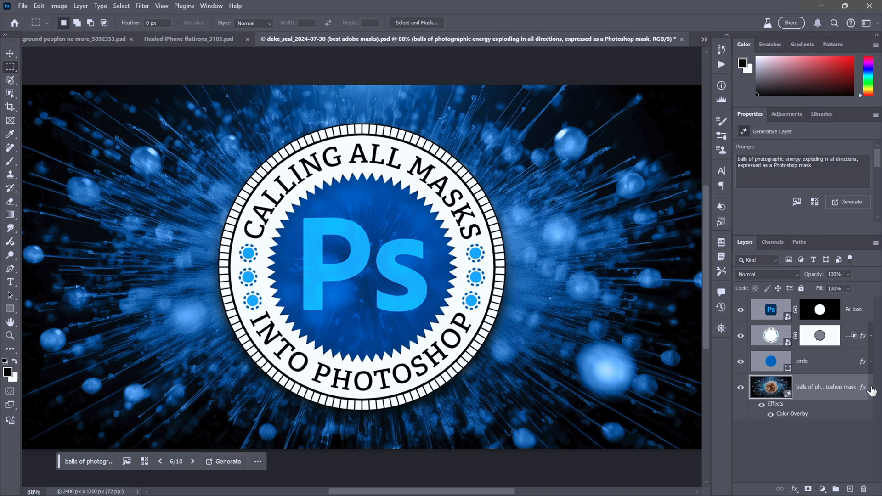
pyautogui.moveTo(769, 414)
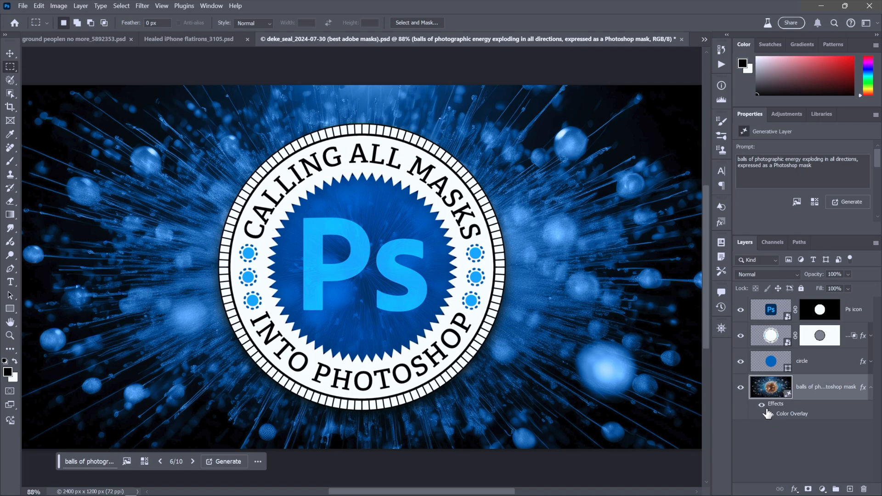
pyautogui.click(767, 408)
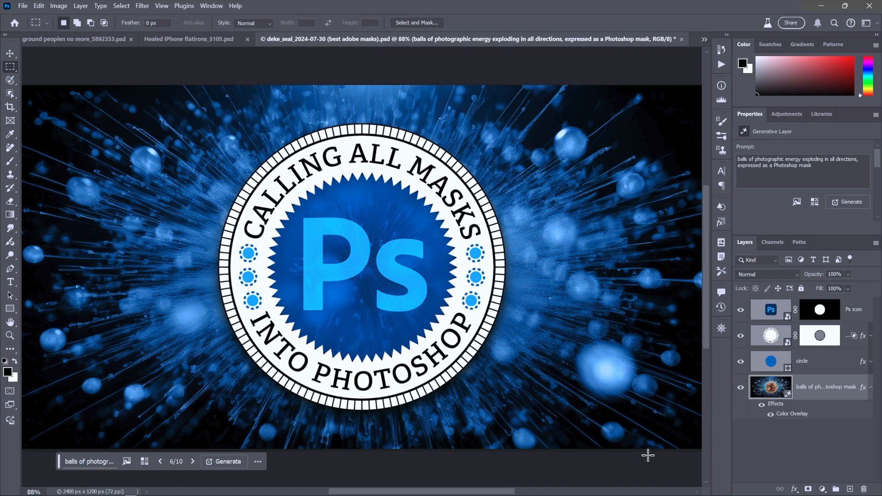
pyautogui.moveTo(202, 448)
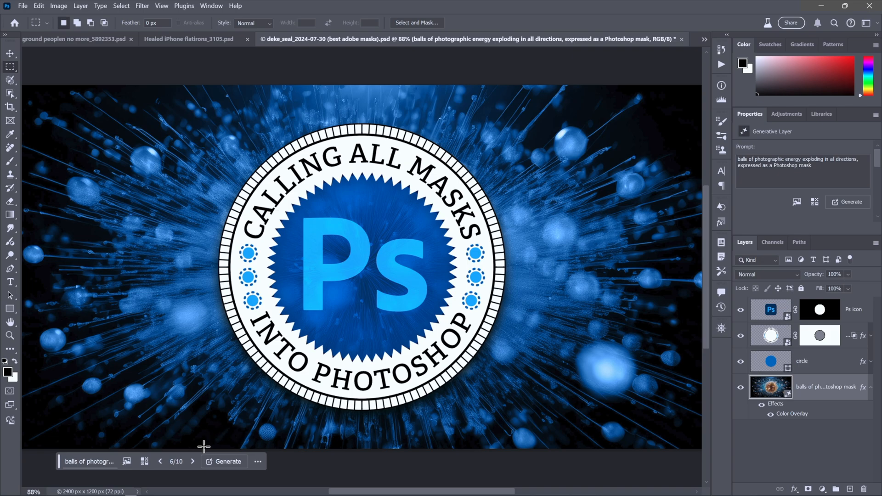
# Step through the remaining variations to wrap back to 1/10, then generate more.
pyautogui.click(193, 461)
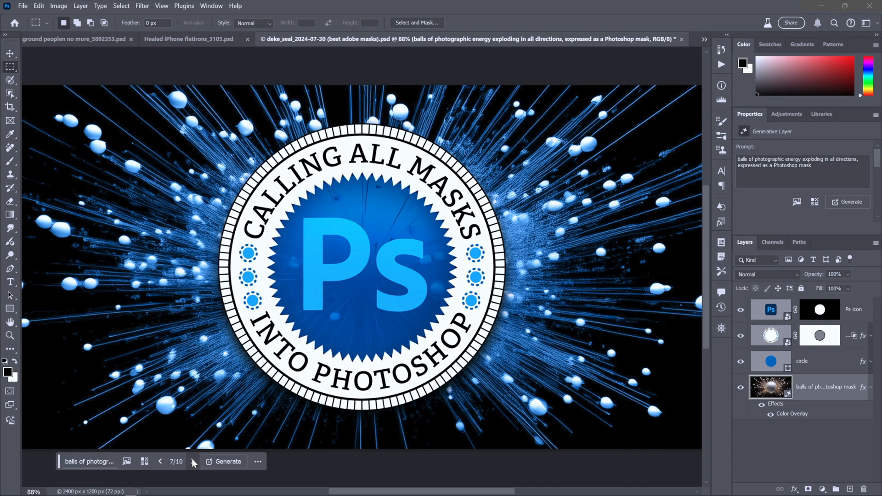
pyautogui.click(193, 461)
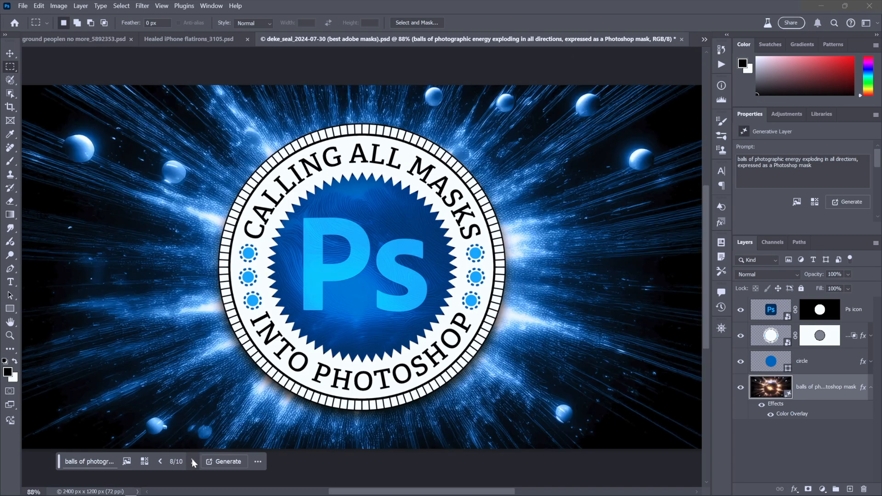
pyautogui.click(193, 461)
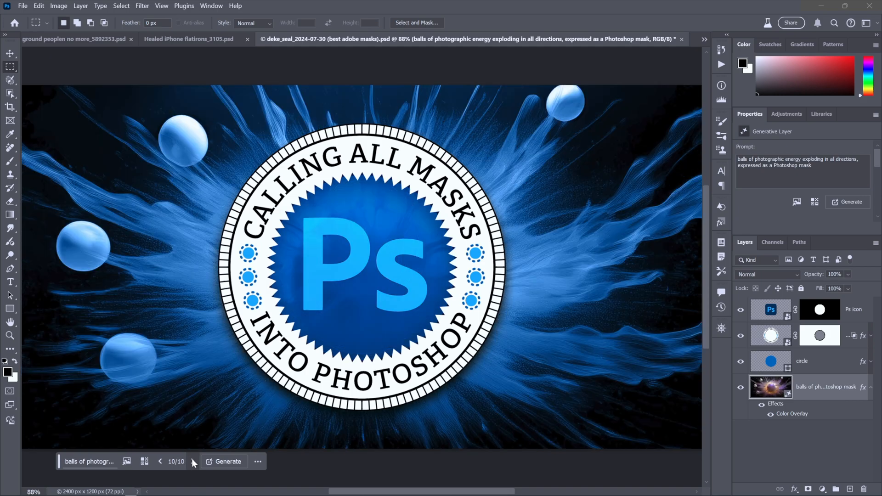
pyautogui.moveTo(193, 462)
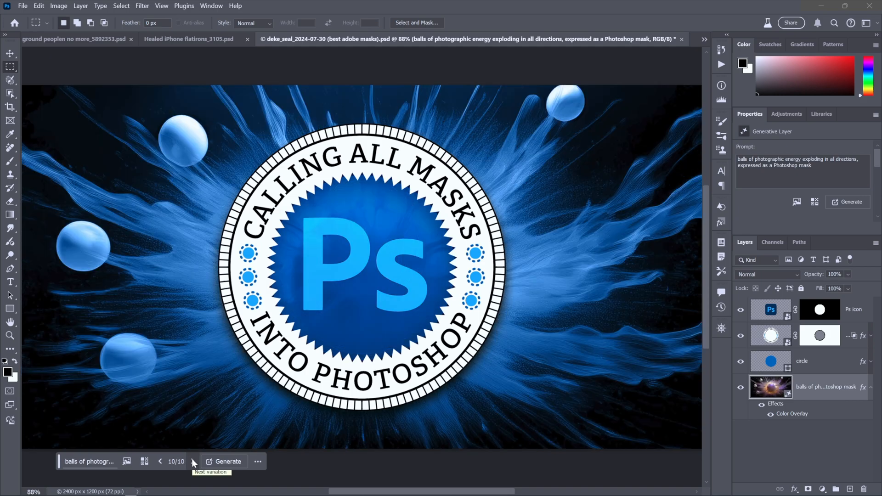
pyautogui.click(192, 461)
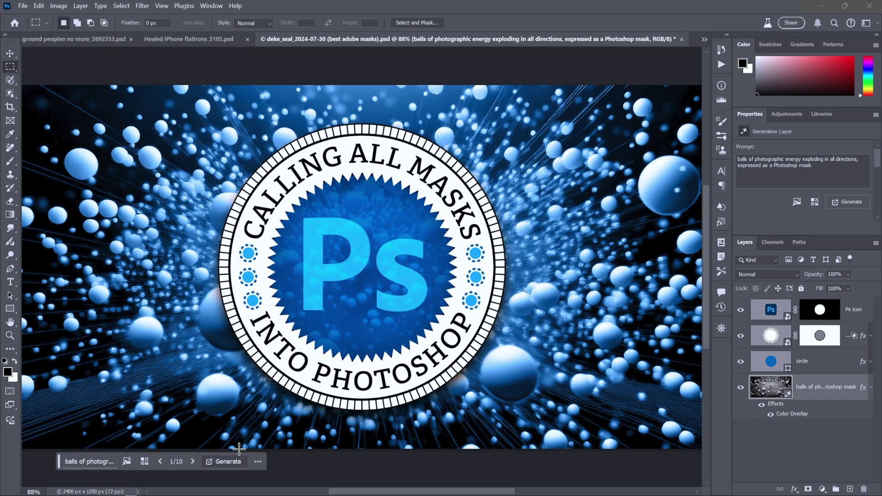
pyautogui.click(228, 461)
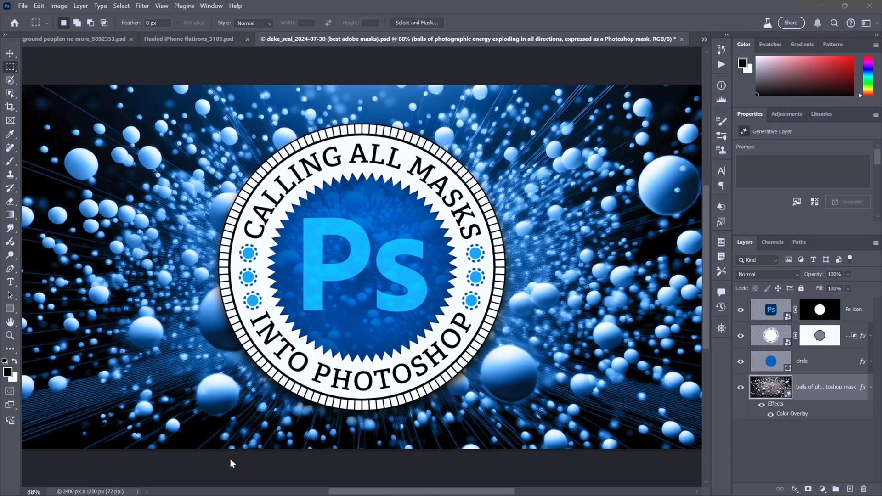
# Let Generative Fill produce three more variations, bringing the count to 13.
pyautogui.click(849, 201)
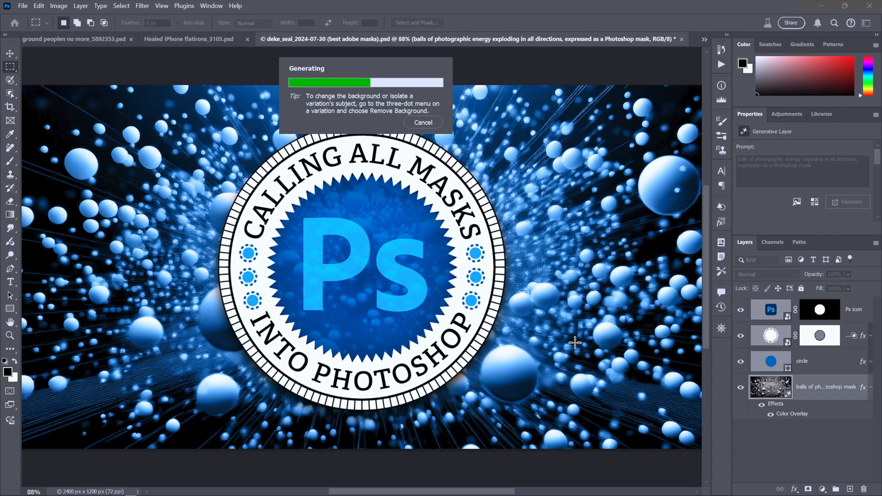
pyautogui.moveTo(350, 242)
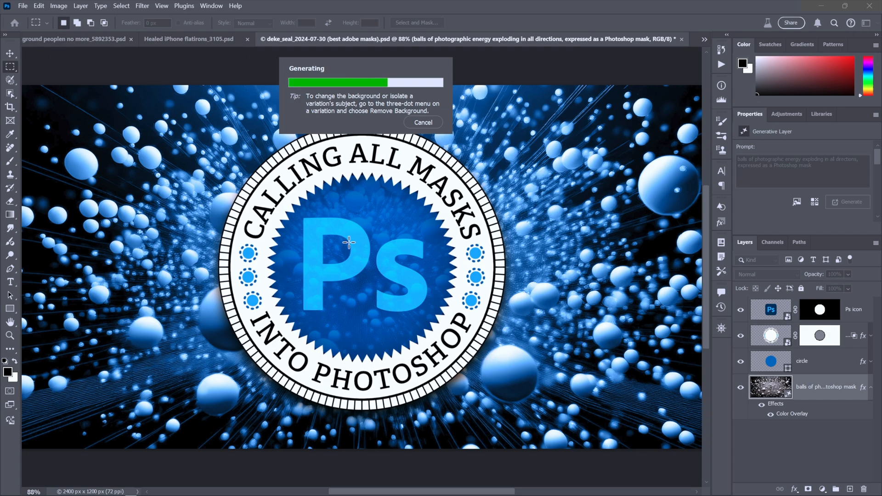
pyautogui.moveTo(536, 210)
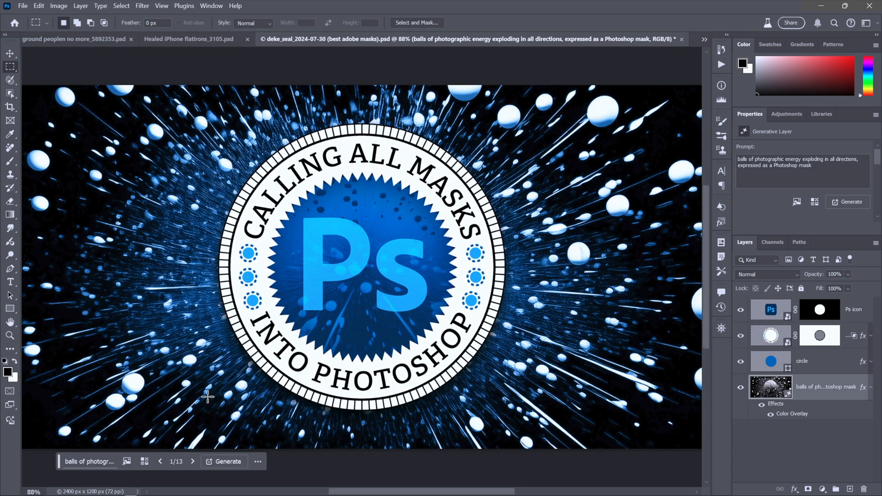
# Browse forward to variation 3/13, then step back to settle on 2/13.
pyautogui.click(192, 461)
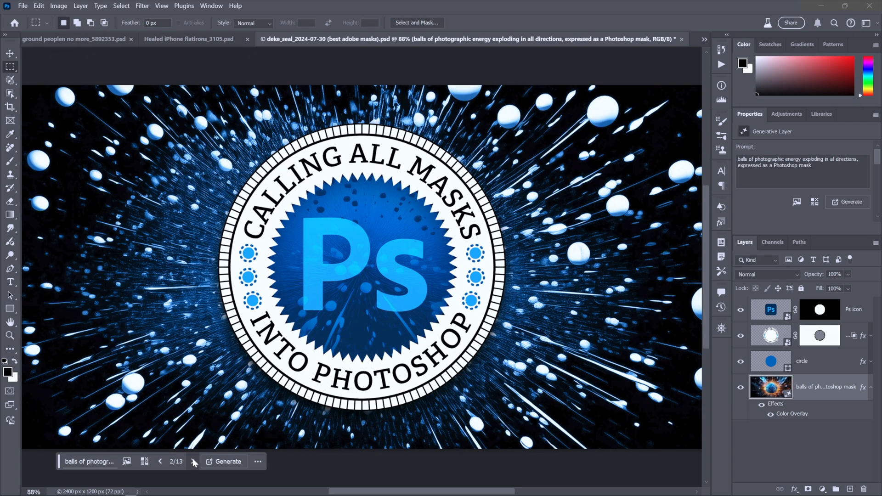
pyautogui.click(194, 461)
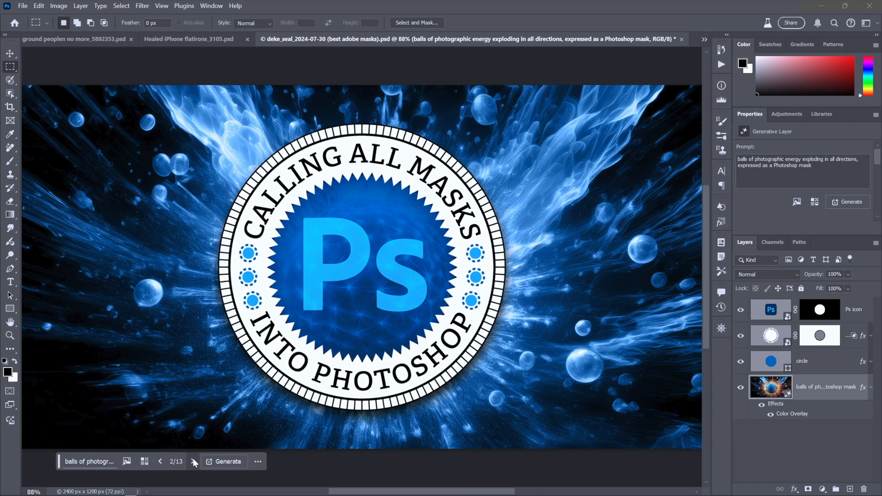
pyautogui.click(193, 461)
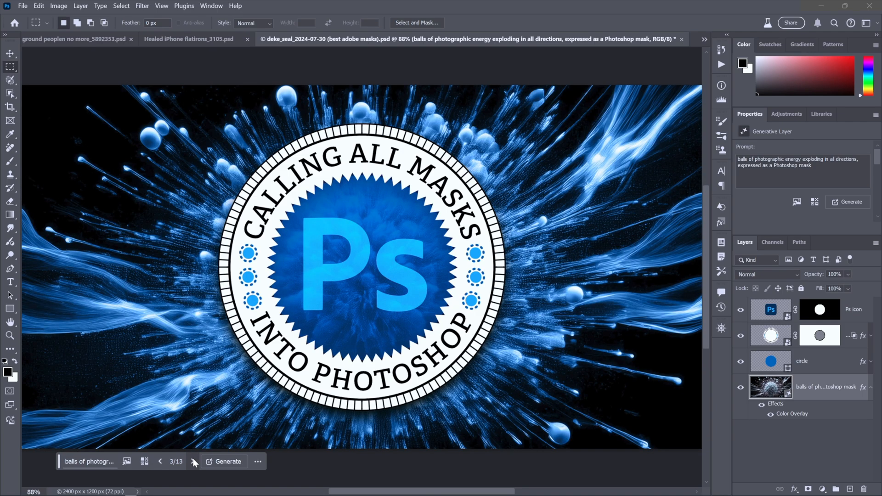
pyautogui.click(160, 462)
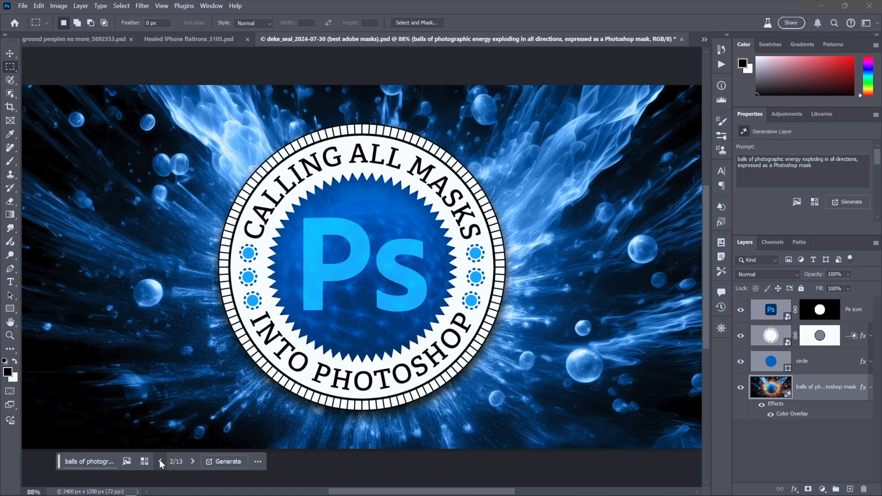
pyautogui.moveTo(623, 361)
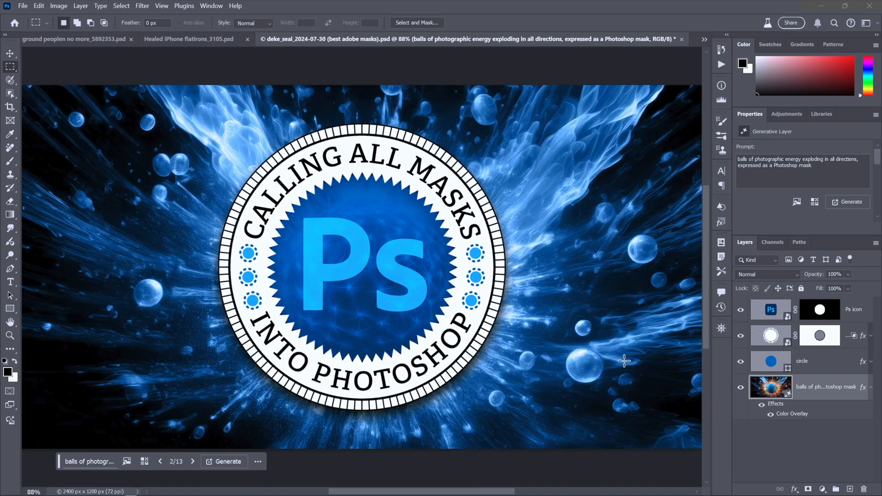